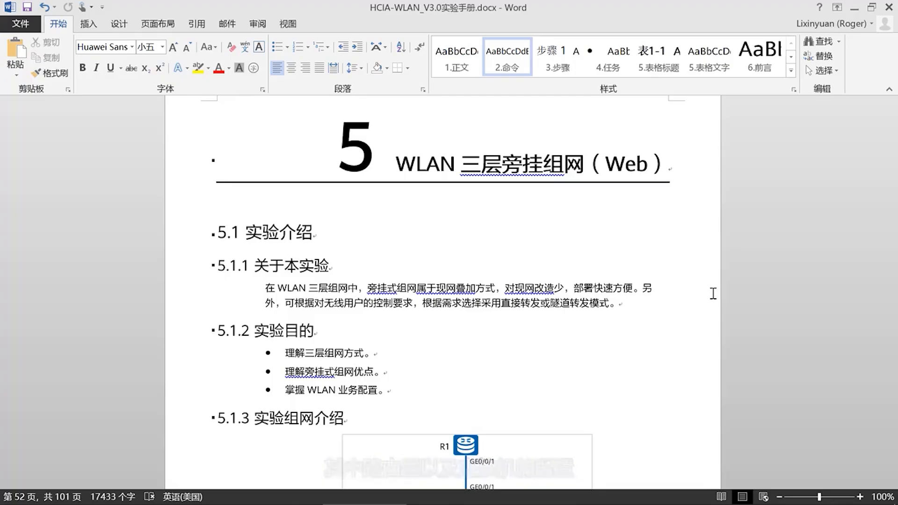
Scroll the manual from the chapter 5 introduction down to the AC VLAN batch-creation step
scroll("down", 3)
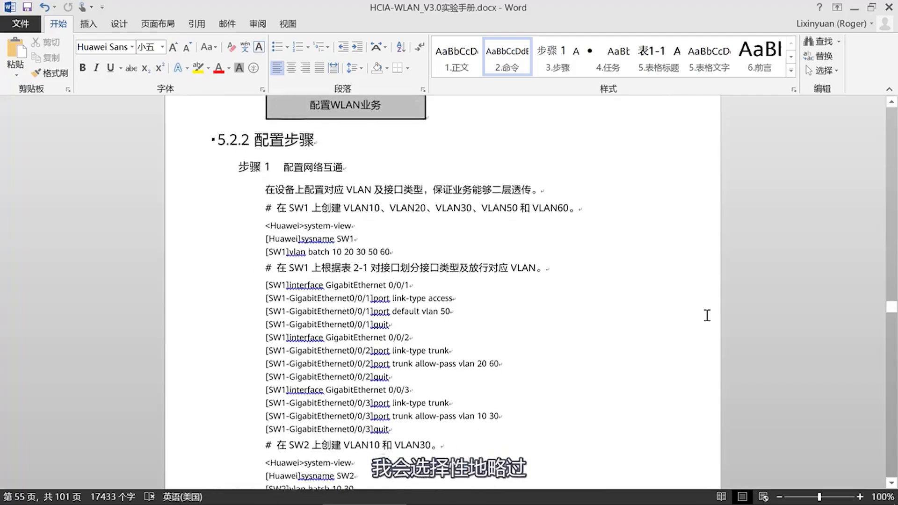
scroll("down", 3)
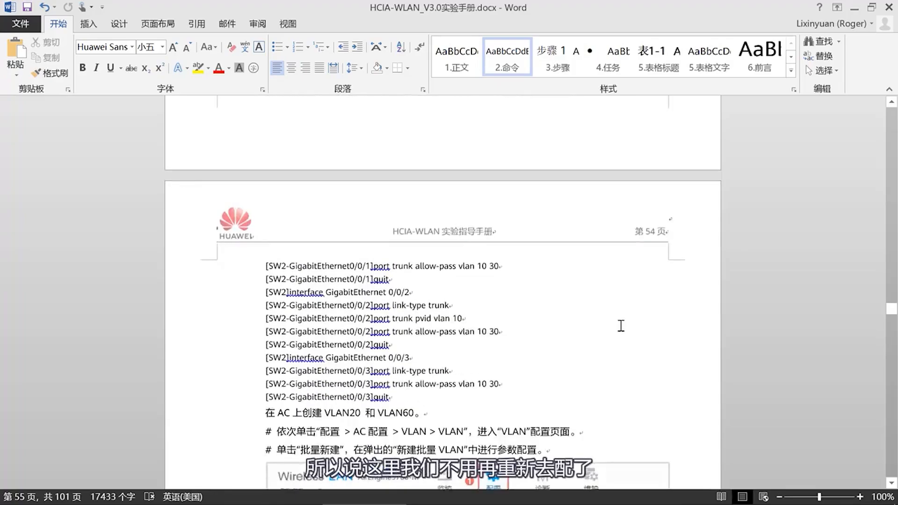
scroll("down", 3)
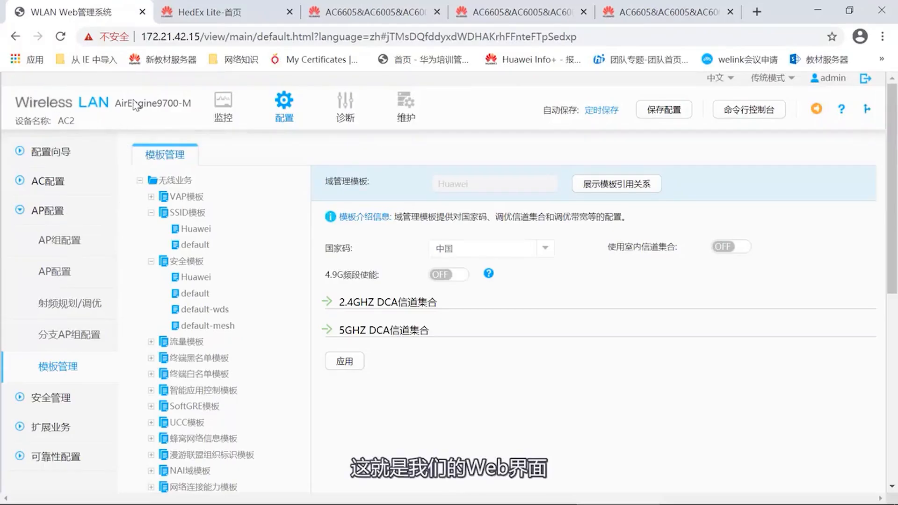
Batch-create VLAN 20 and VLAN 60 on the AC via 配置 > AC配置 > VLAN
double_click(160, 37)
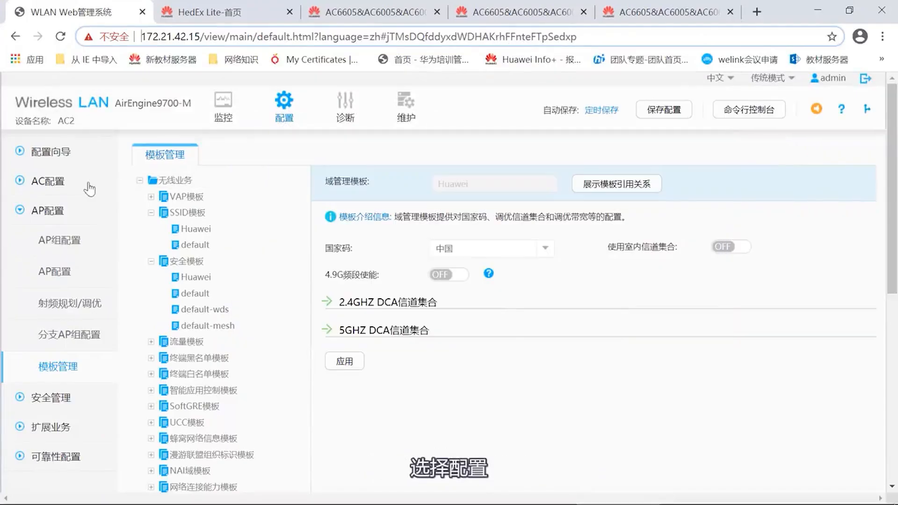
left_click(48, 180)
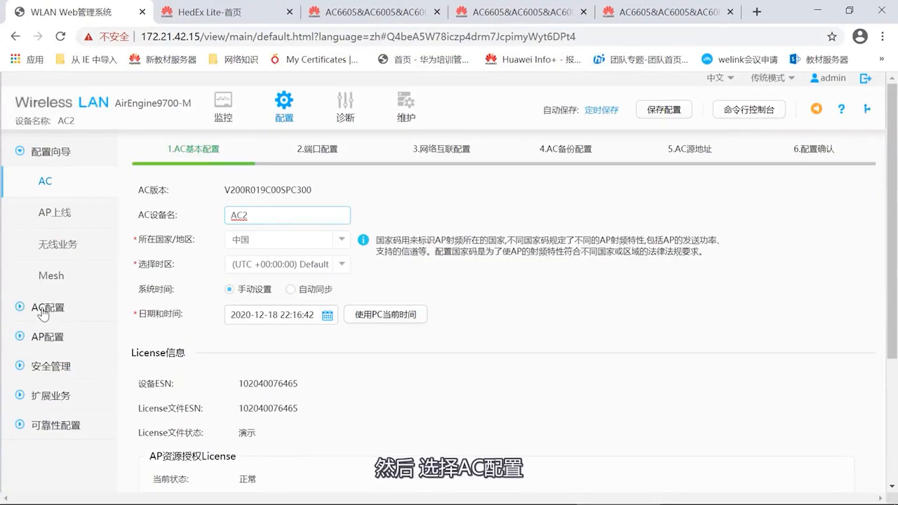
left_click(48, 307)
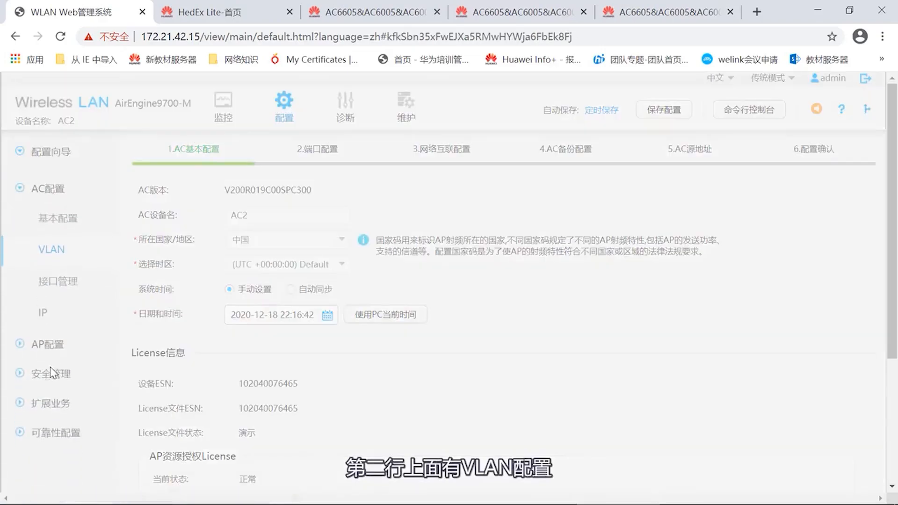
left_click(51, 242)
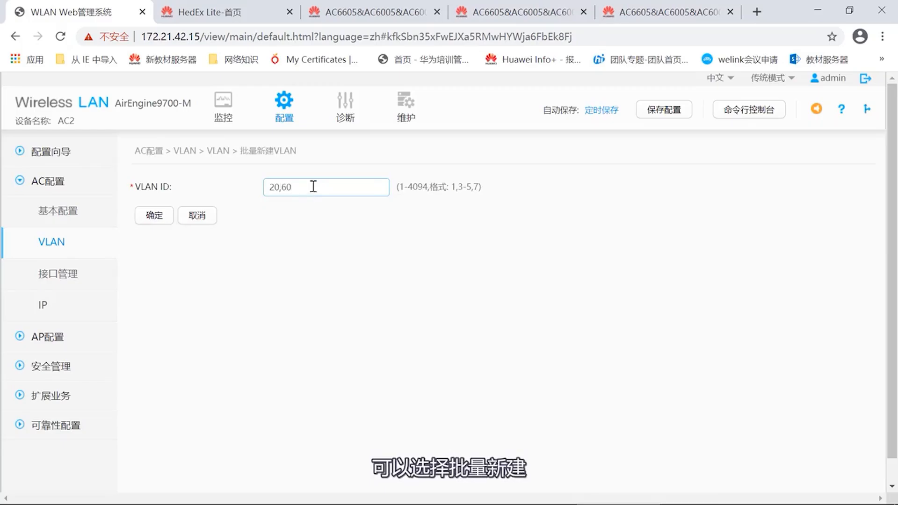
left_click(152, 215)
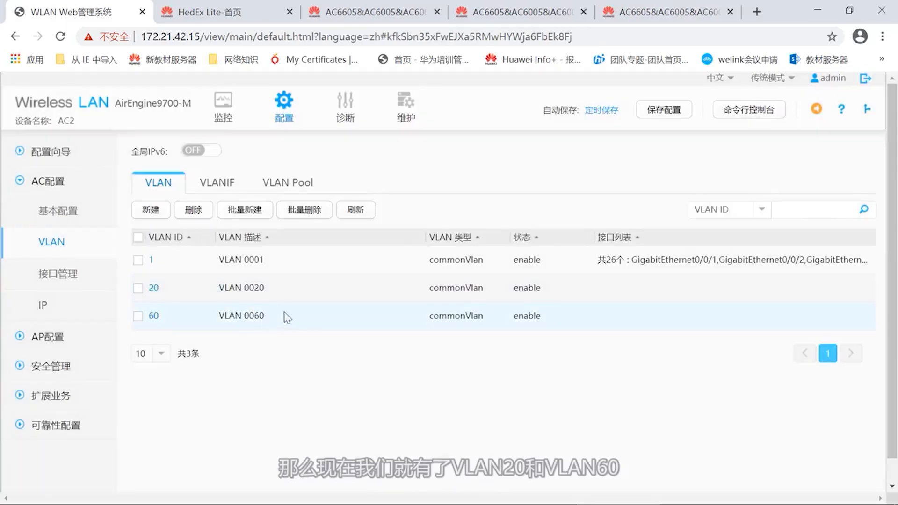
mouse_move(177, 346)
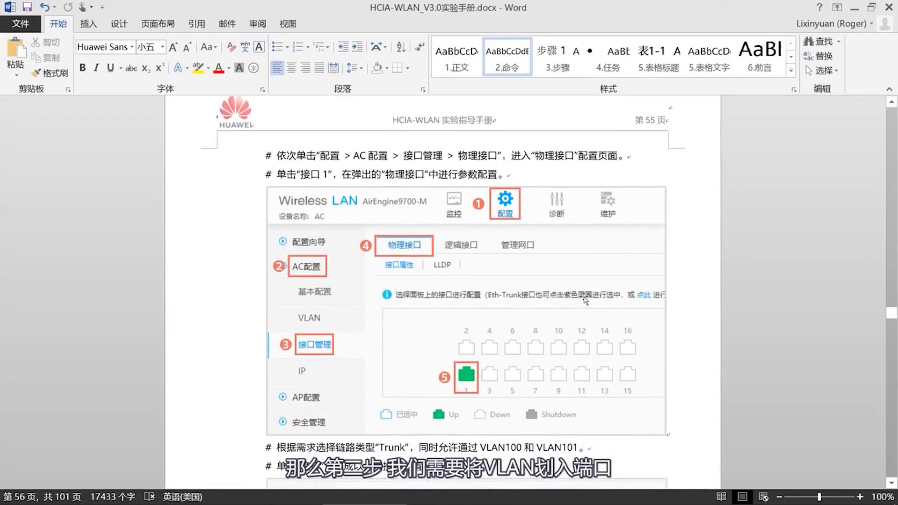
Scroll the manual to the step for making physical interface 1 a trunk
scroll("down", 3)
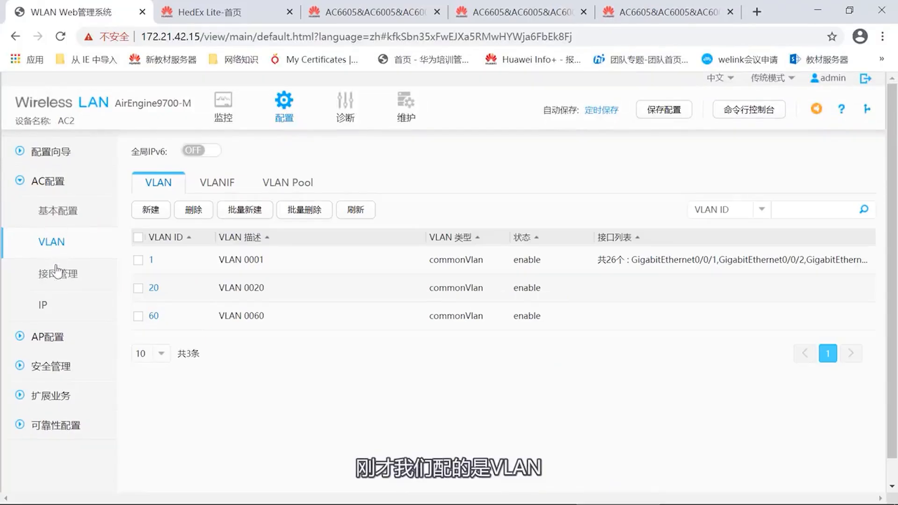
Set GigabitEthernet0/0/1 to link type Trunk with tagged VLANs 20,60 and apply it
left_click(58, 273)
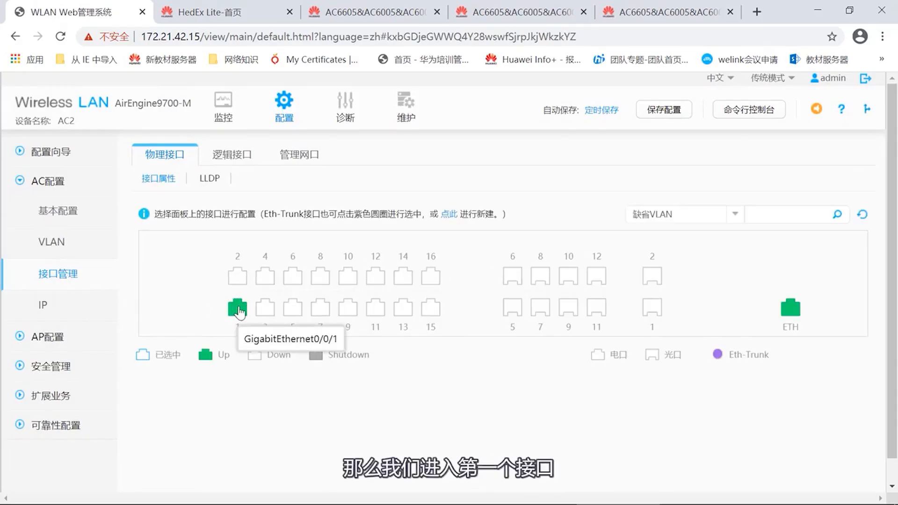
left_click(236, 308)
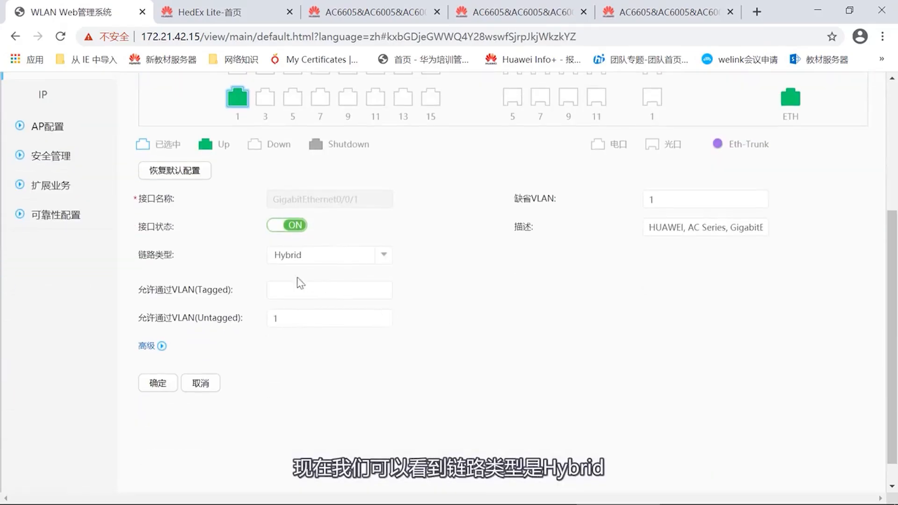
mouse_move(387, 263)
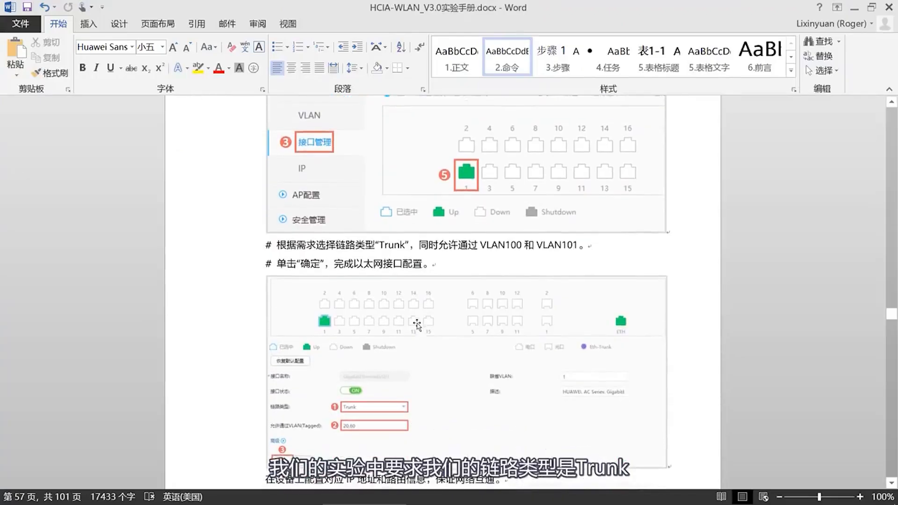
scroll("down", 3)
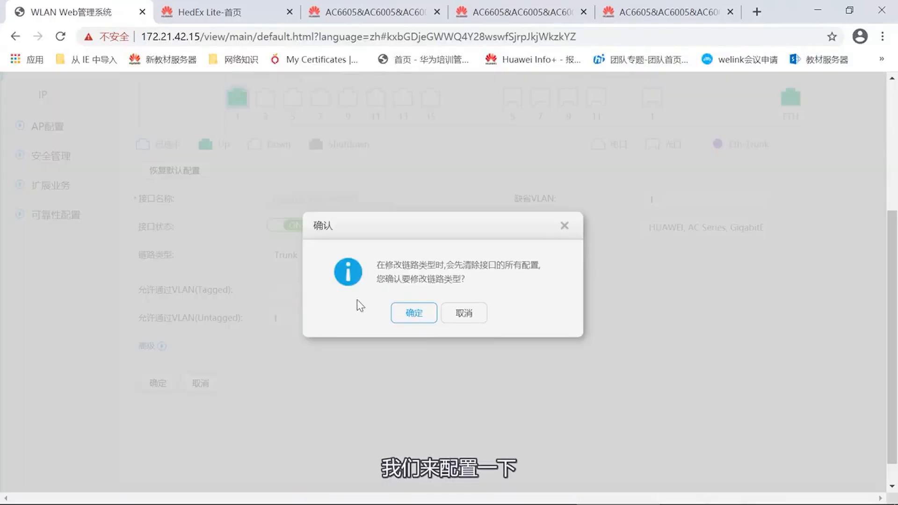
left_click(412, 312)
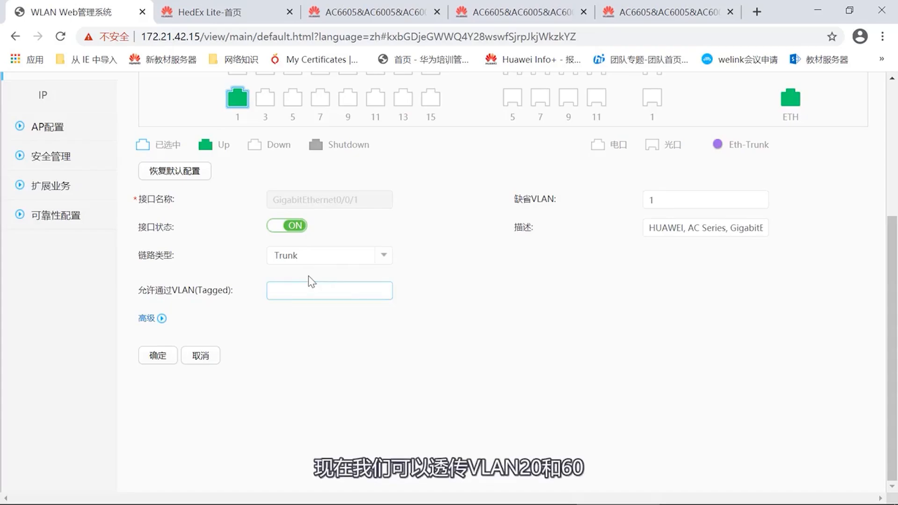
type("20,60")
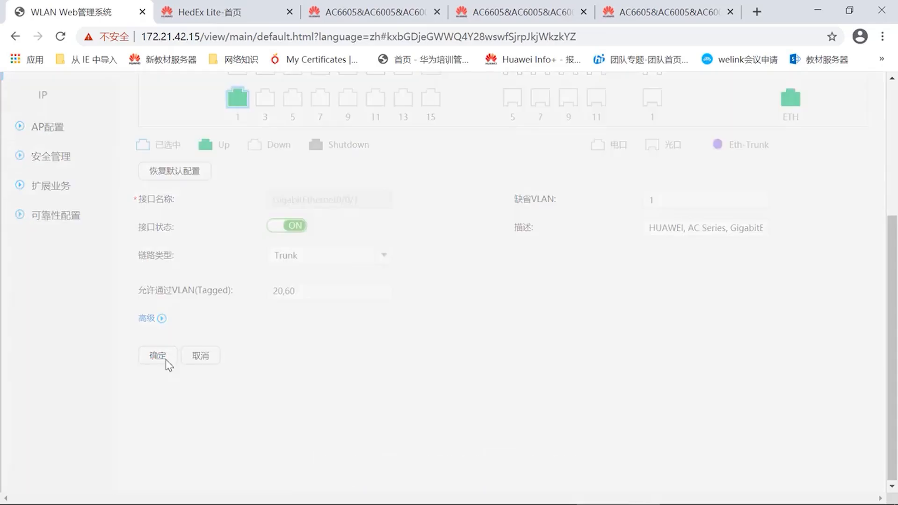
left_click(157, 355)
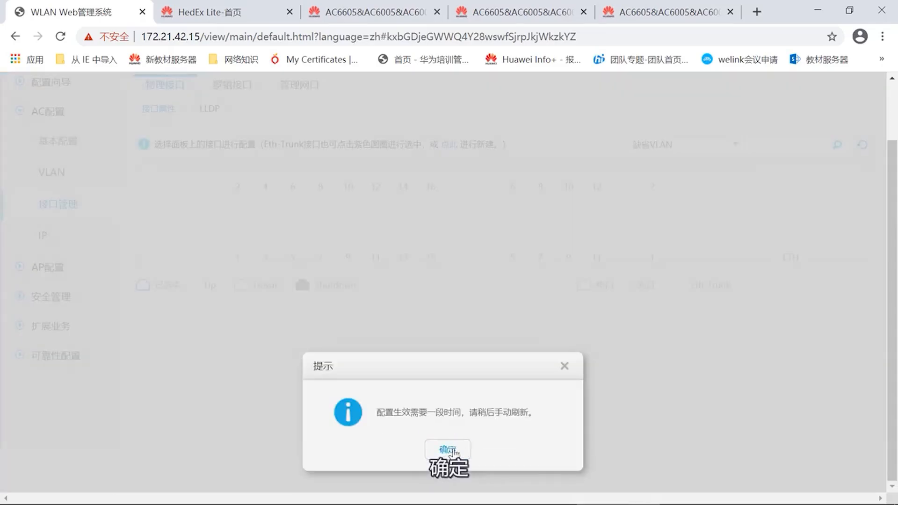
left_click(447, 452)
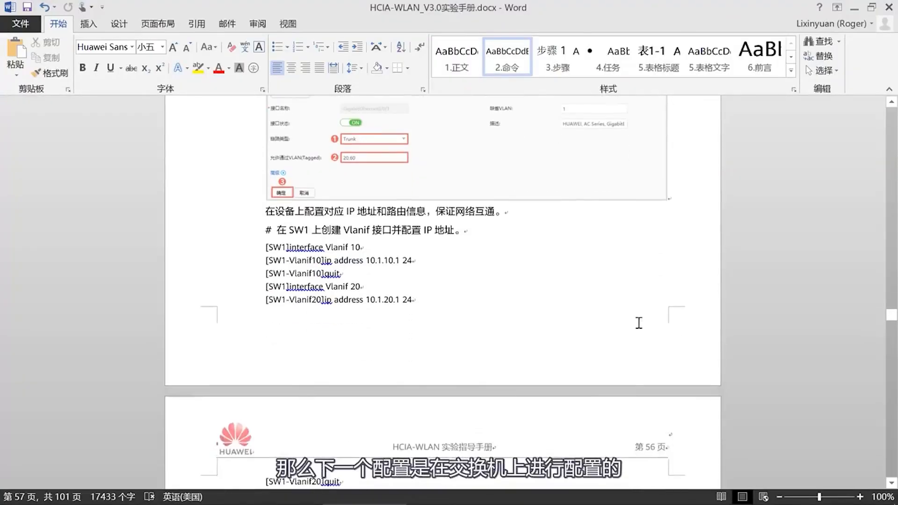
Scroll the manual past the SW1 Vlanif commands to the AC VLANIF creation step
scroll("down", 3)
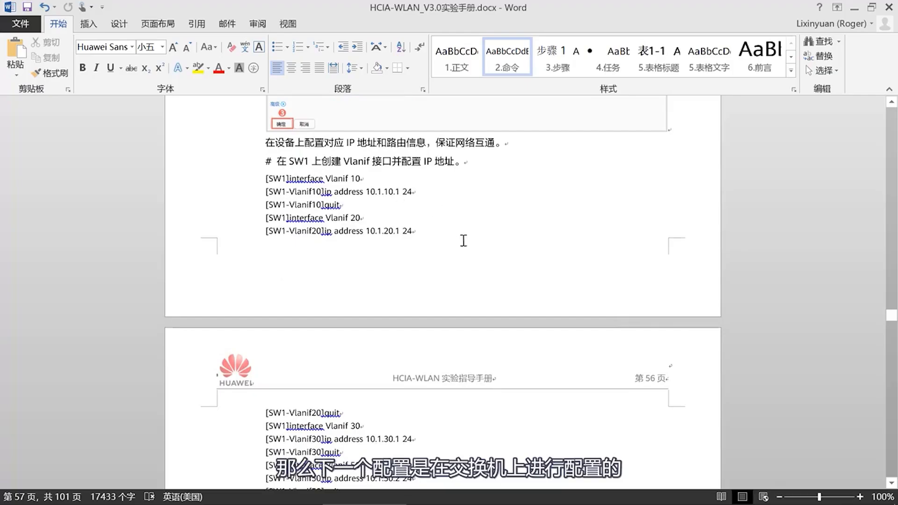
mouse_move(557, 280)
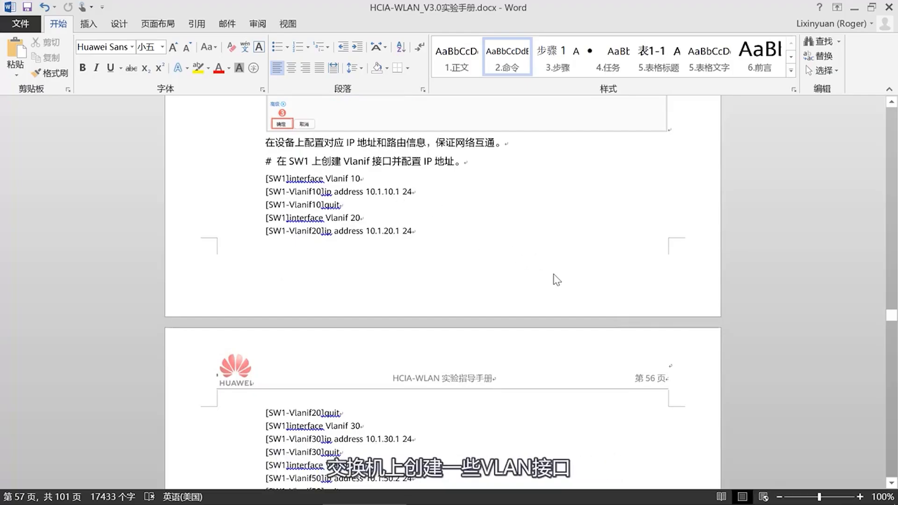
scroll("down", 3)
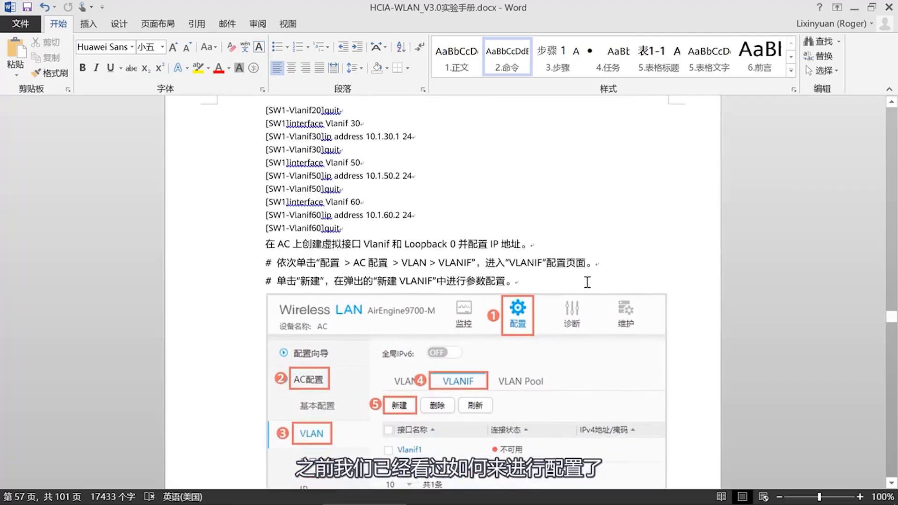
scroll("down", 3)
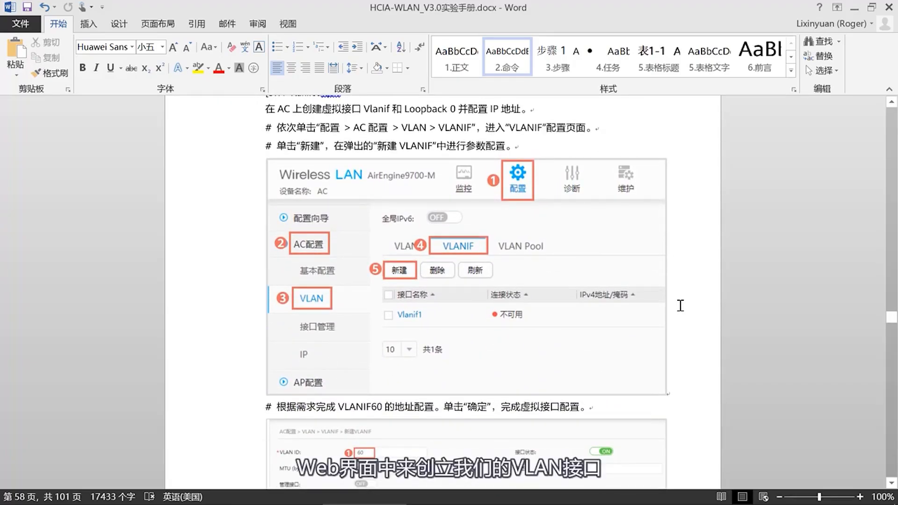
mouse_move(664, 319)
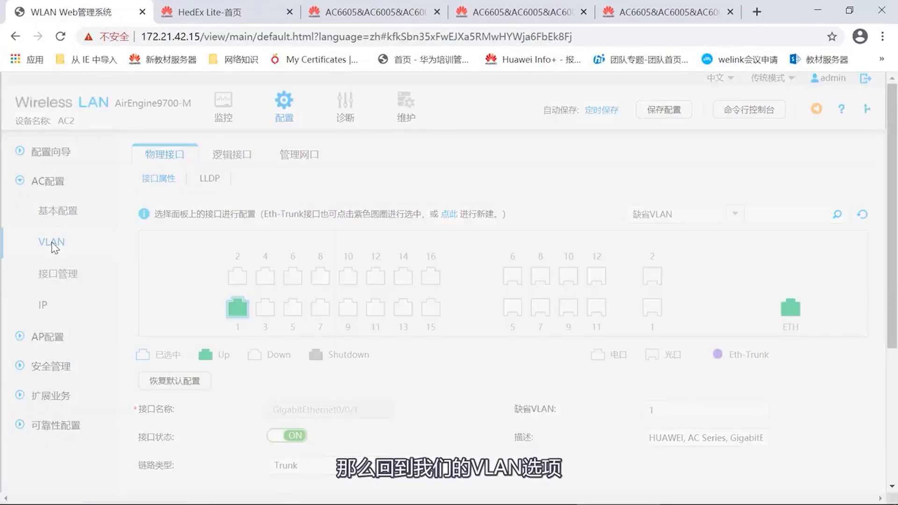
Create VLANIF 60 with IP 10.1.60.1 and mask 255.255.255.x from the VLAN interface list
left_click(50, 242)
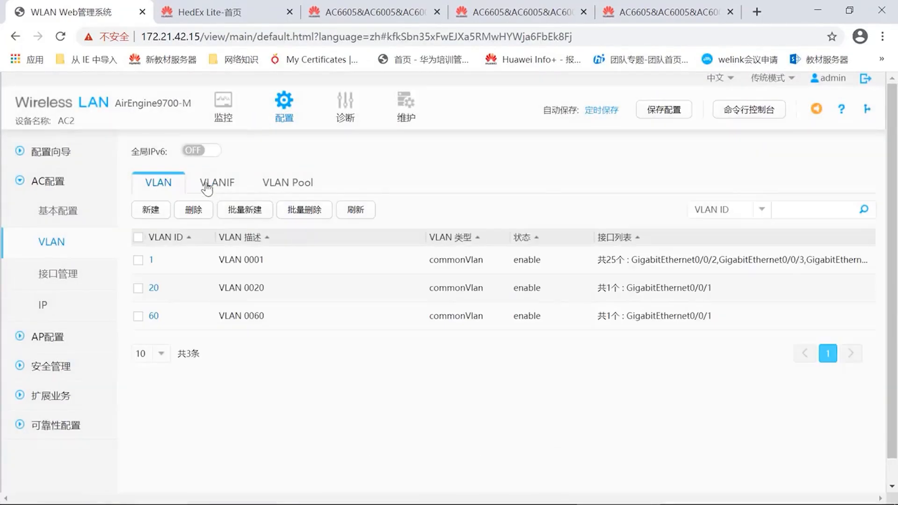
left_click(216, 182)
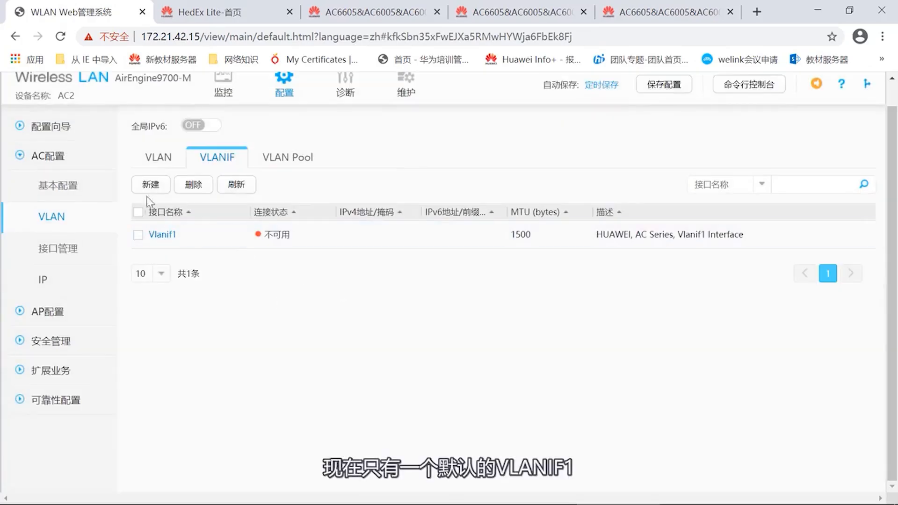
left_click(150, 184)
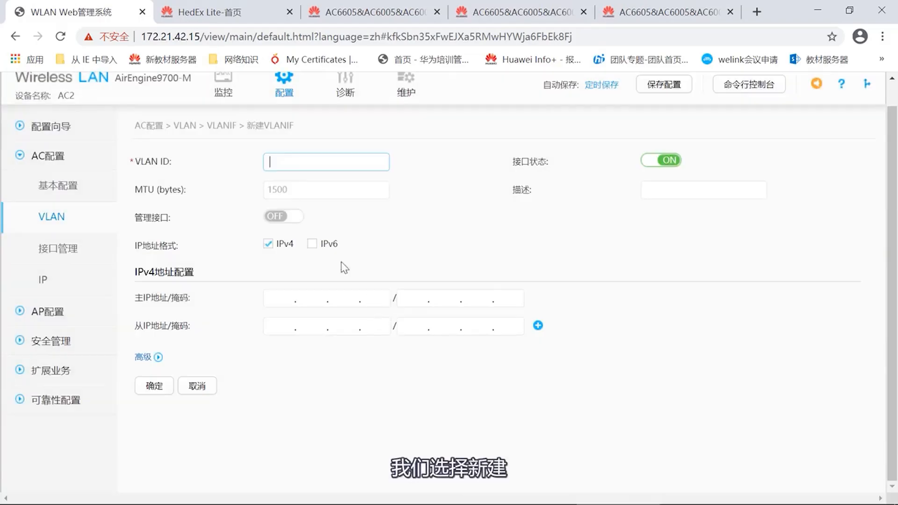
left_click(325, 161)
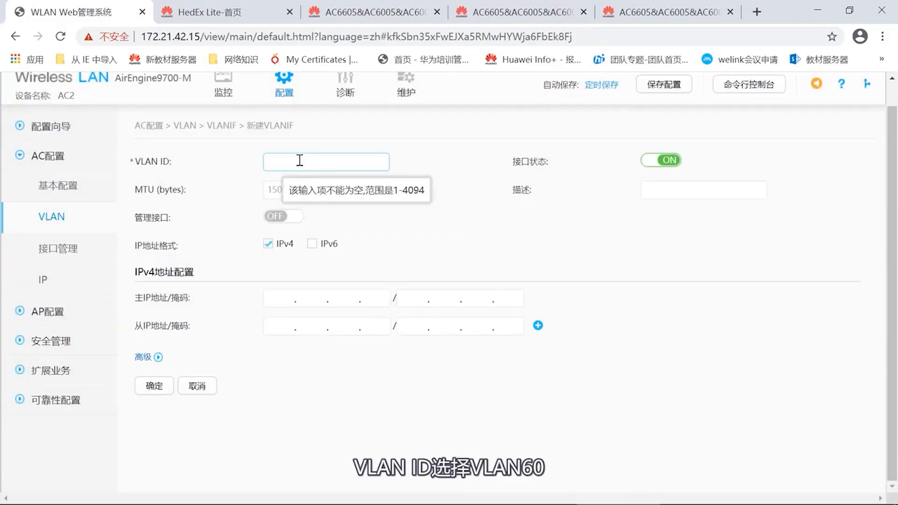
type("60")
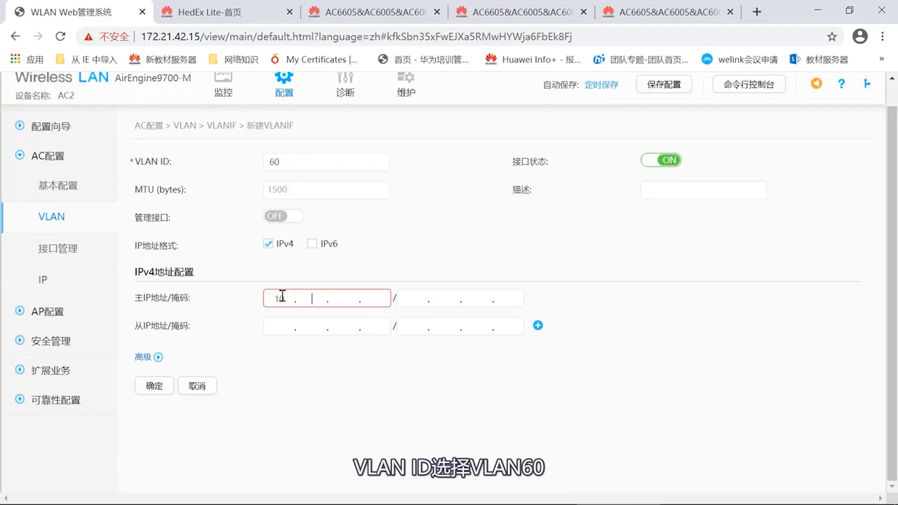
type("1.60")
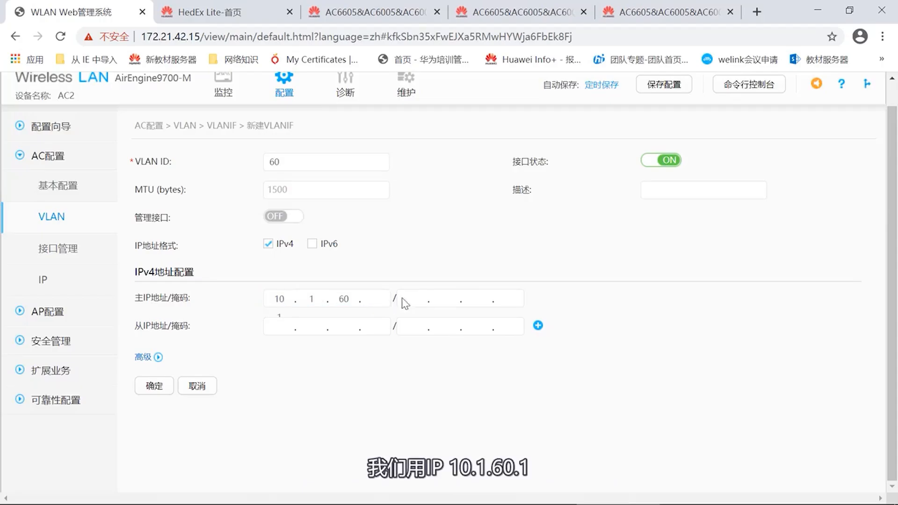
type("255.255.255.")
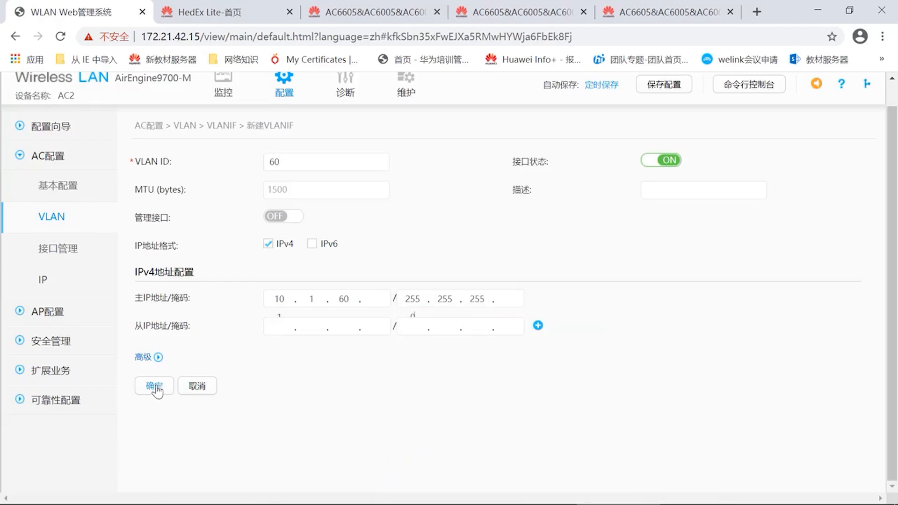
left_click(153, 385)
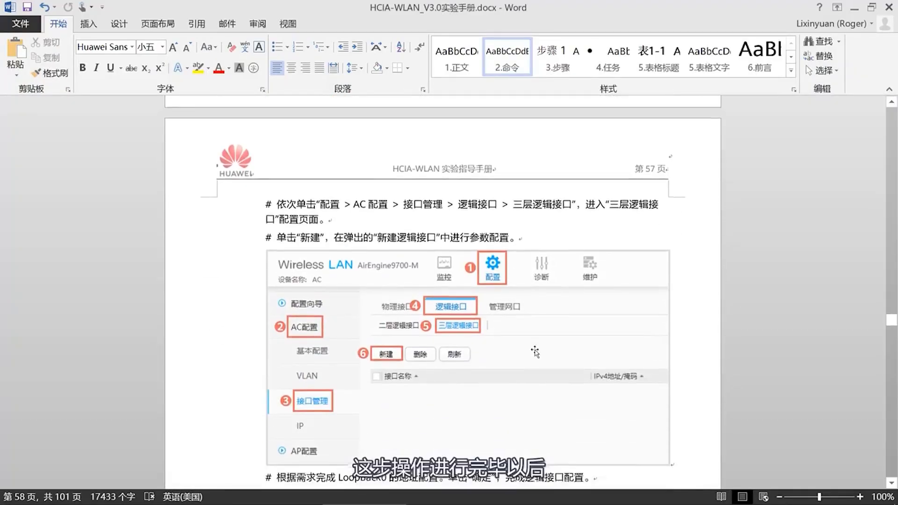
Scroll the manual to the LoopBack0 address configuration step on page 59
scroll("down", 3)
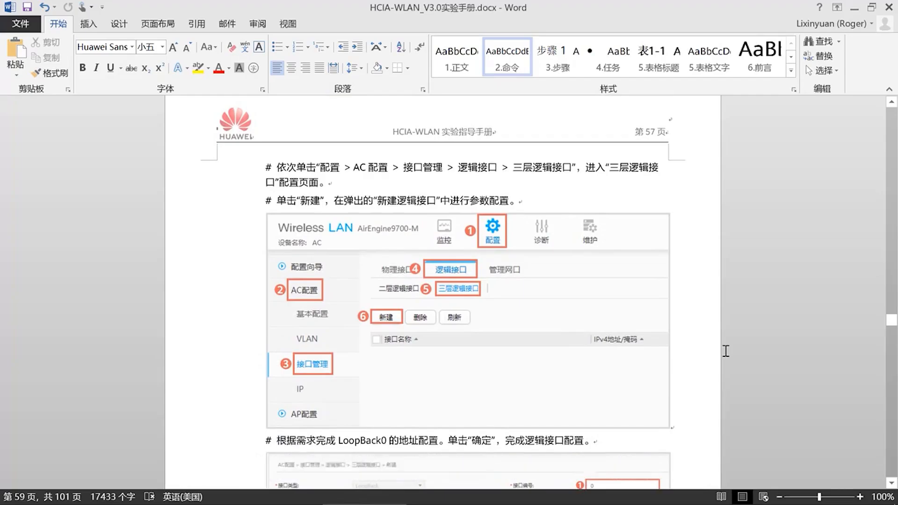
scroll("down", 3)
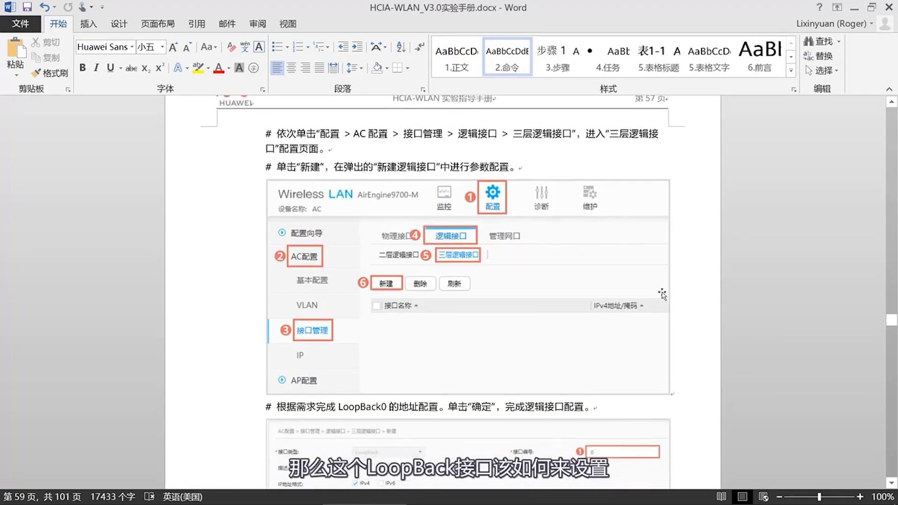
mouse_move(464, 265)
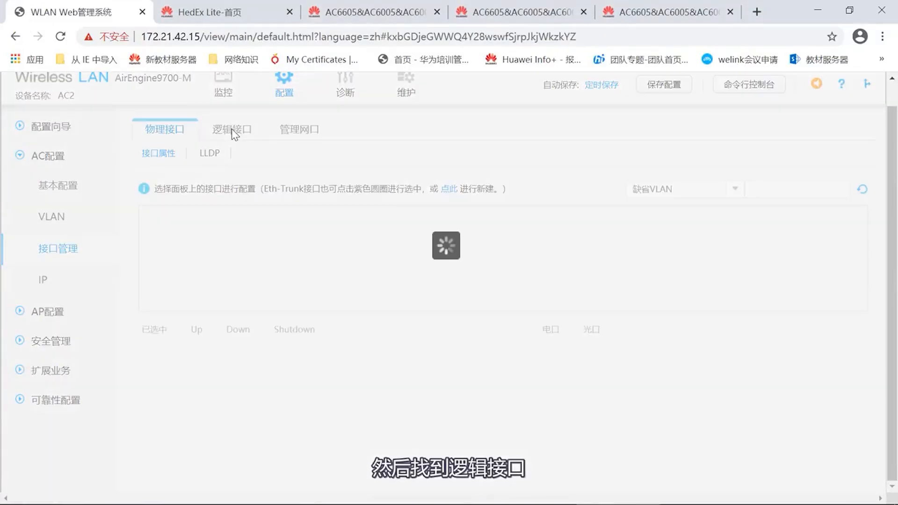
Create Layer 3 logical interface LoopBack0 with IP 10.10.10.10 and mask 255.255.255.255
left_click(232, 128)
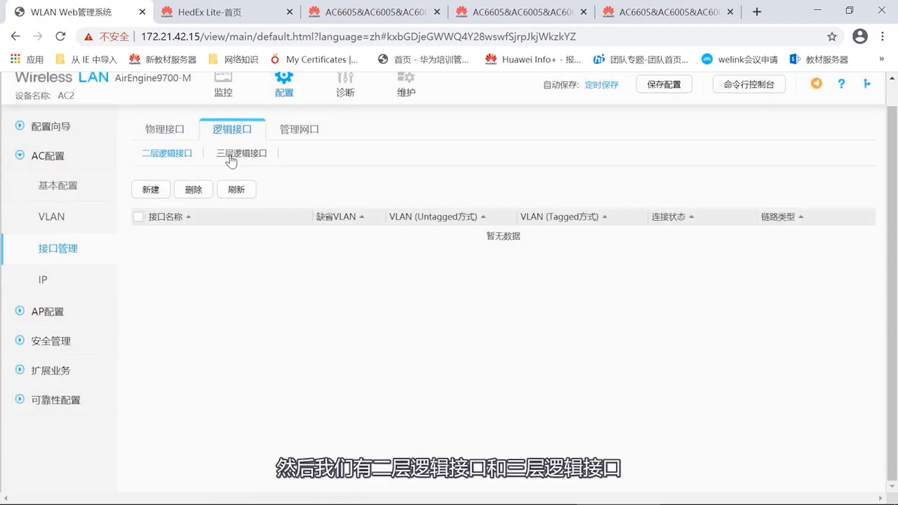
left_click(241, 153)
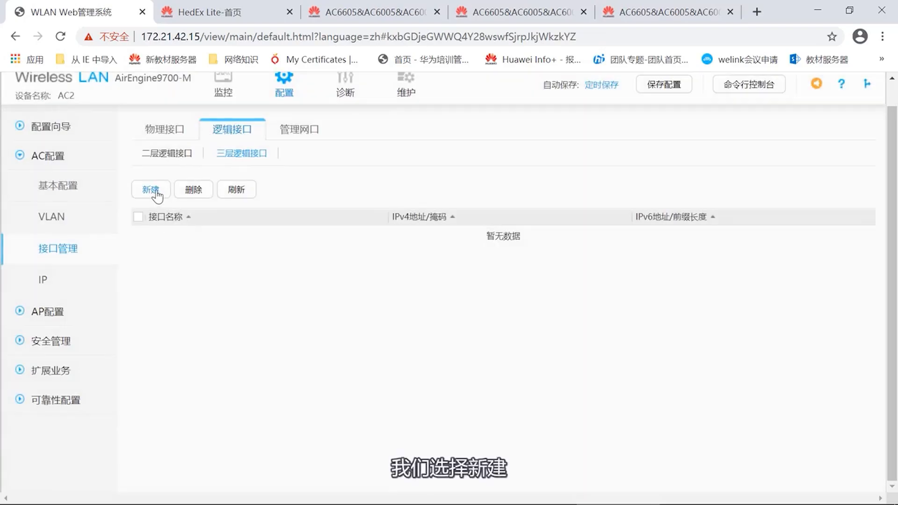
left_click(151, 189)
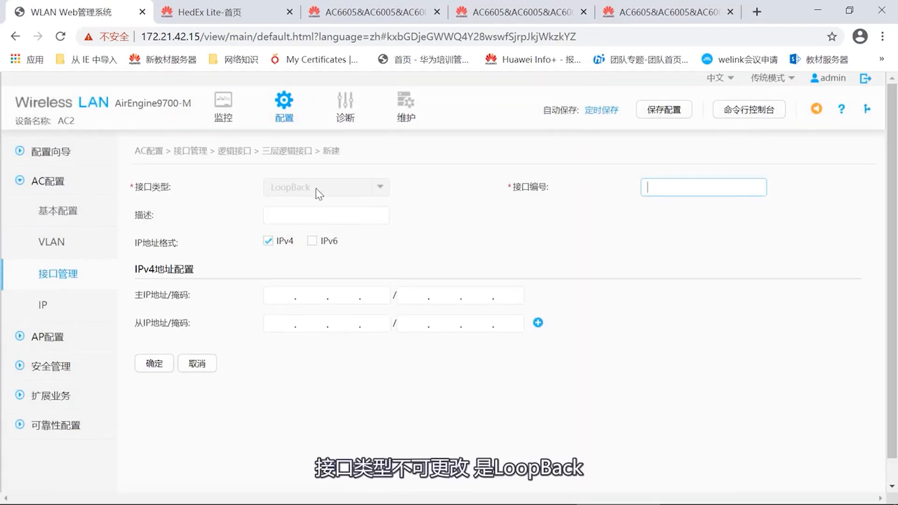
left_click(703, 187)
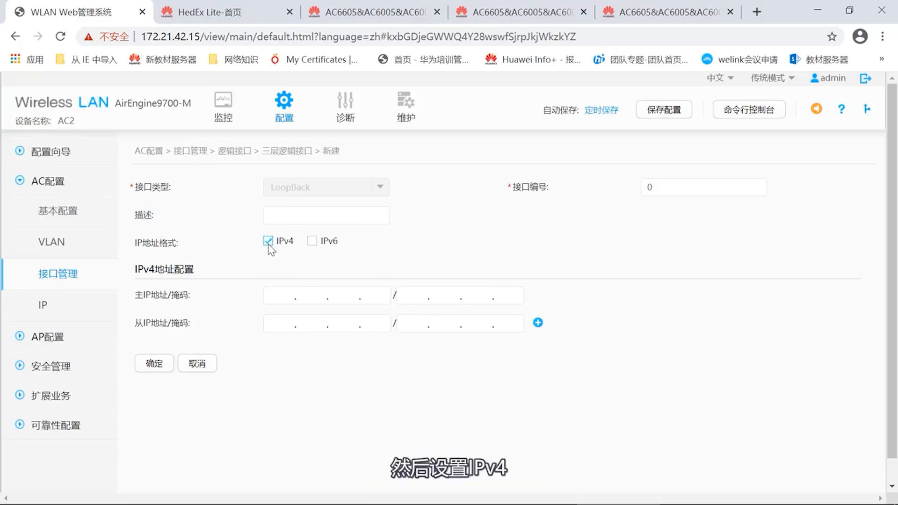
type("10")
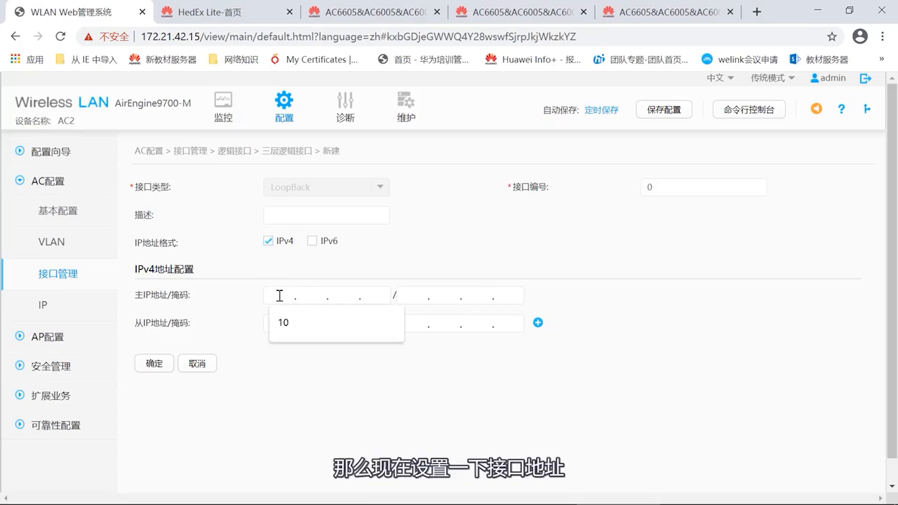
type("10.")
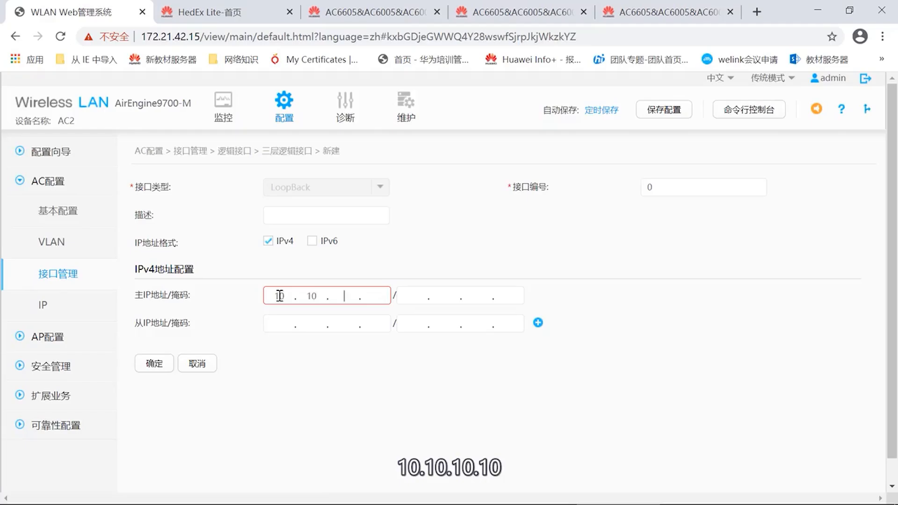
left_click(434, 295)
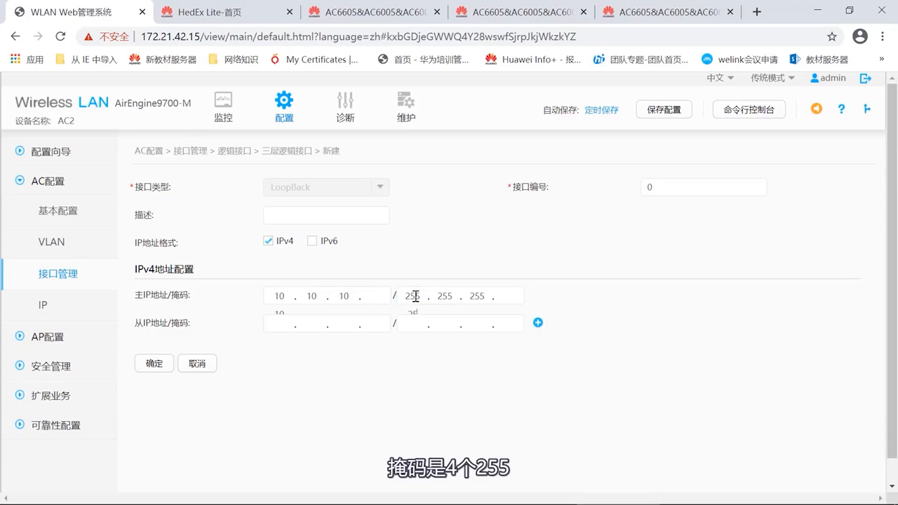
left_click(153, 363)
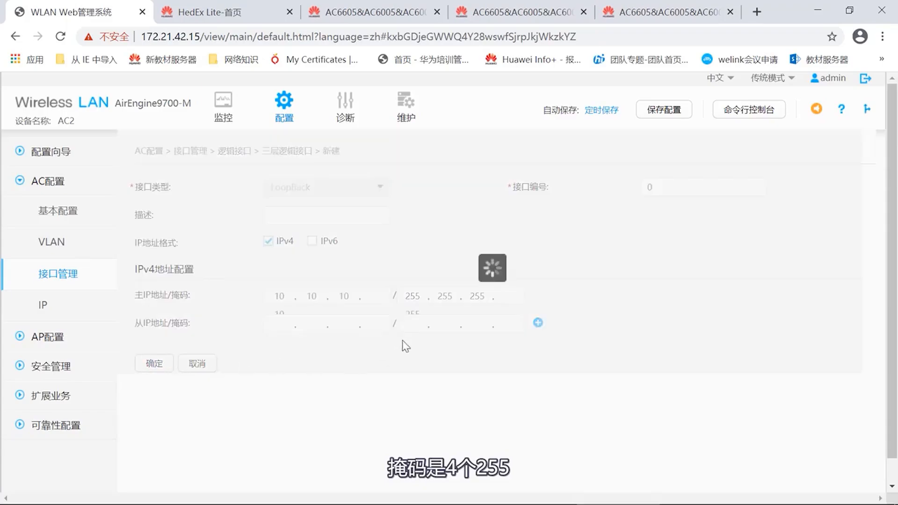
left_click(153, 363)
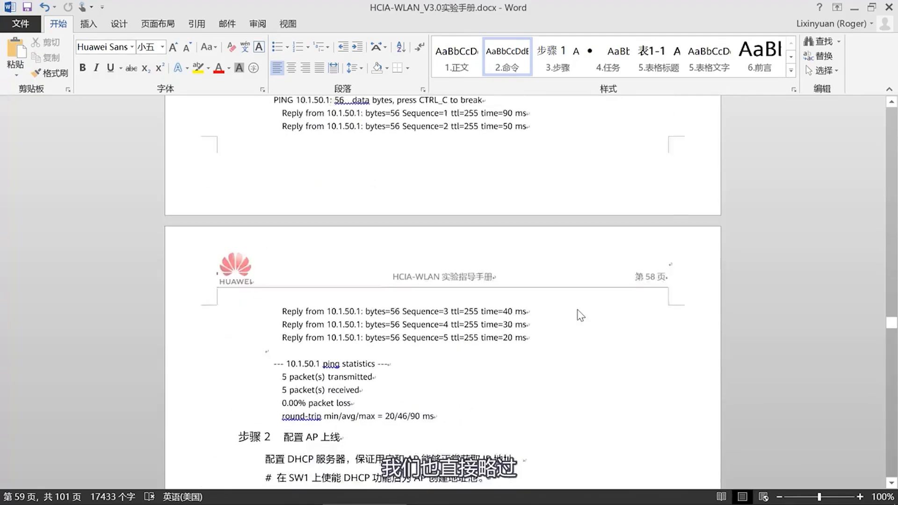
scroll("down", 3)
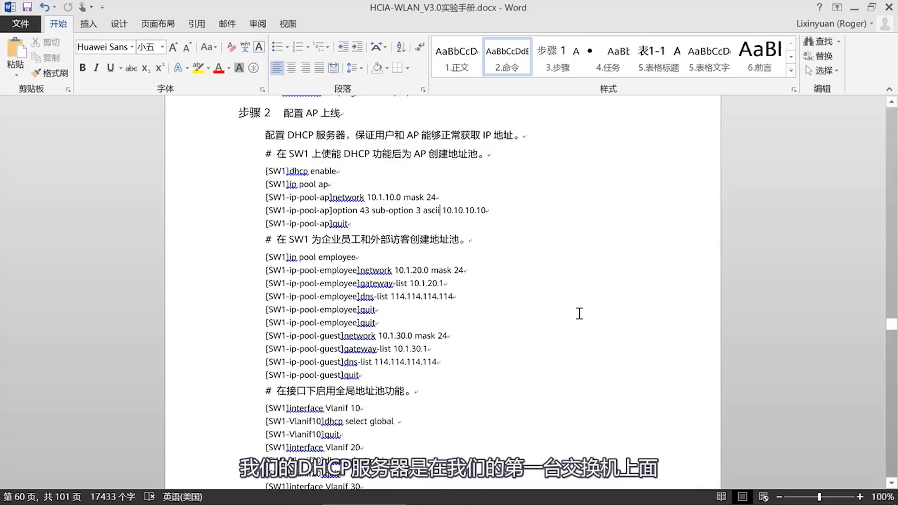
Scroll the manual to the AC source address configuration step on page 59
scroll("down", 3)
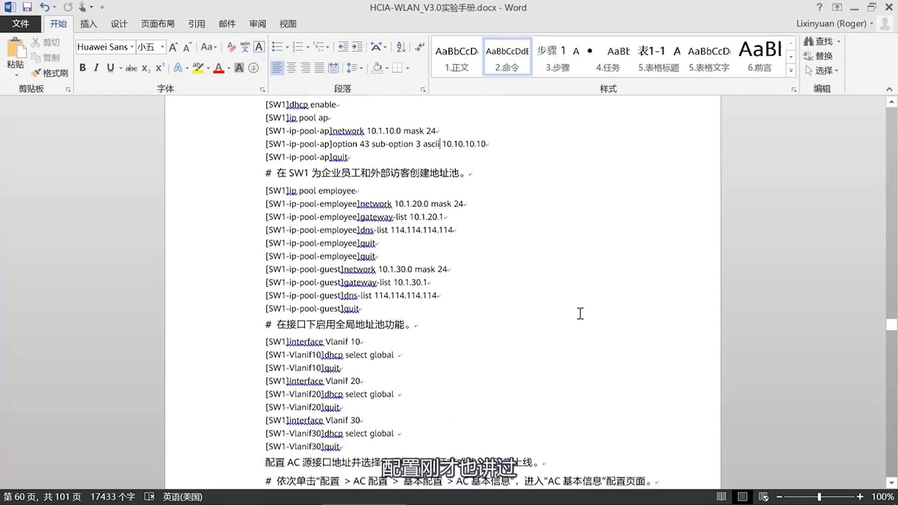
scroll("down", 3)
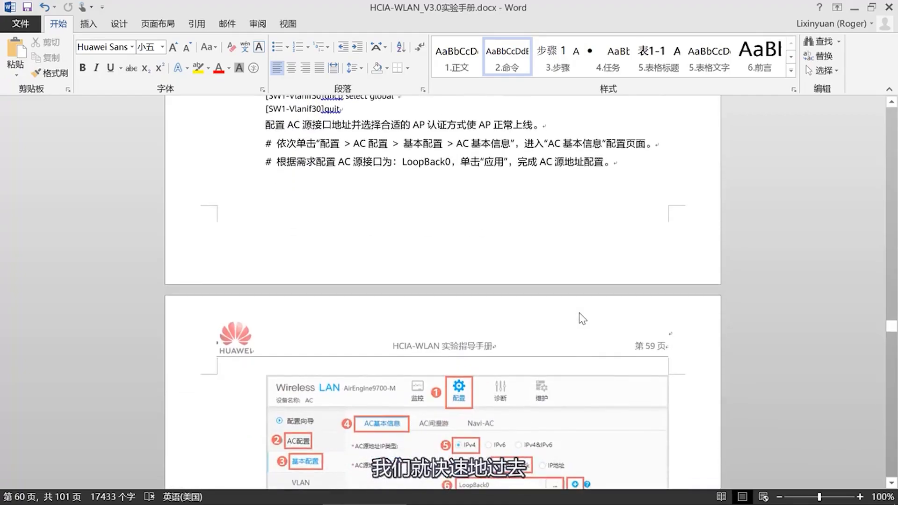
scroll("down", 3)
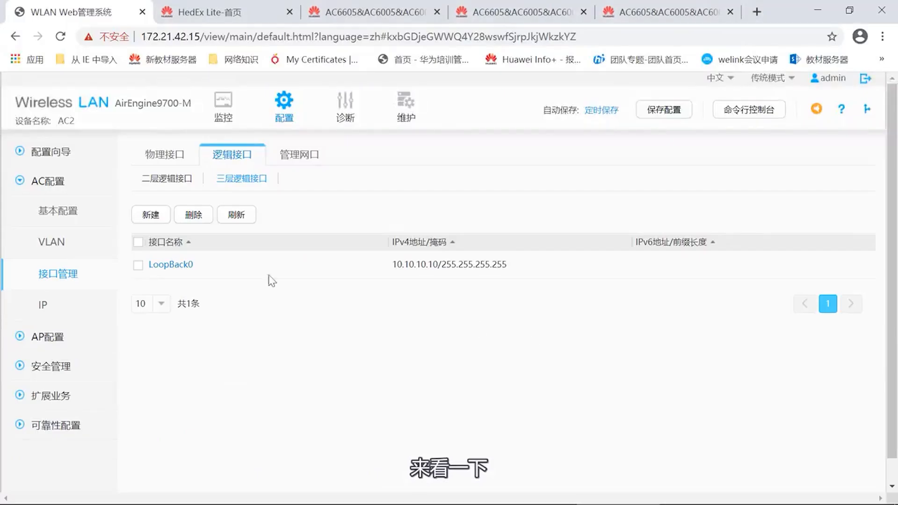
In AC basic settings choose LoopBack0 (10.10.10.10) as the AC source address and apply
left_click(58, 210)
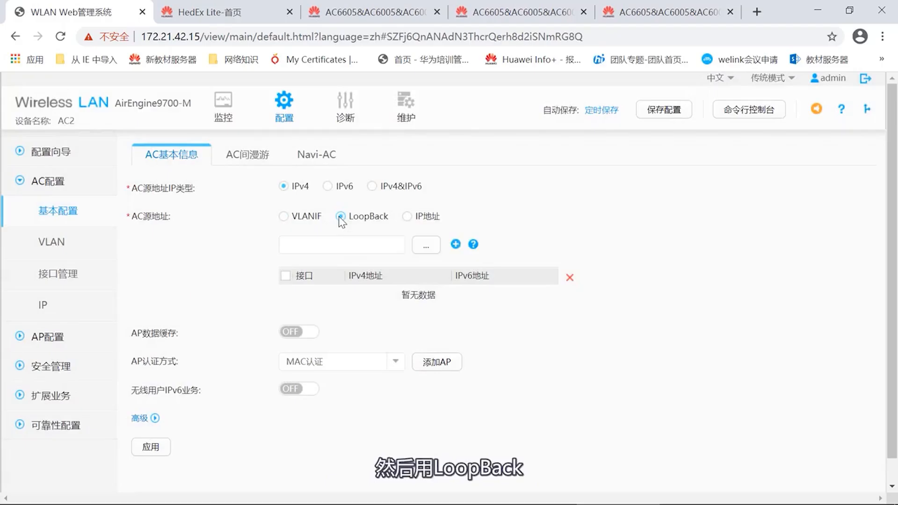
left_click(425, 244)
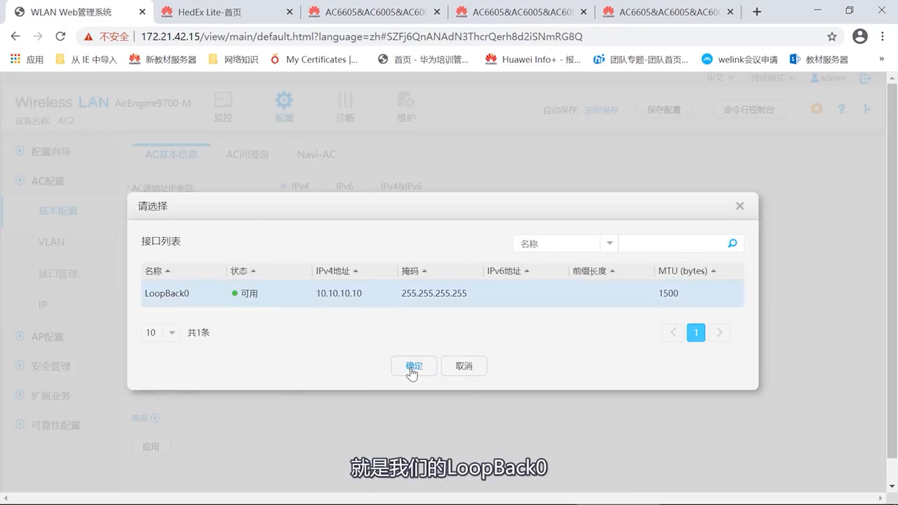
left_click(412, 366)
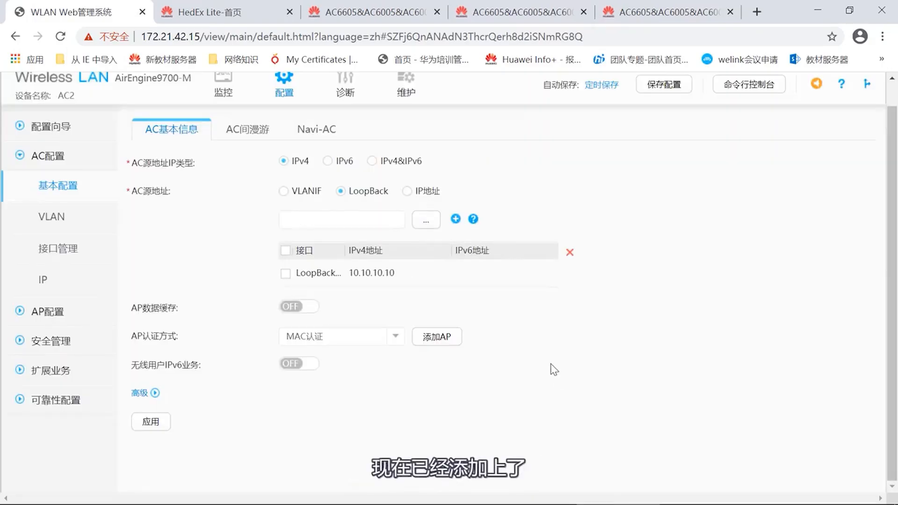
mouse_move(365, 358)
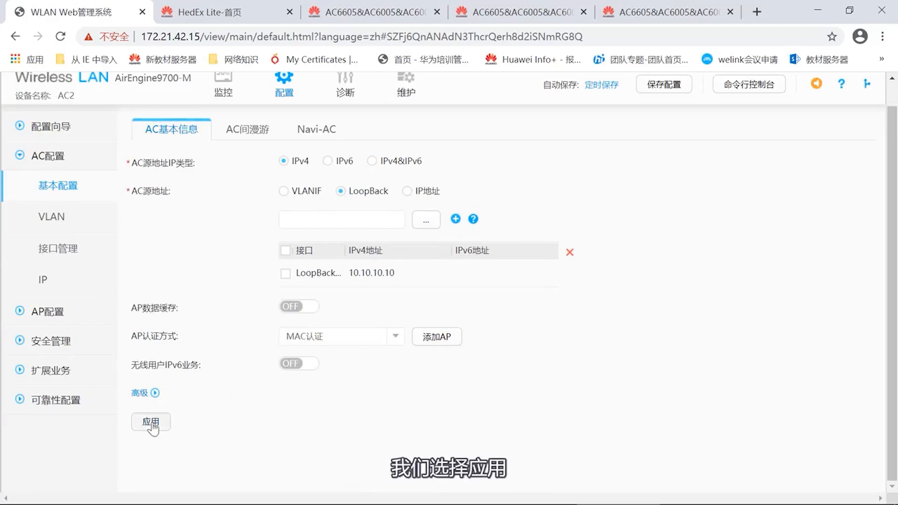
left_click(149, 422)
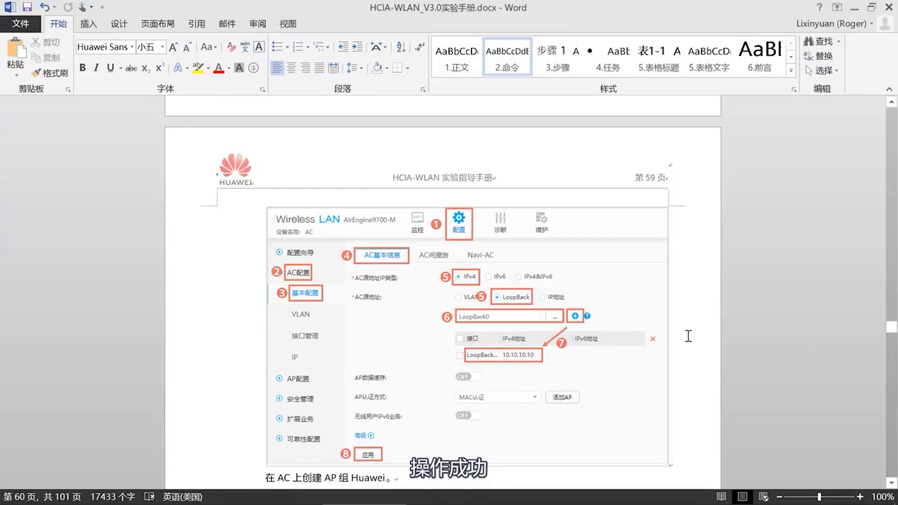
Scroll the manual to pages 61–62 covering AP group Huawei creation and AP addition
scroll("down", 3)
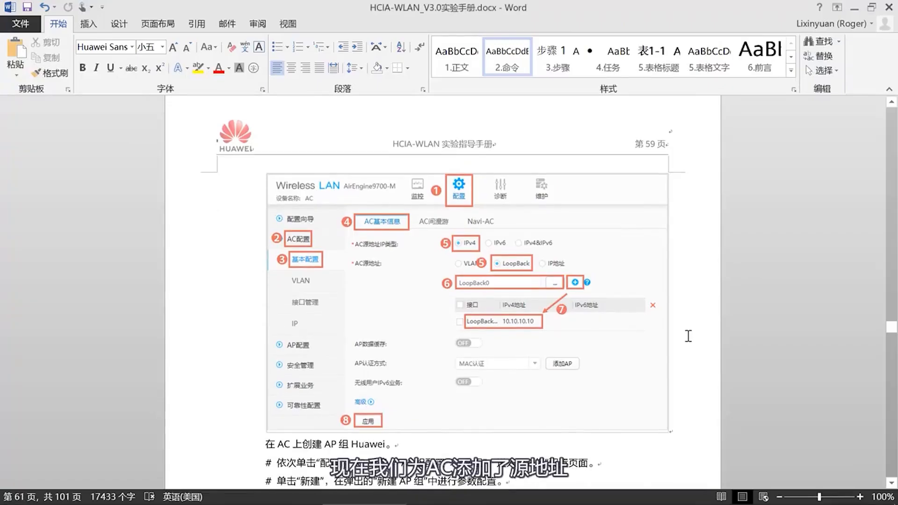
scroll("down", 3)
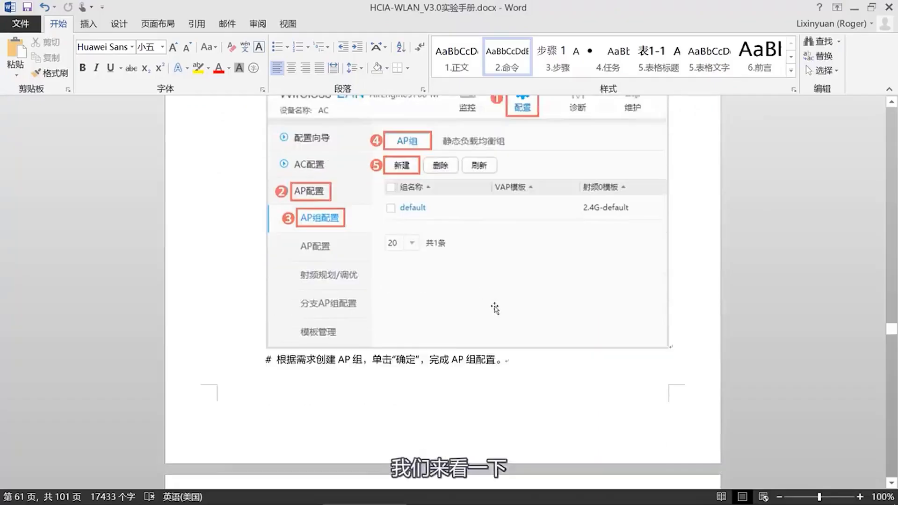
scroll("down", 3)
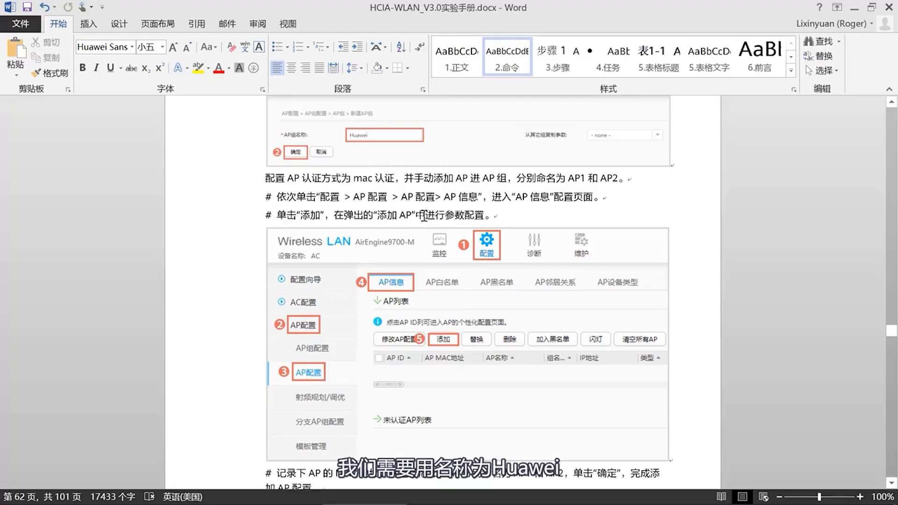
left_click(62, 12)
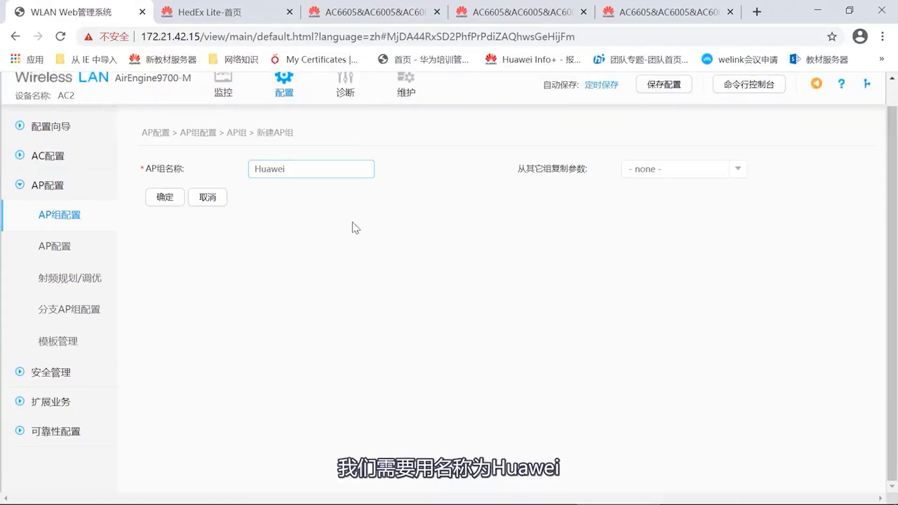
Confirm the new AP group named Huawei so it lists alongside default
left_click(165, 197)
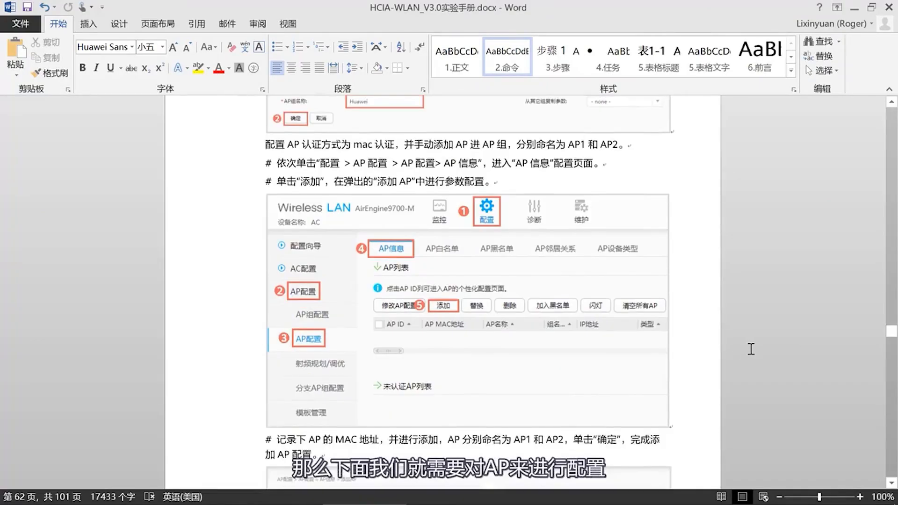
scroll("down", 3)
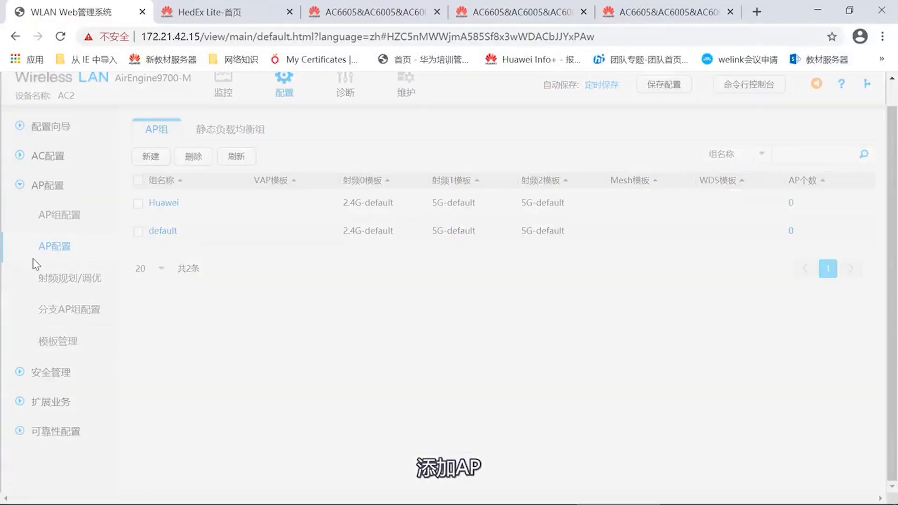
Add APs AP1 and AP2 with MACs f4de-af36-acc0 and f4de-af36-ad60
left_click(54, 246)
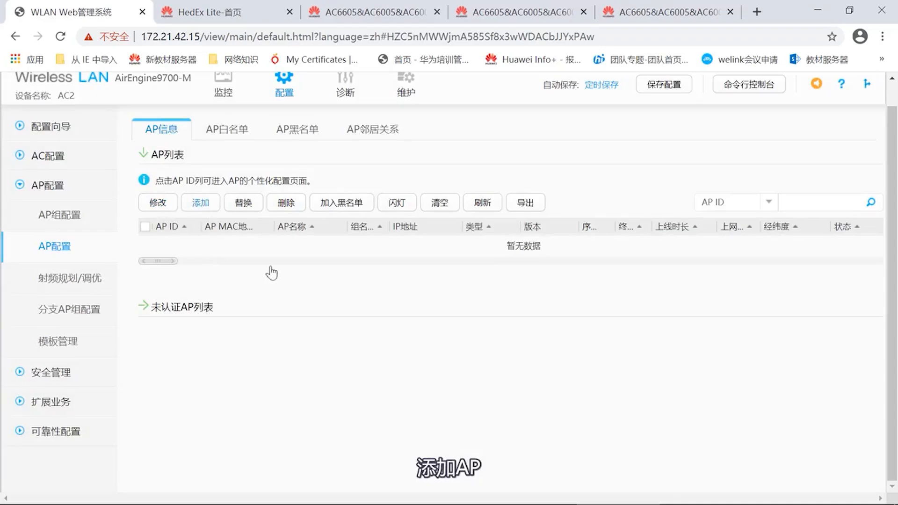
left_click(200, 202)
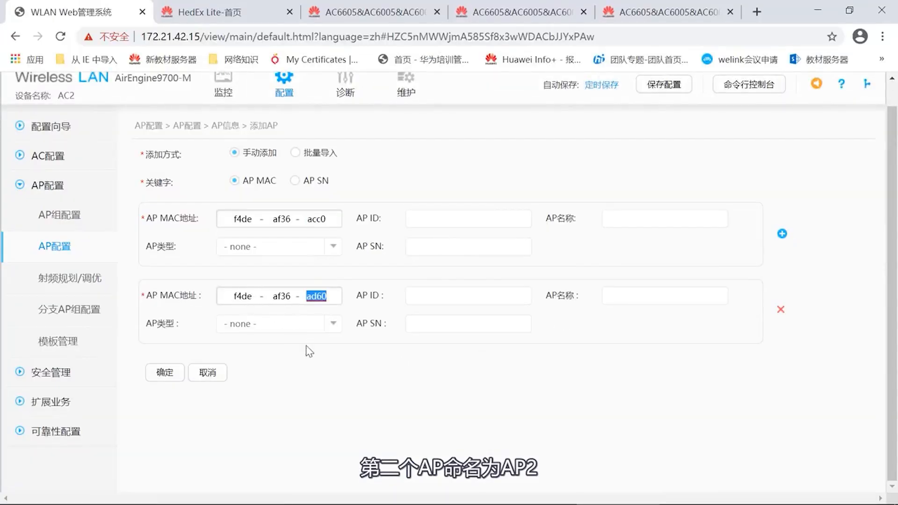
type("AP1")
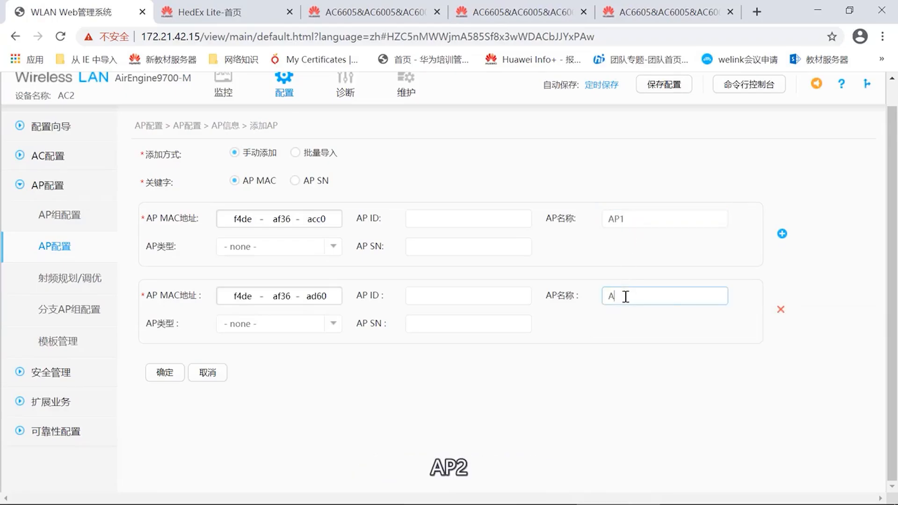
type("P2")
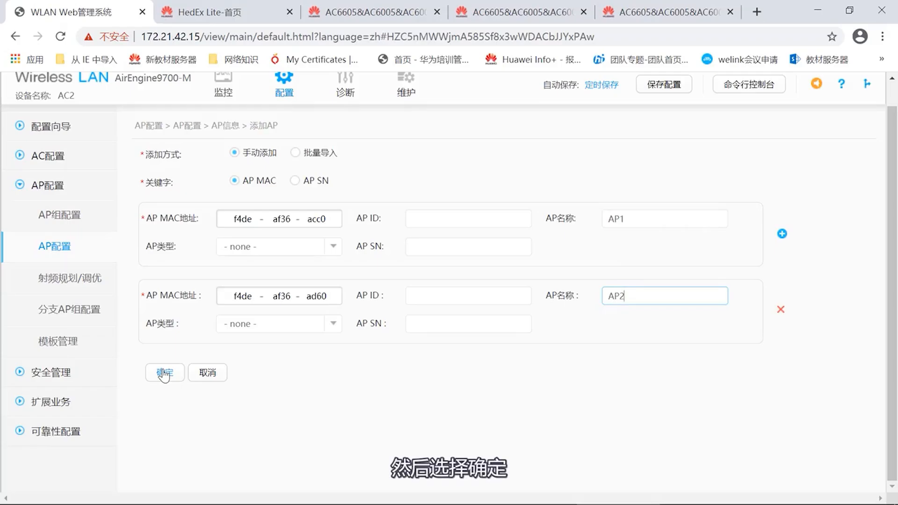
left_click(165, 372)
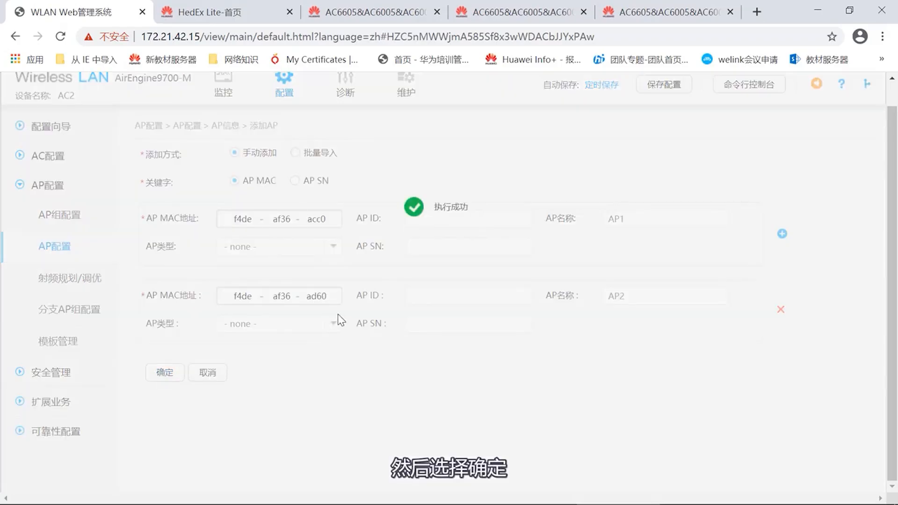
left_click(163, 372)
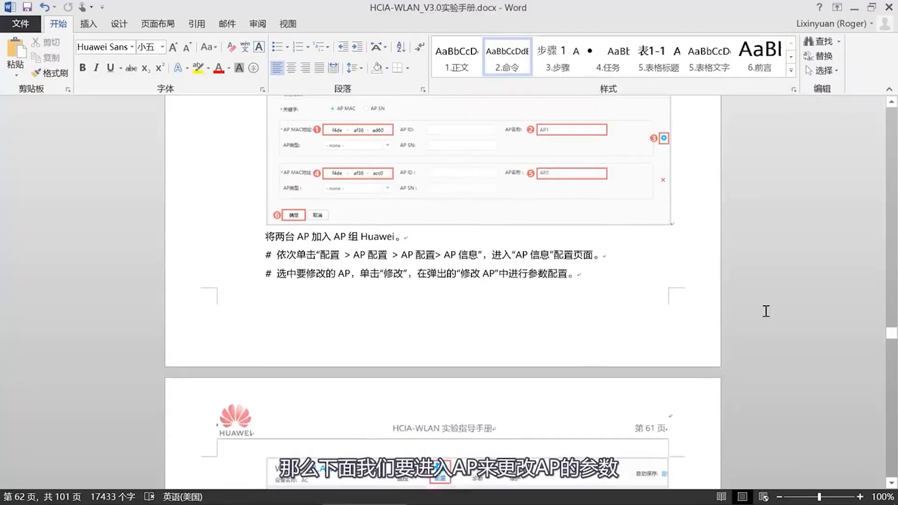
Reassign AP1 and AP2 from default to AP group Huawei, accepting the restart warning
scroll("down", 3)
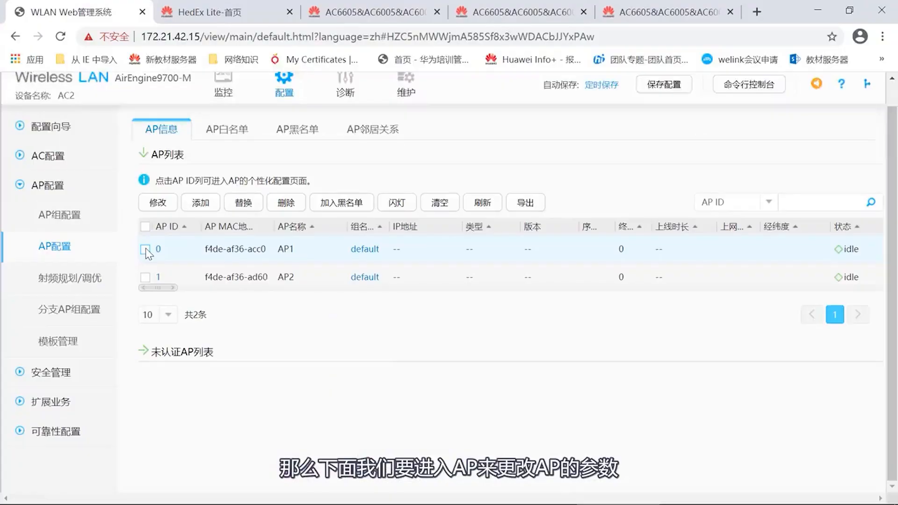
left_click(146, 249)
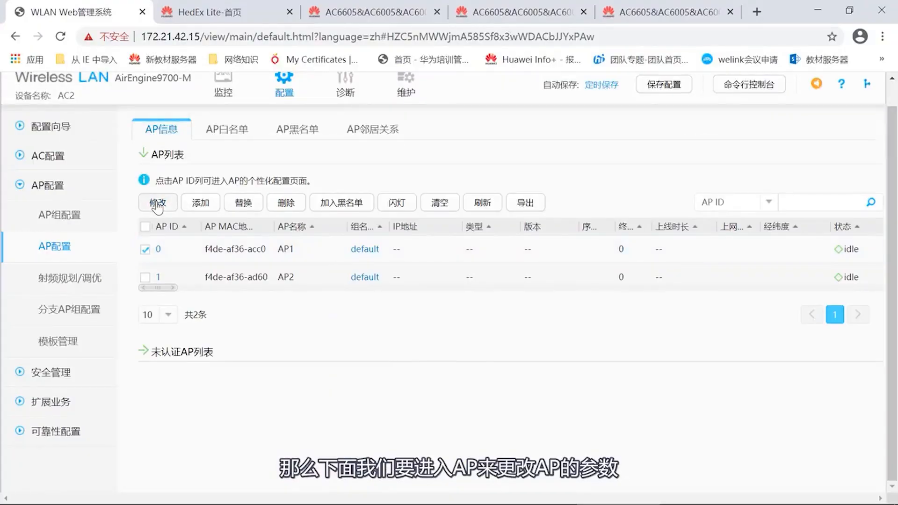
left_click(157, 202)
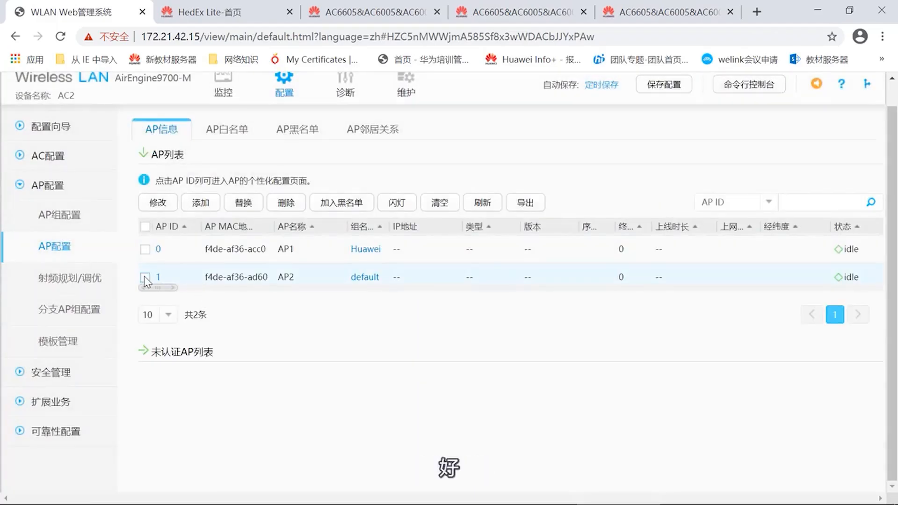
left_click(146, 277)
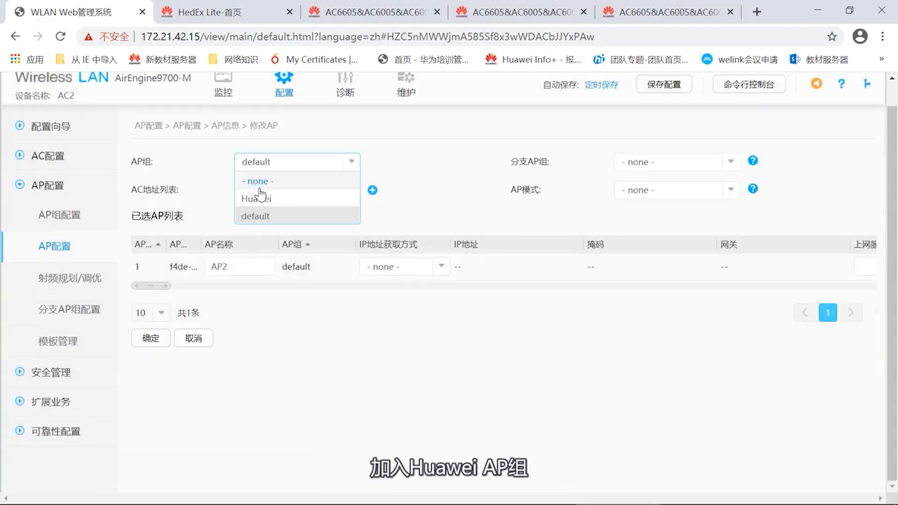
left_click(255, 198)
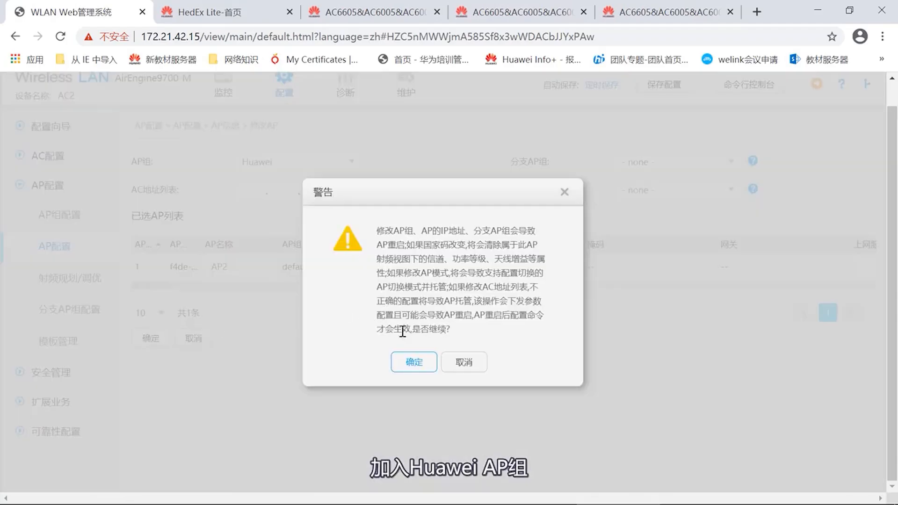
left_click(413, 362)
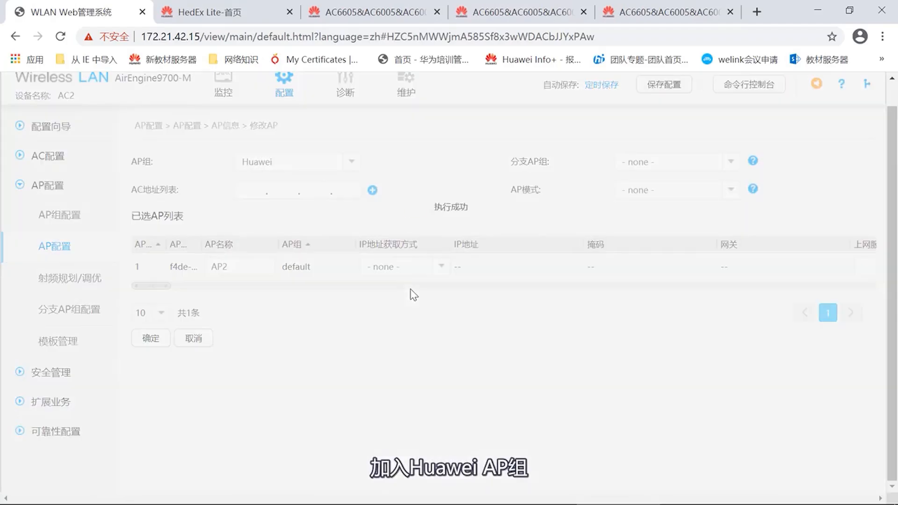
left_click(150, 337)
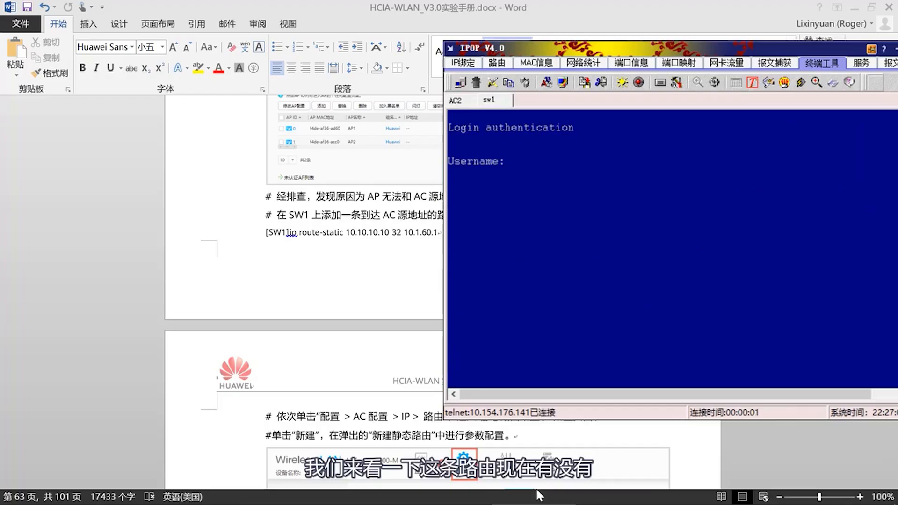
Log in to SW1 as admin and run display ip routing-table to check for the static route
type("admin")
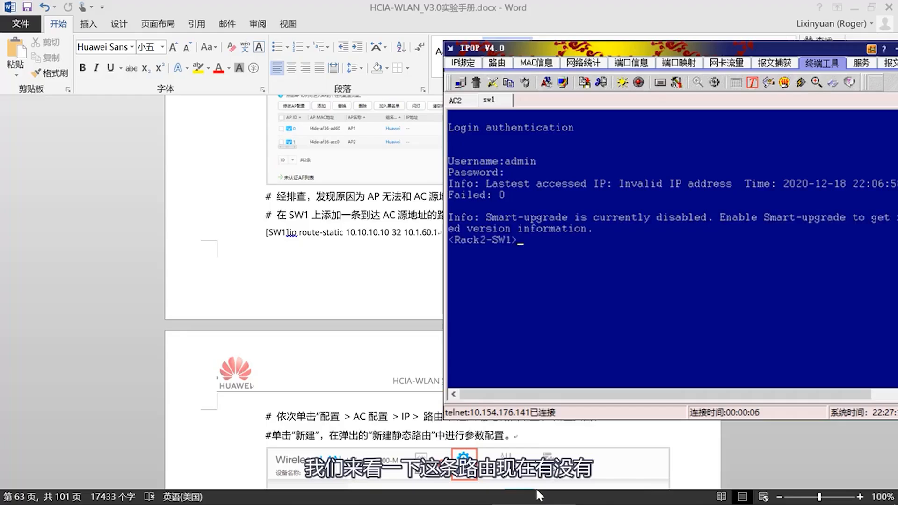
type("dis ip rout")
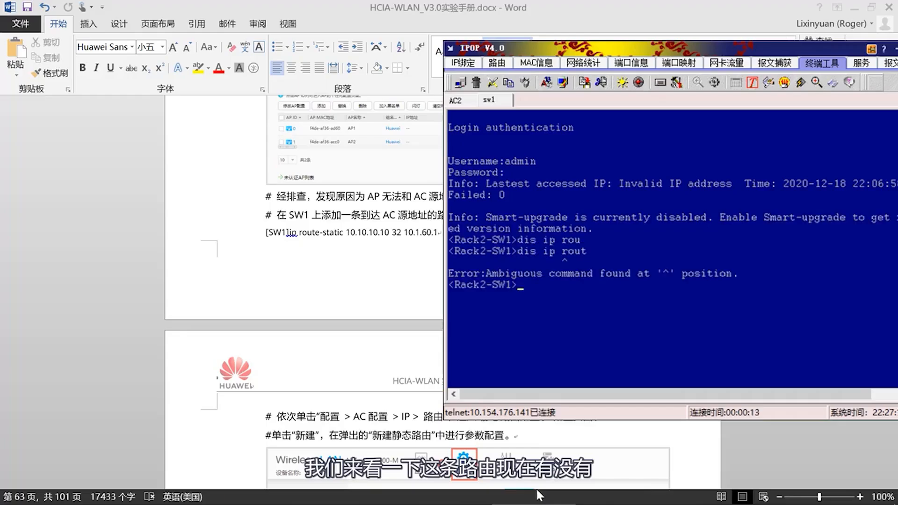
type("dis ip rout")
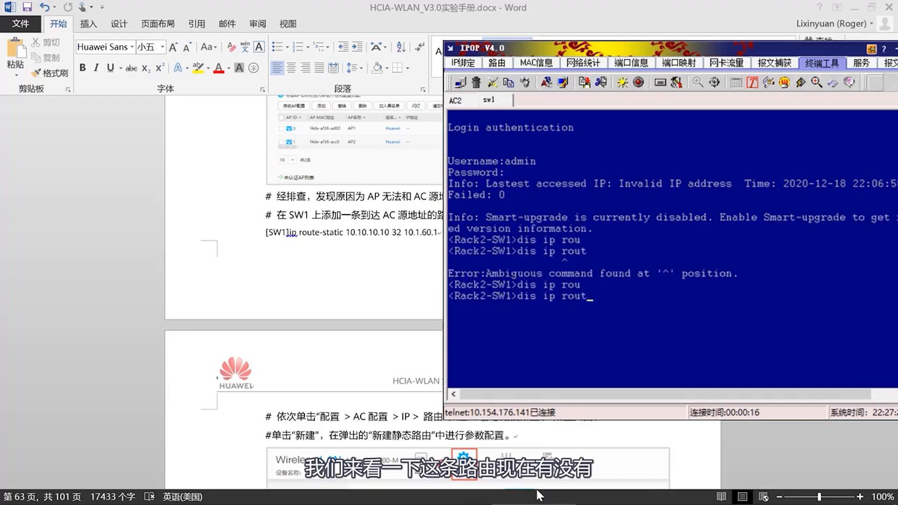
key("BackSpace")
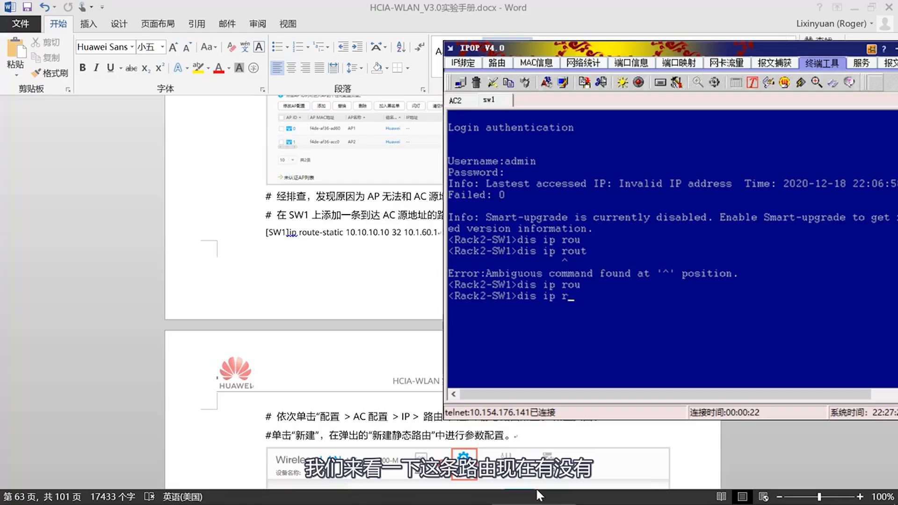
type("display ip")
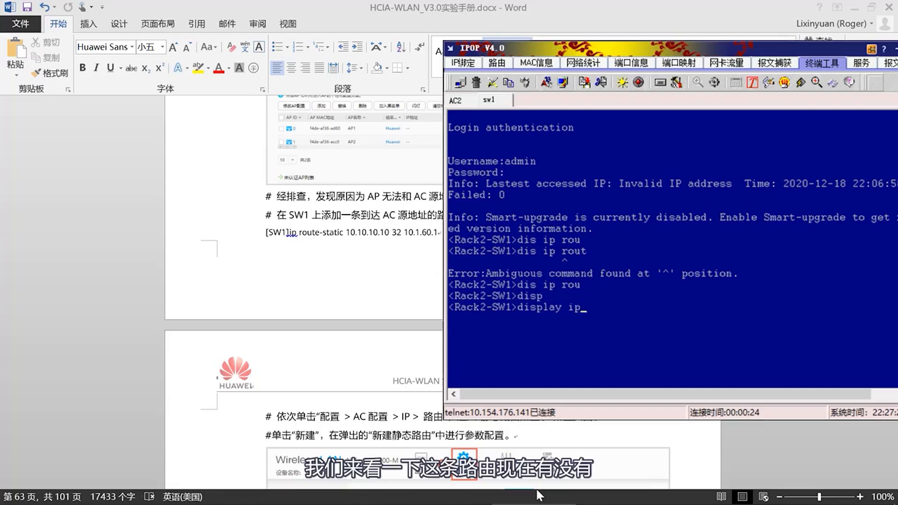
type("display ip")
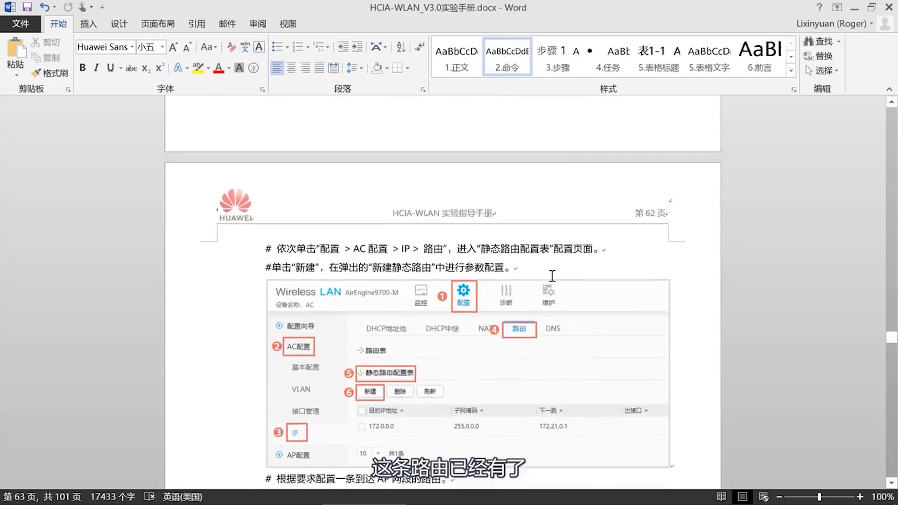
Go to AC配置 > IP > 路由 and start a new static route entry
scroll("down", 3)
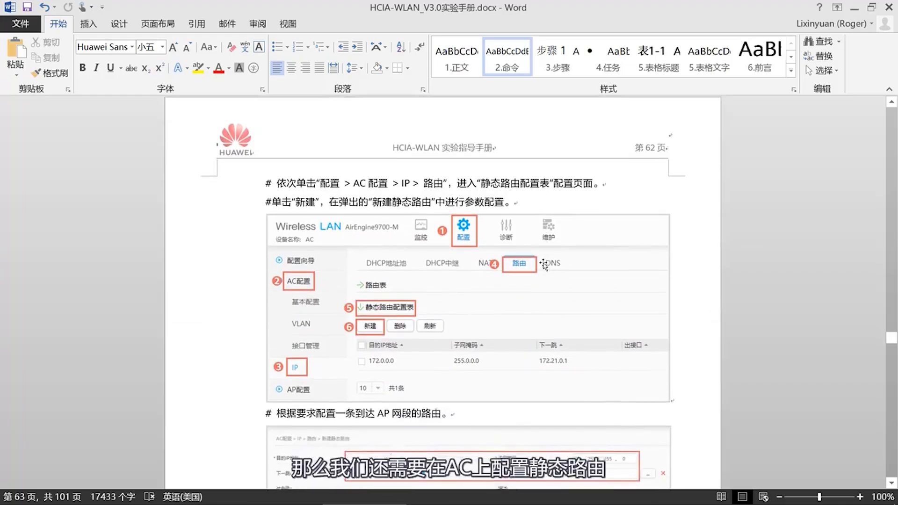
scroll("down", 3)
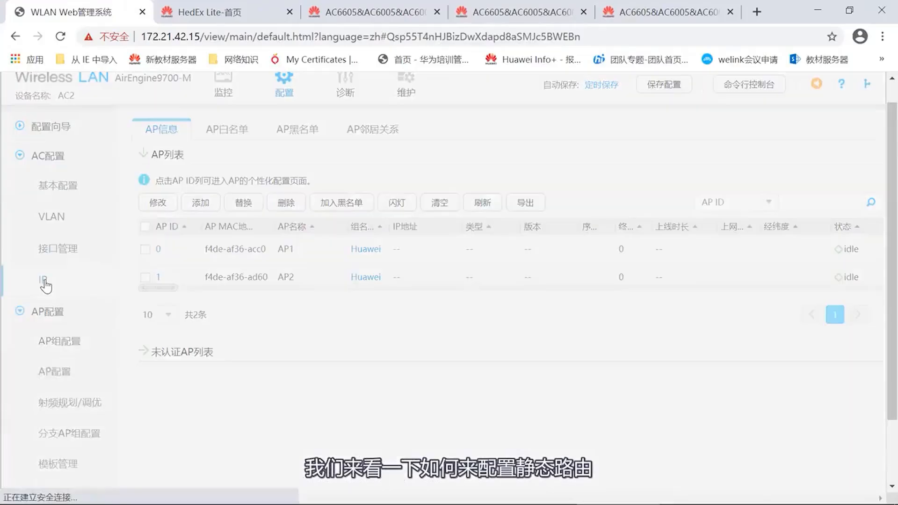
left_click(43, 279)
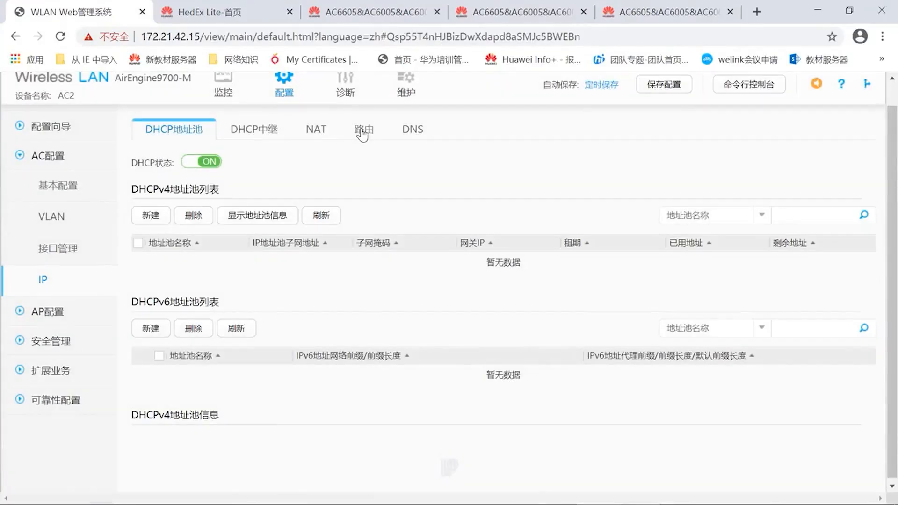
left_click(363, 129)
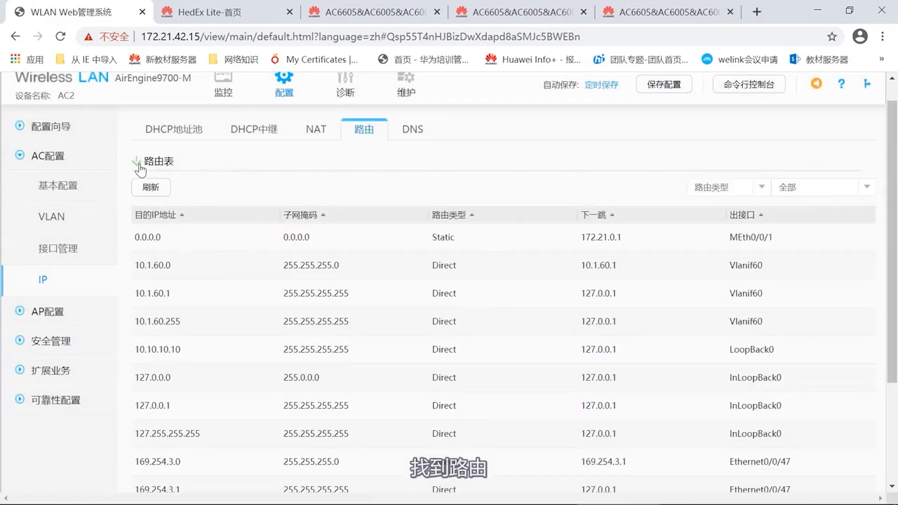
left_click(137, 160)
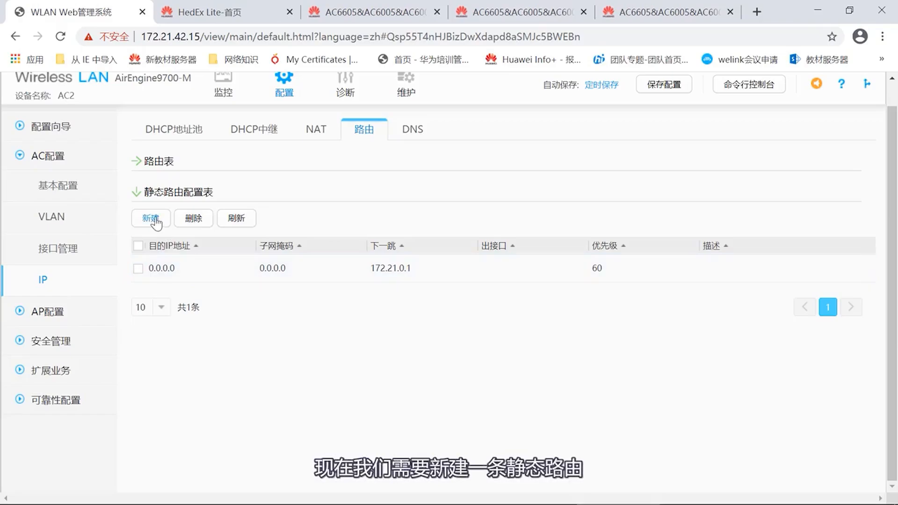
left_click(151, 217)
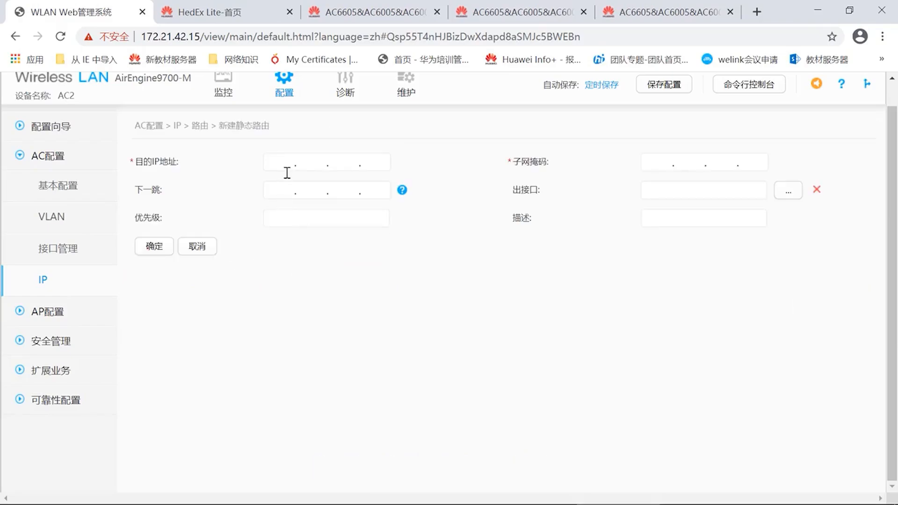
Enter destination 10.1.10.0, mask 255.255.255.0, next hop 10.1.60.2 and confirm the route
type("10.1")
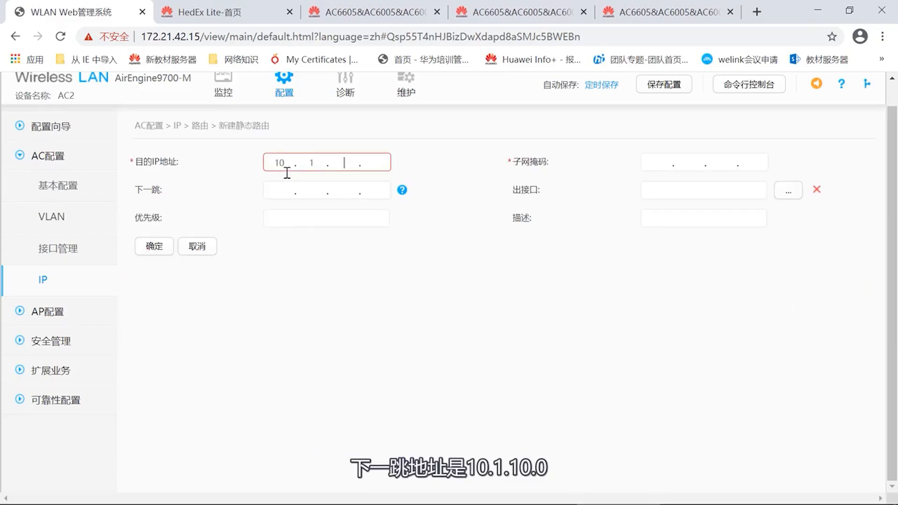
type("10")
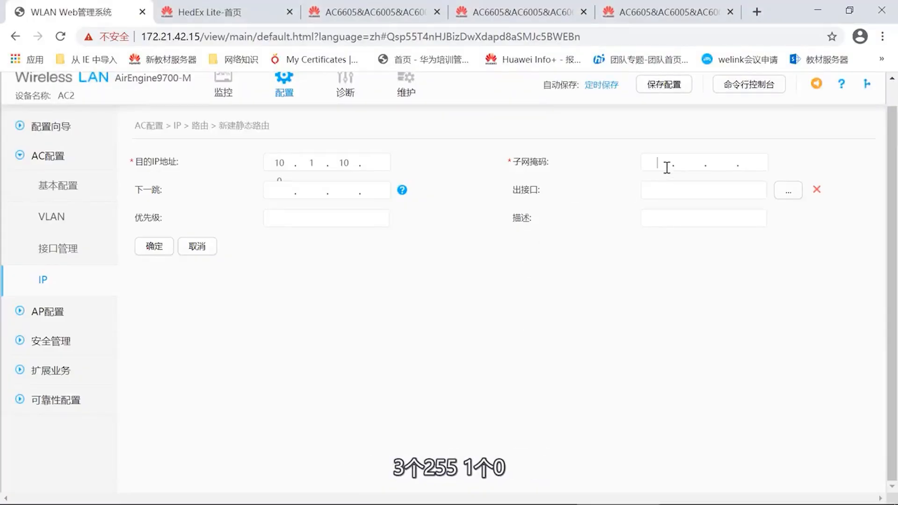
type("255.255.255.")
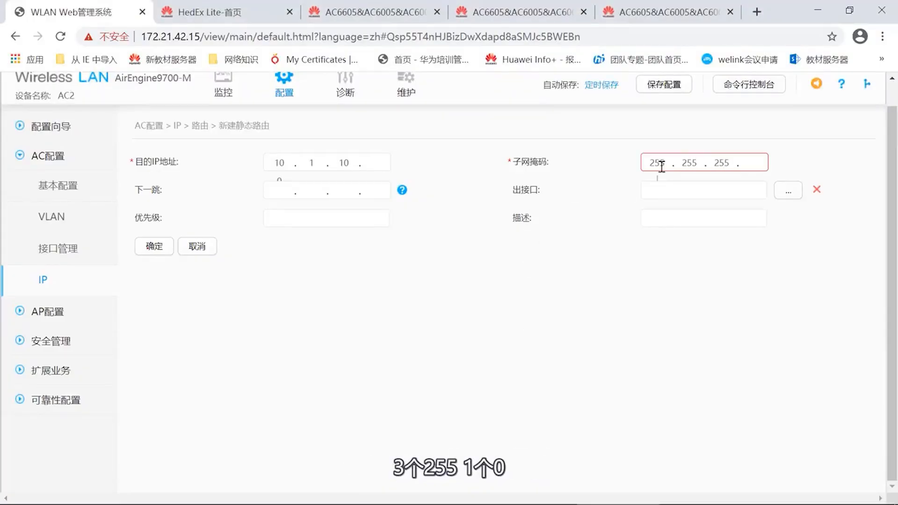
left_click(326, 190)
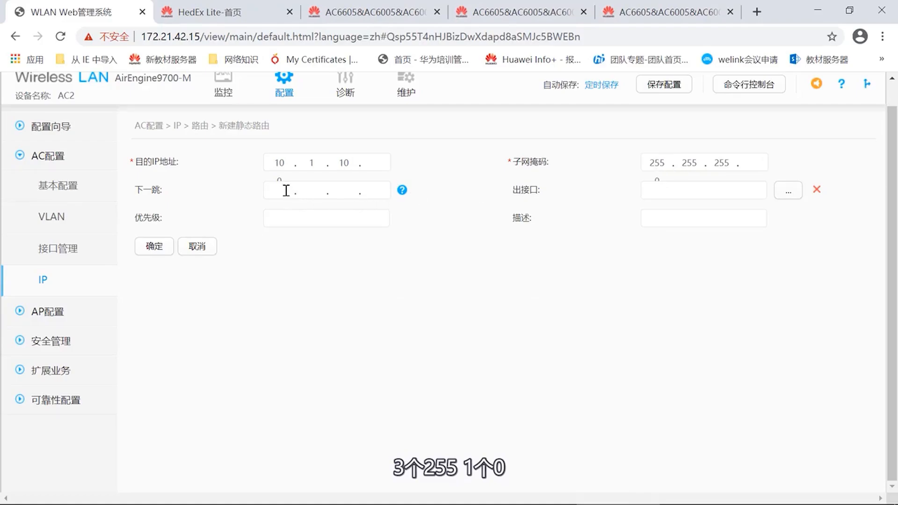
type("10 . . .")
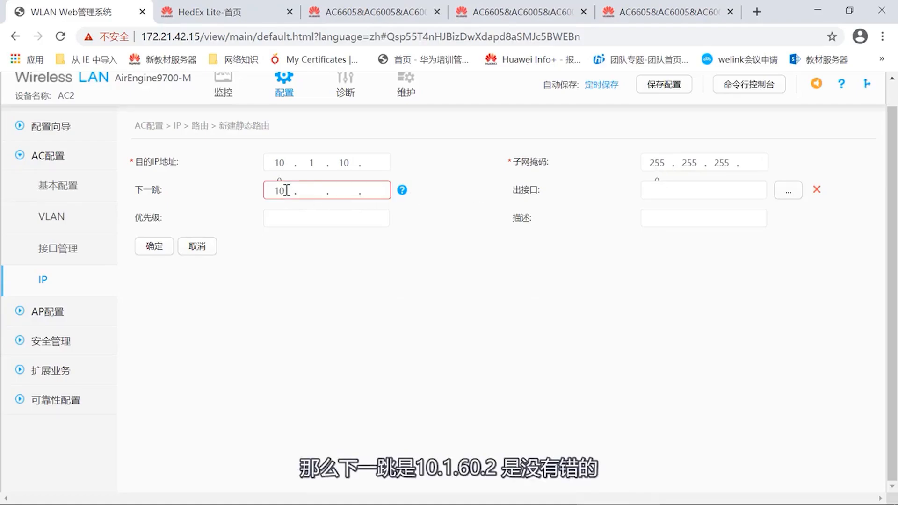
type("1.60")
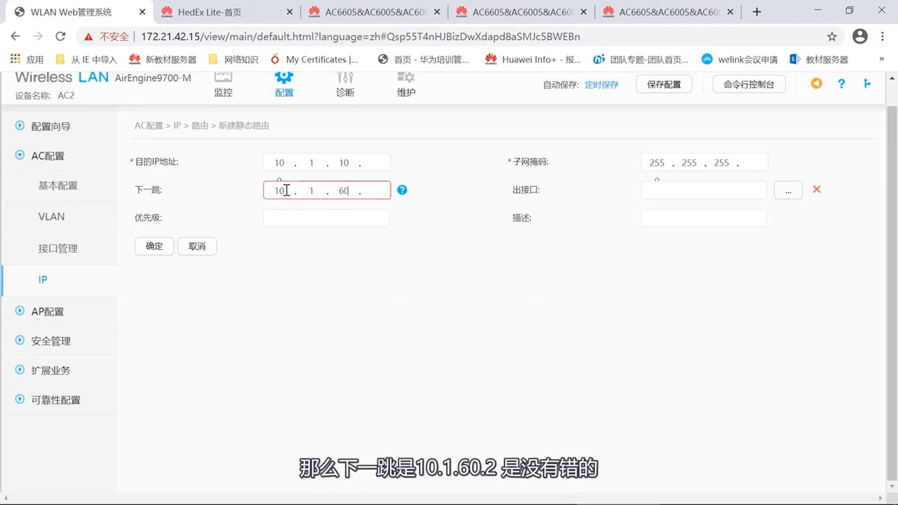
left_click(153, 246)
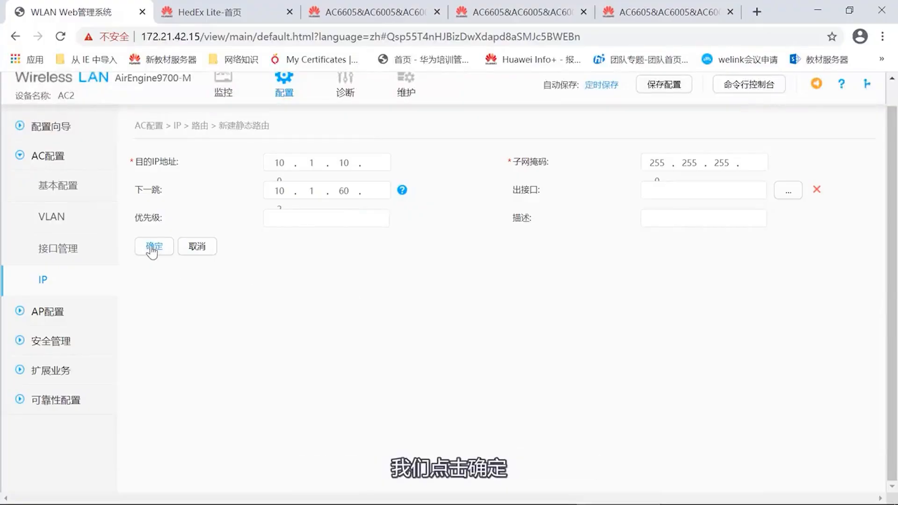
left_click(153, 246)
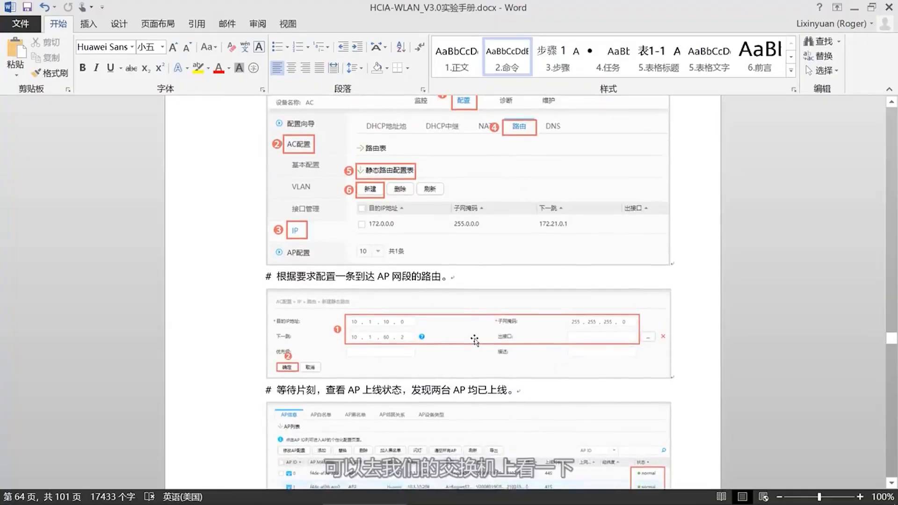
mouse_move(482, 362)
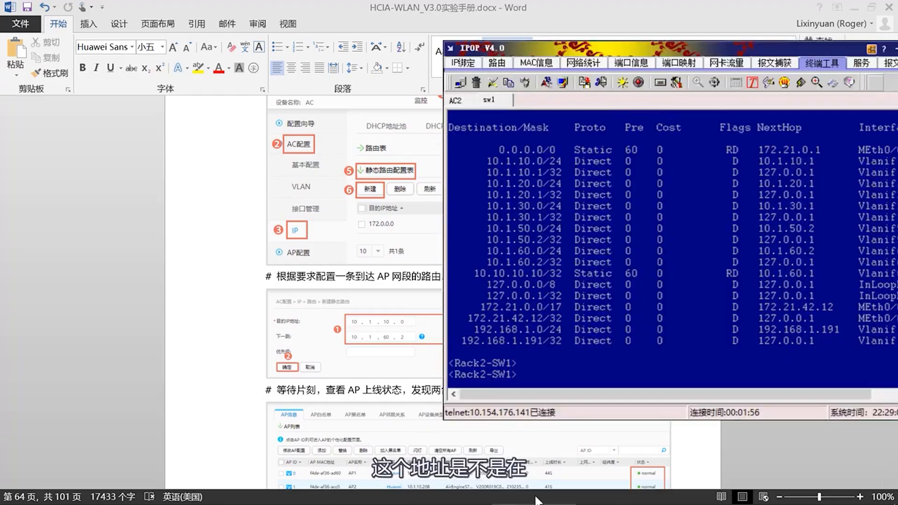
Run display ip routing-table on SW1 to verify the route toward the AP network
type("di")
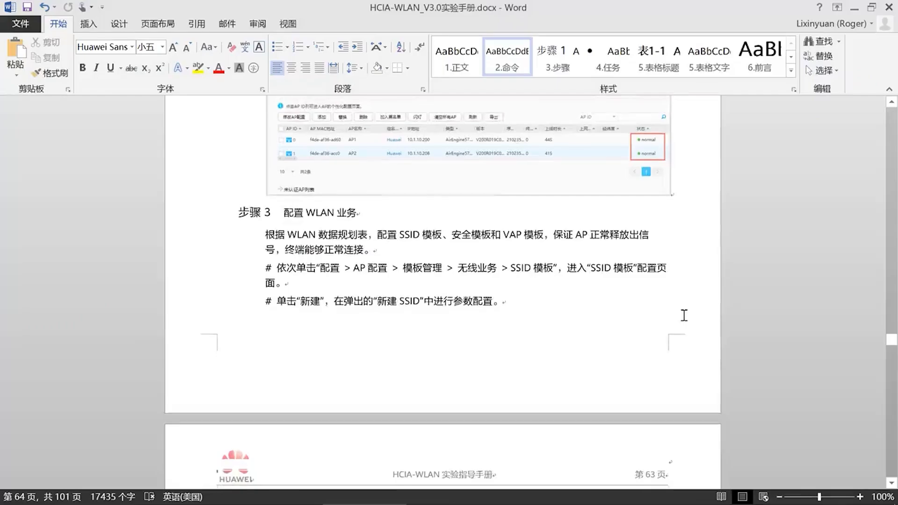
Scroll the manual to 步骤3 配置WLAN业务 with the Employee and Guest SSID template steps
scroll("down", 3)
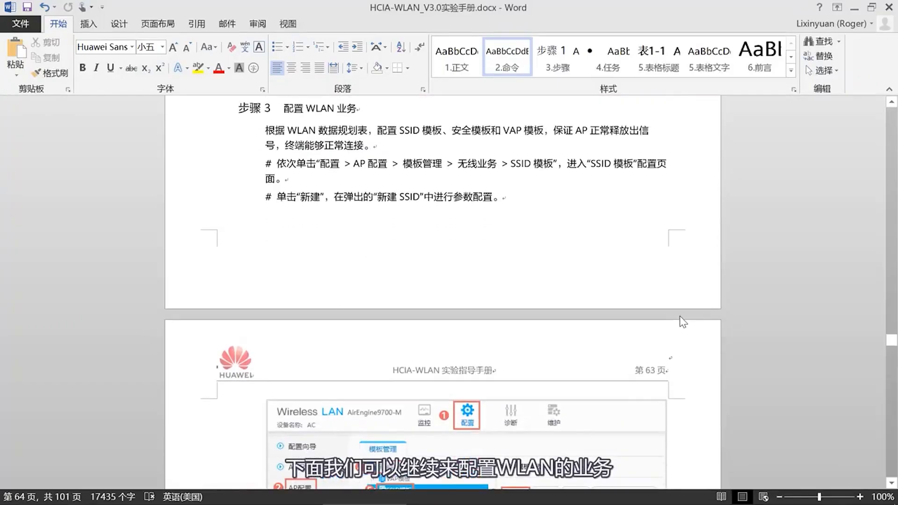
scroll("down", 3)
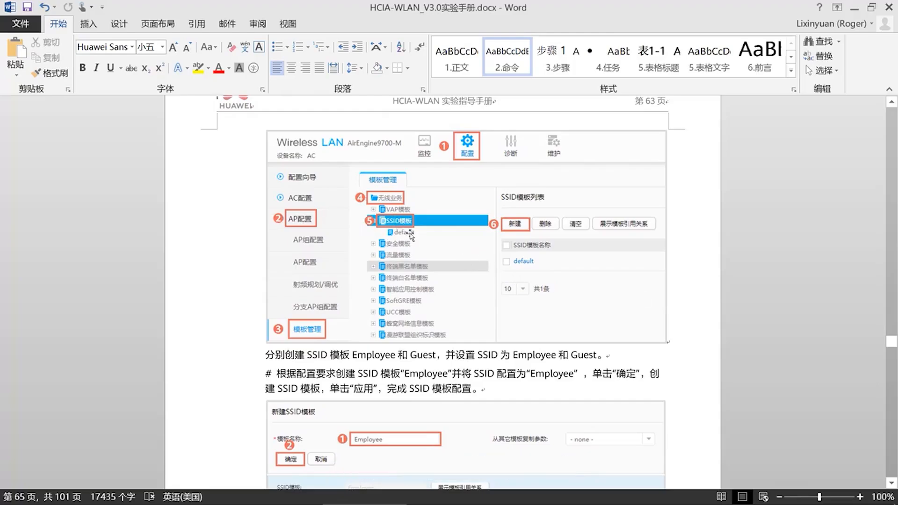
mouse_move(309, 300)
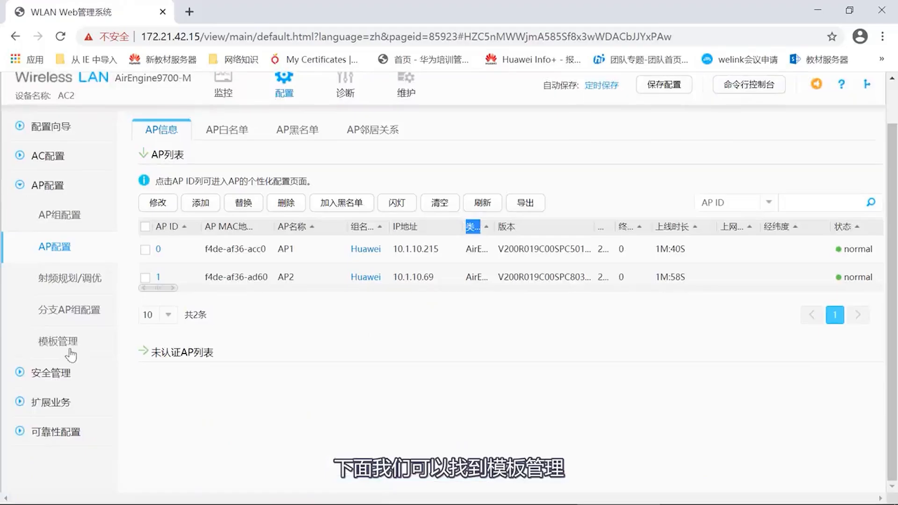
Create SSID template employee under 模板管理 > 无线业务 with SSID name employee and apply it
left_click(57, 340)
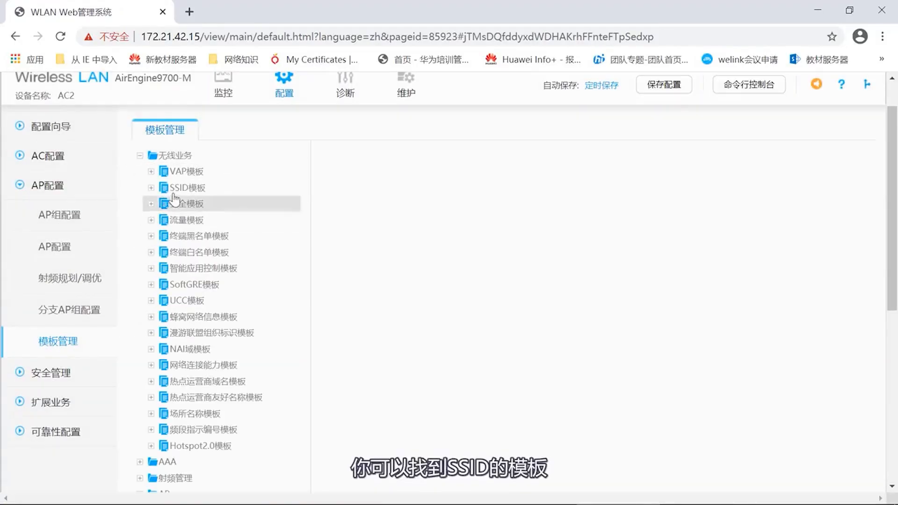
left_click(188, 187)
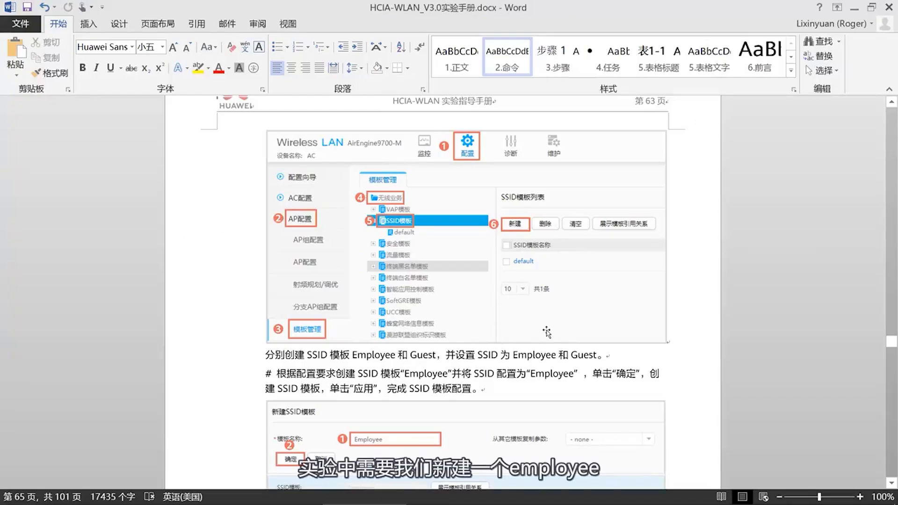
scroll("down", 3)
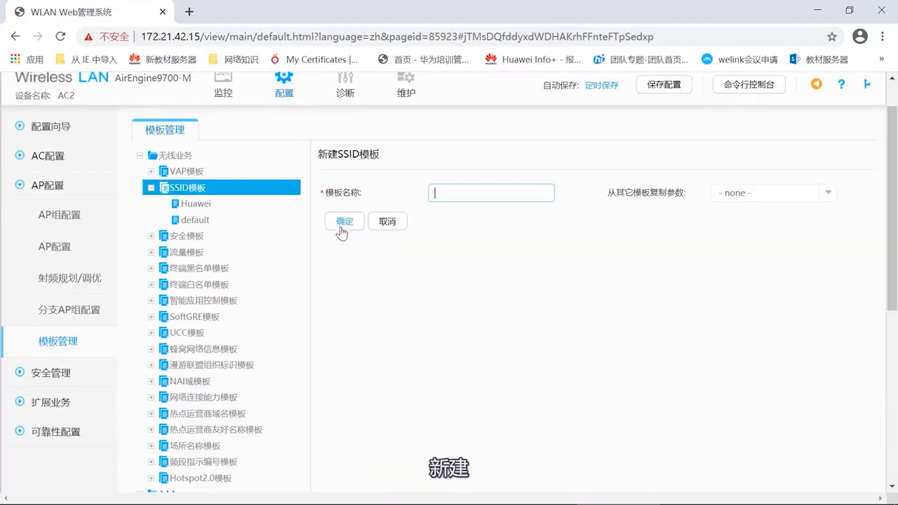
type("employee")
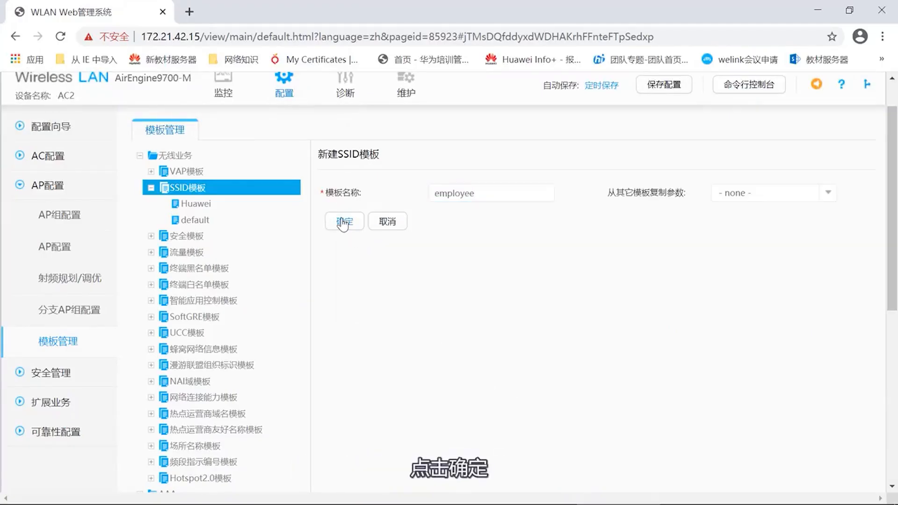
left_click(343, 220)
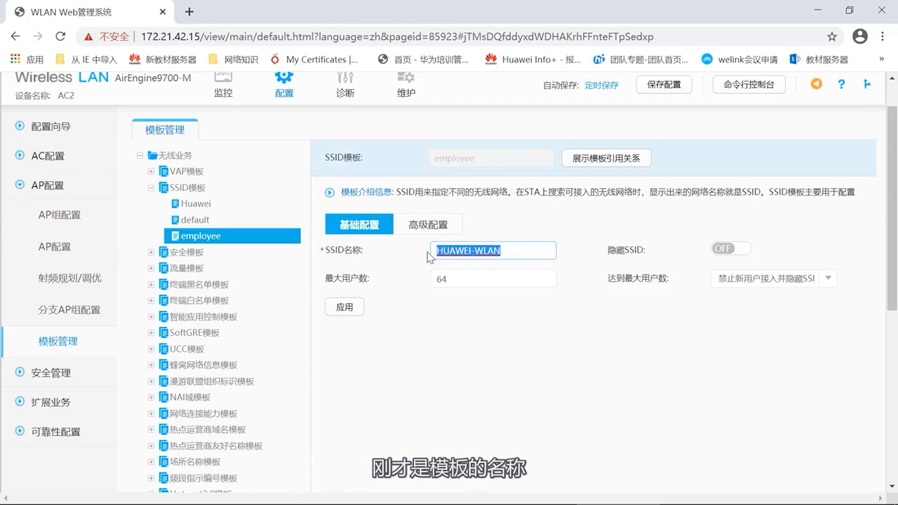
type("em")
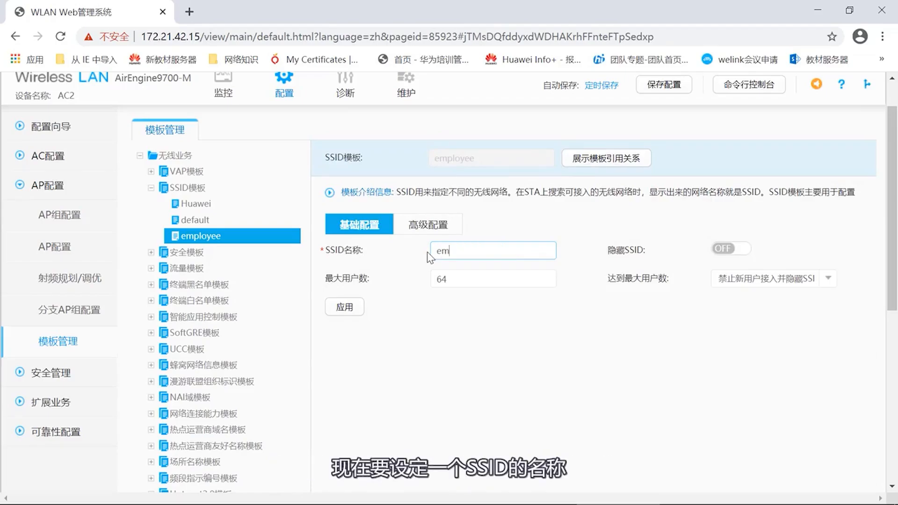
left_click(345, 306)
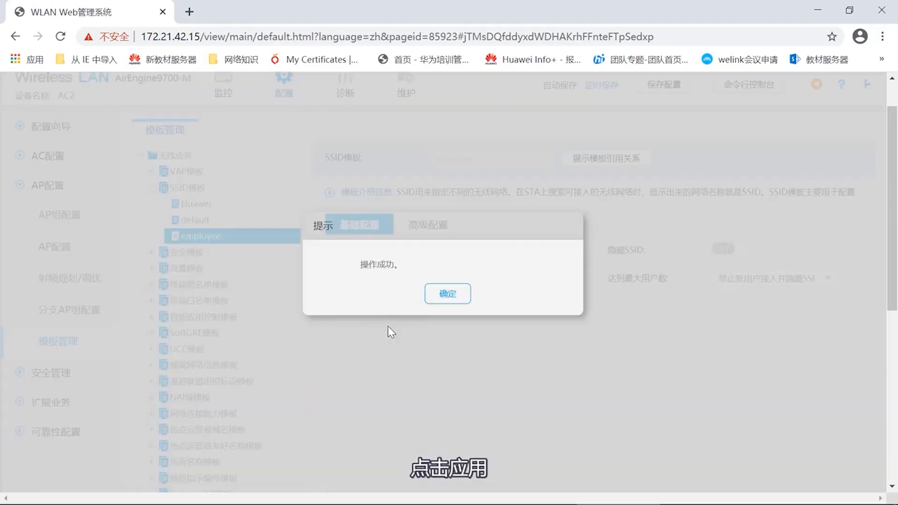
left_click(446, 294)
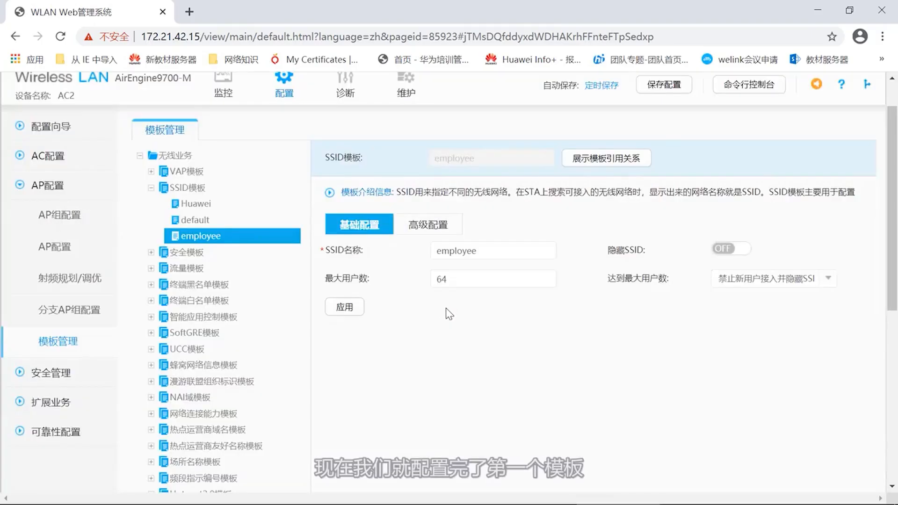
mouse_move(445, 315)
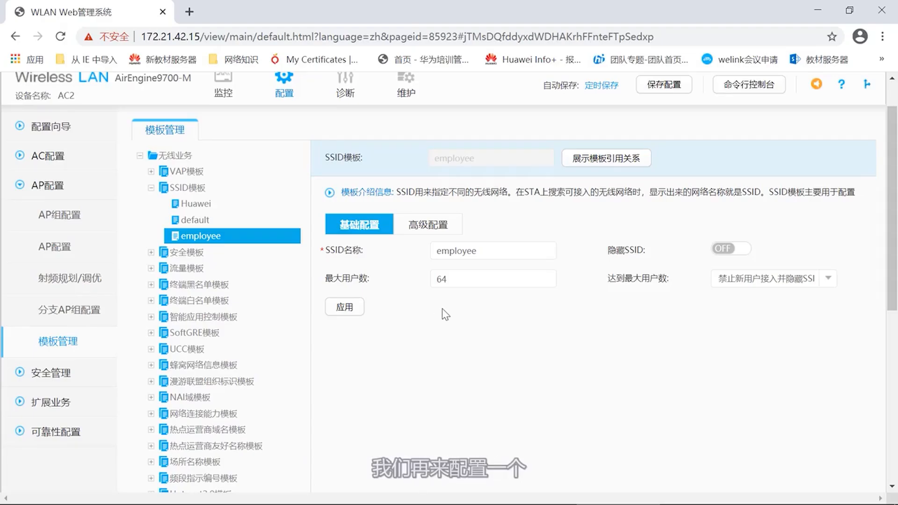
Create a second SSID template guest with SSID name guest and apply it
left_click(191, 187)
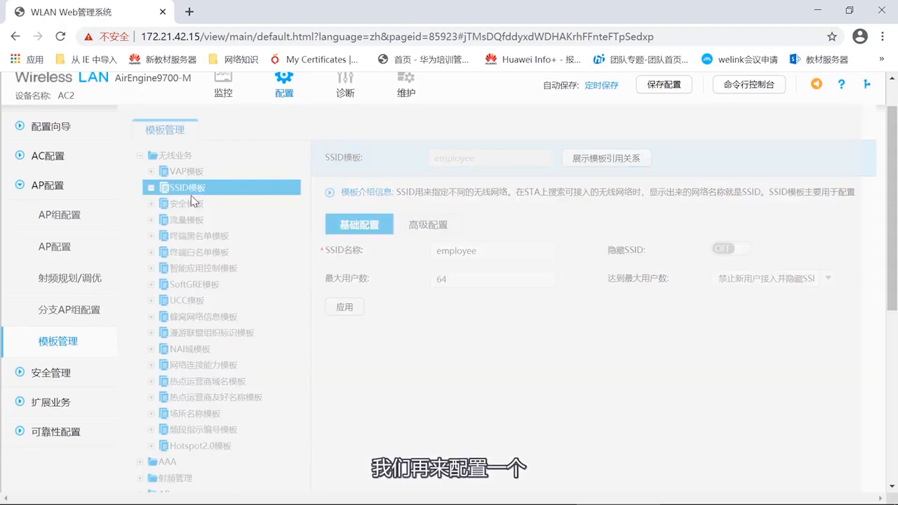
left_click(188, 187)
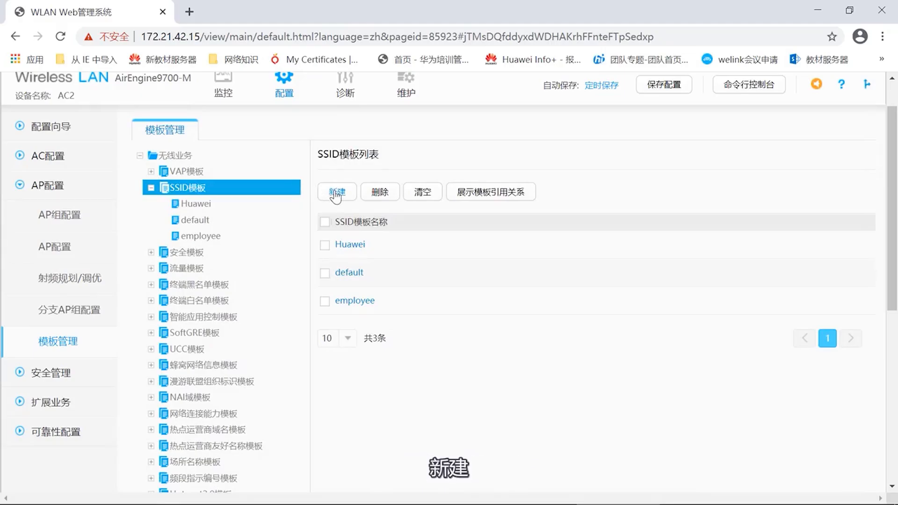
type("guest")
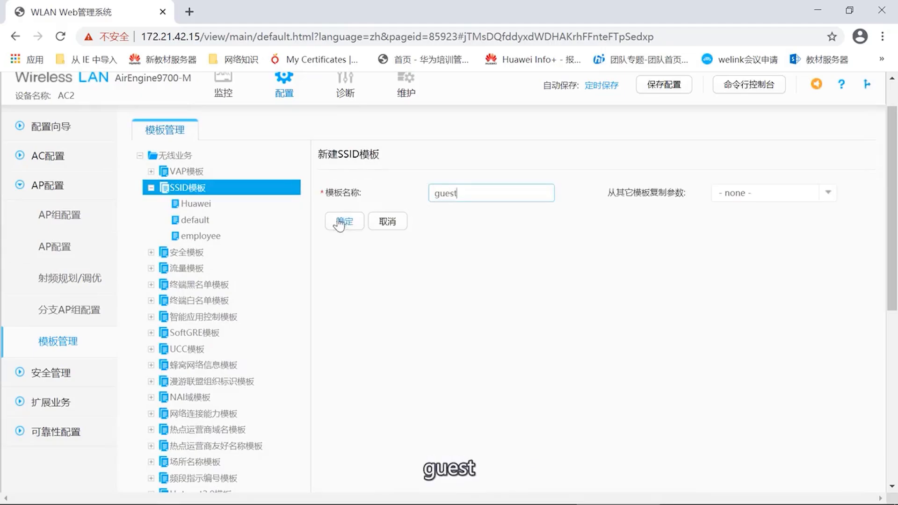
left_click(343, 220)
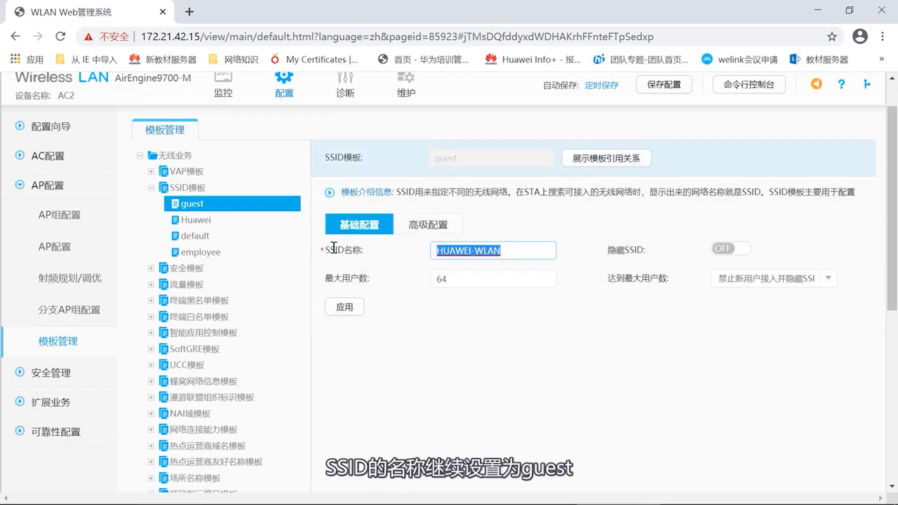
type("guest")
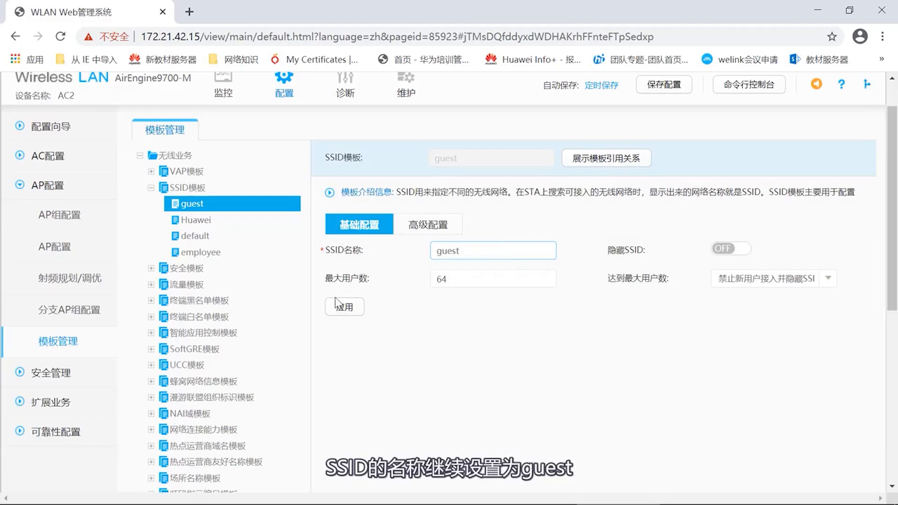
left_click(343, 307)
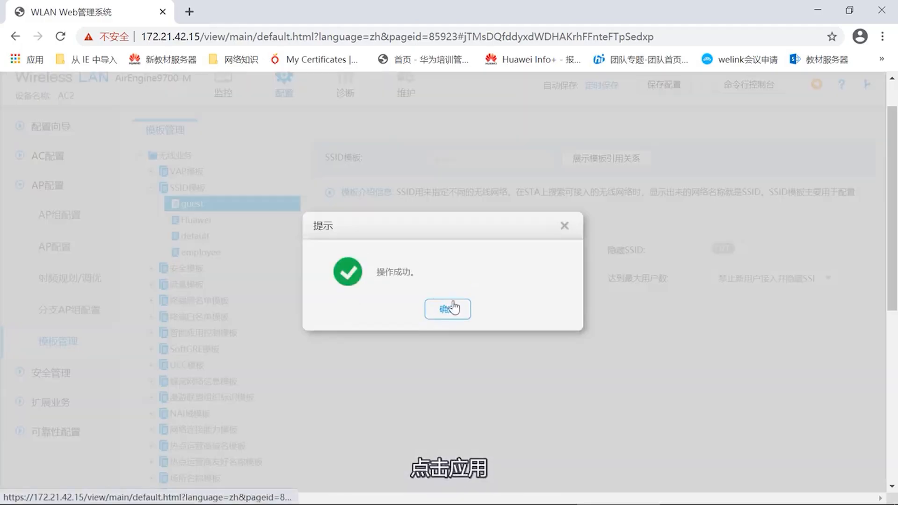
left_click(447, 309)
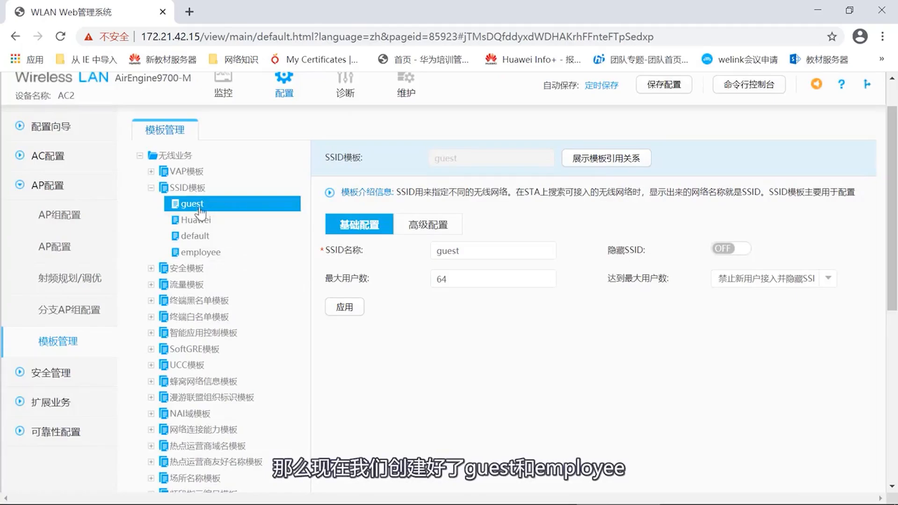
Create a new security template named employee under the security templates
left_click(198, 252)
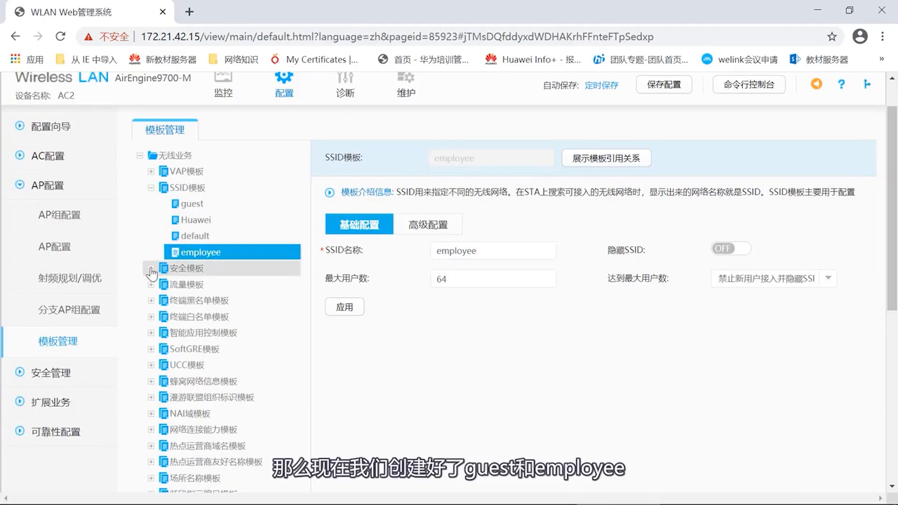
left_click(185, 268)
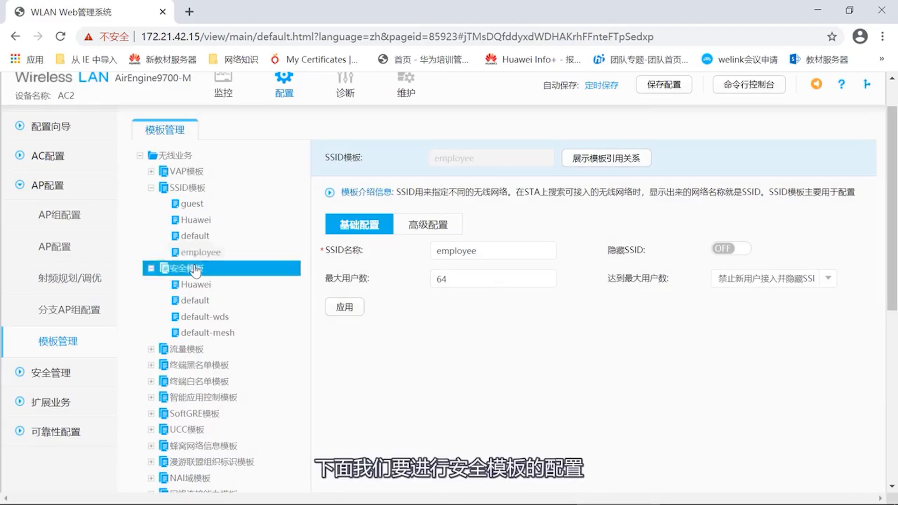
left_click(184, 267)
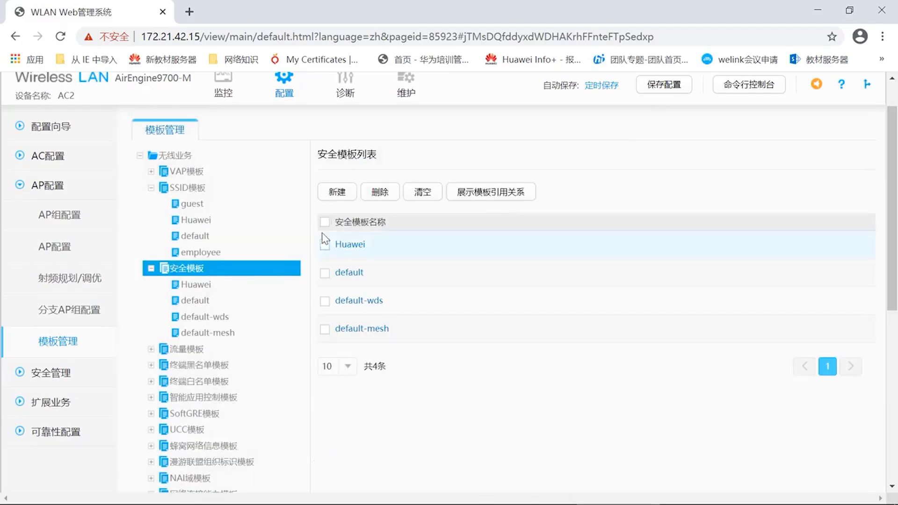
left_click(337, 191)
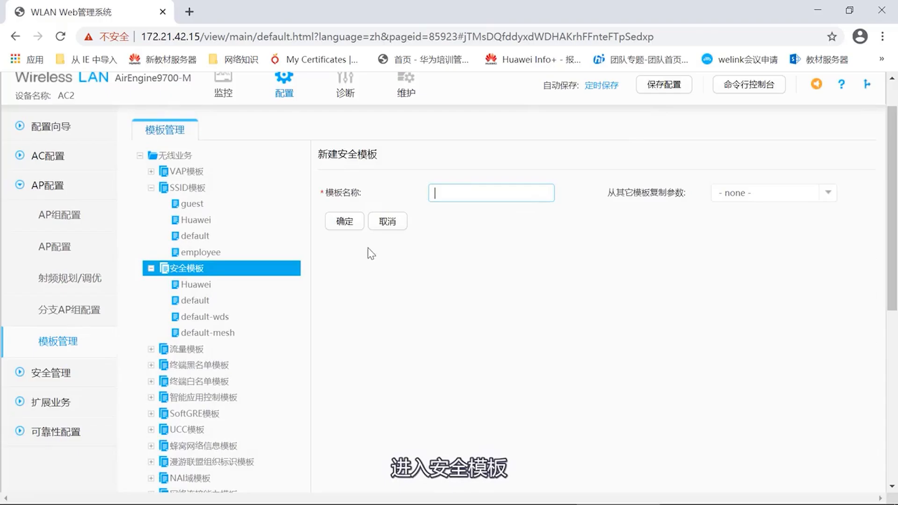
type("employee")
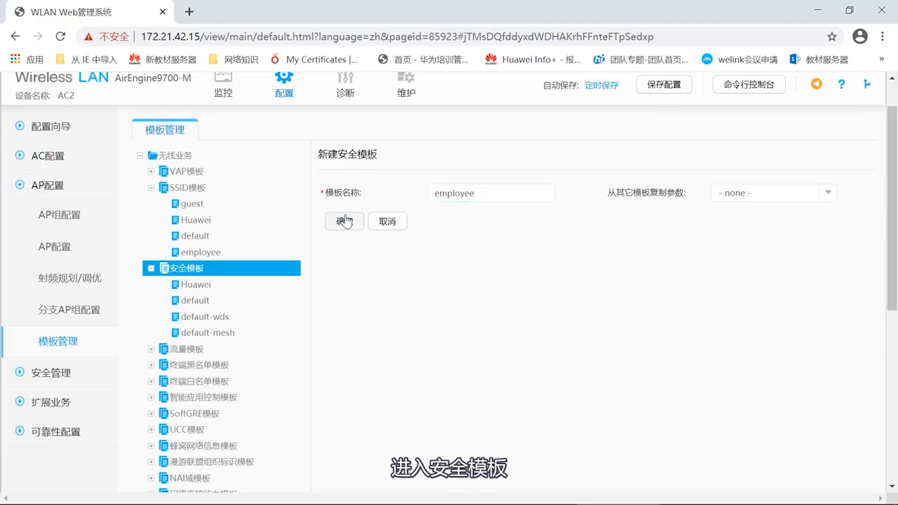
left_click(343, 220)
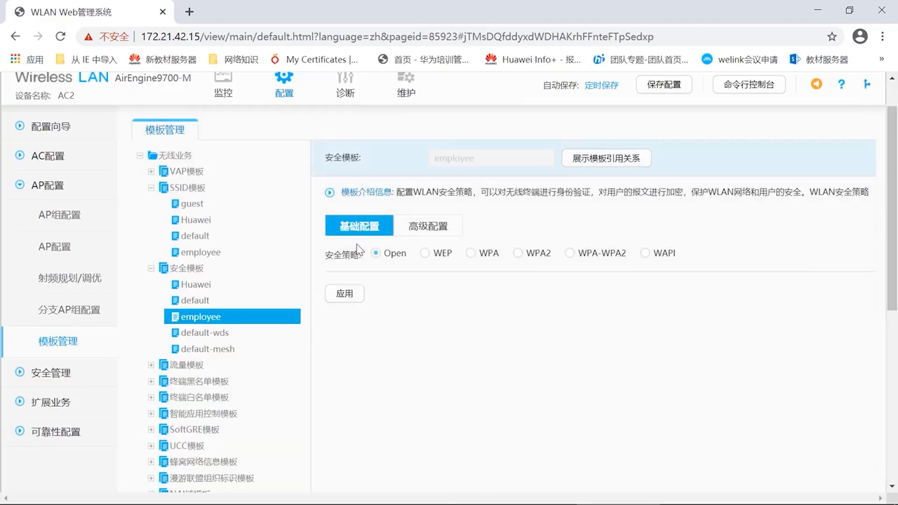
left_click(517, 252)
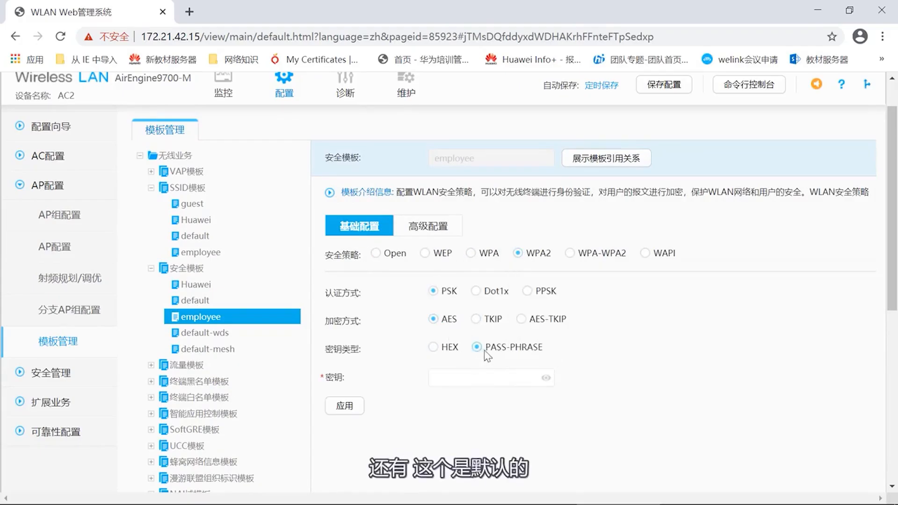
left_click(491, 377)
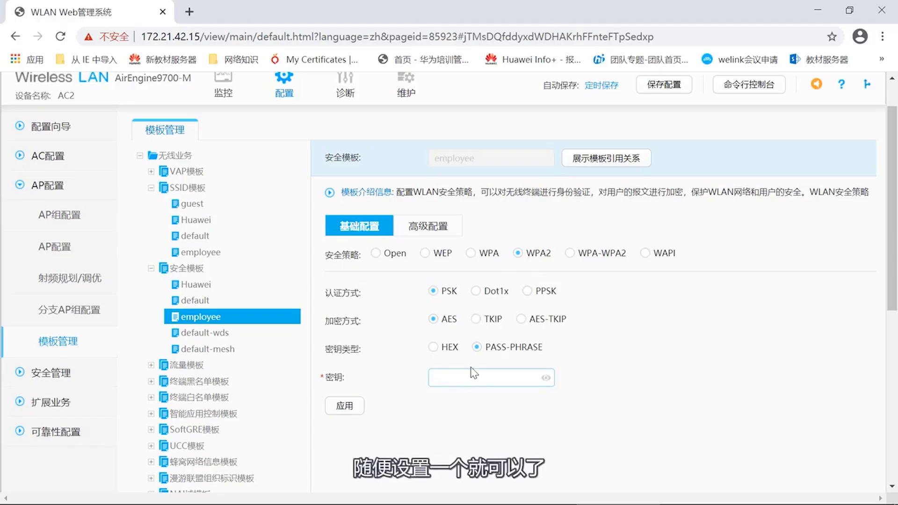
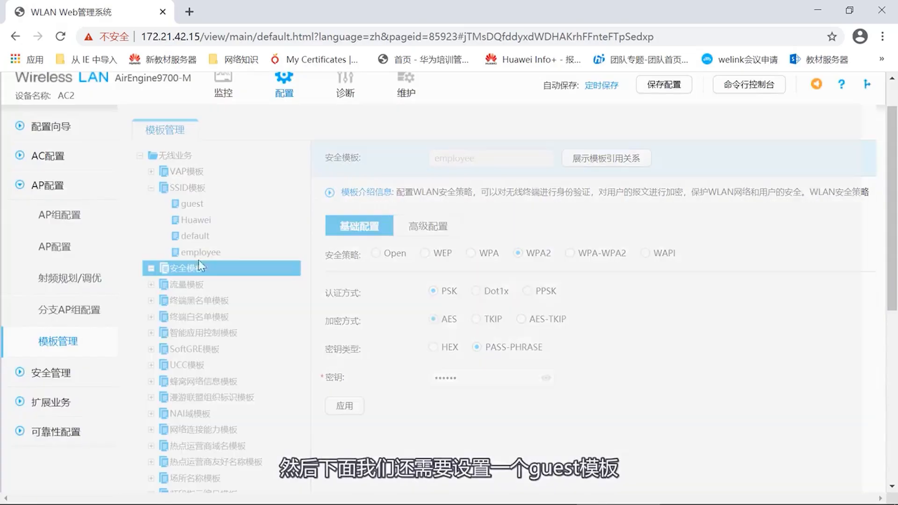
Create a guest security template and keep its security policy on Open
left_click(192, 267)
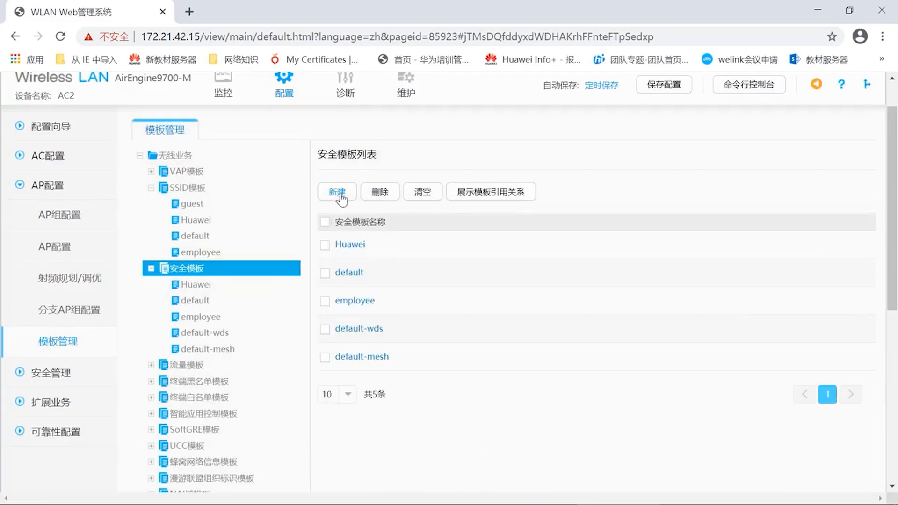
type("gues")
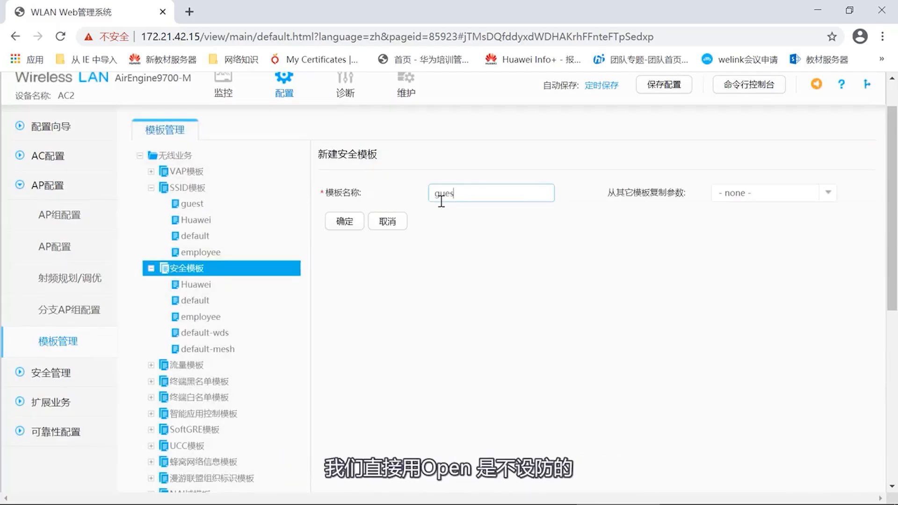
left_click(343, 220)
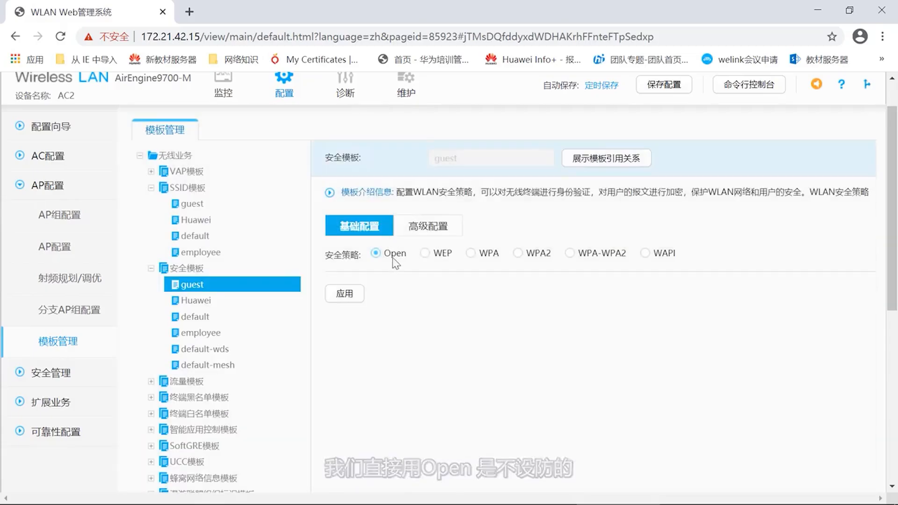
left_click(344, 294)
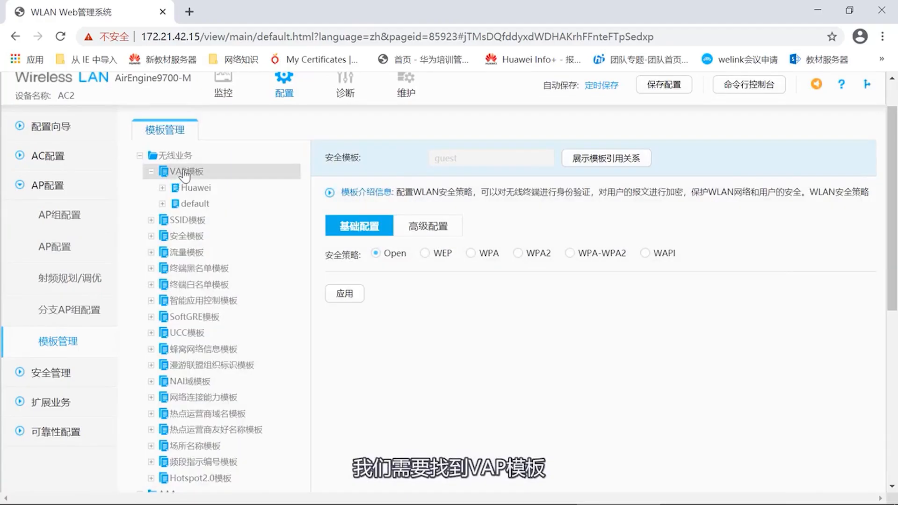
Create the enployee VAP template and switch its forwarding mode to tunnel forwarding
left_click(184, 170)
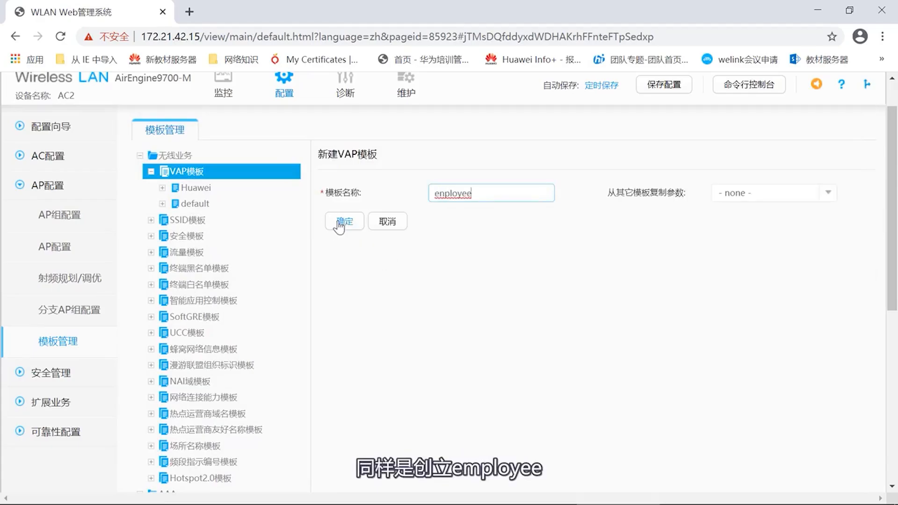
left_click(343, 222)
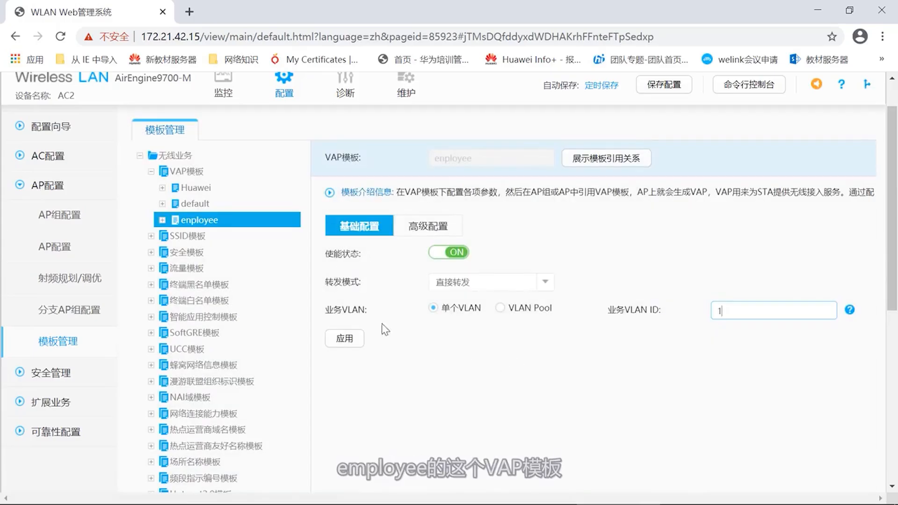
left_click(605, 158)
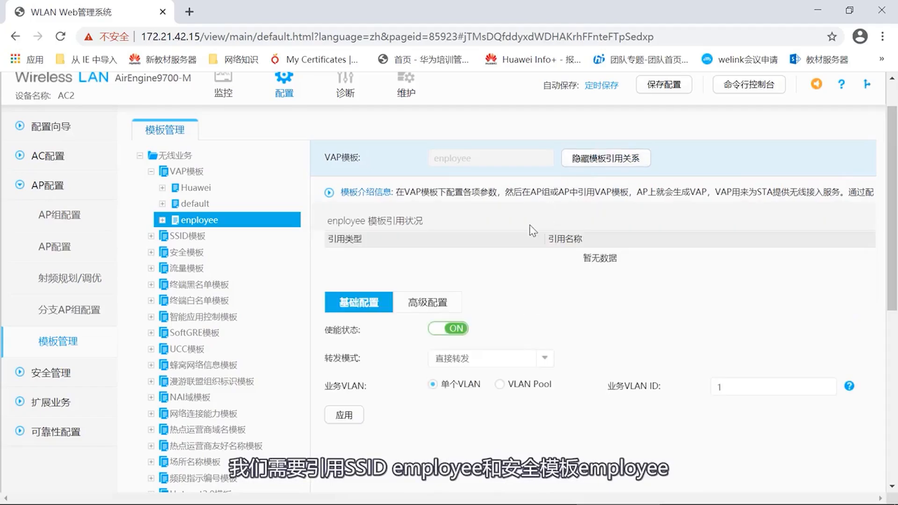
mouse_move(420, 342)
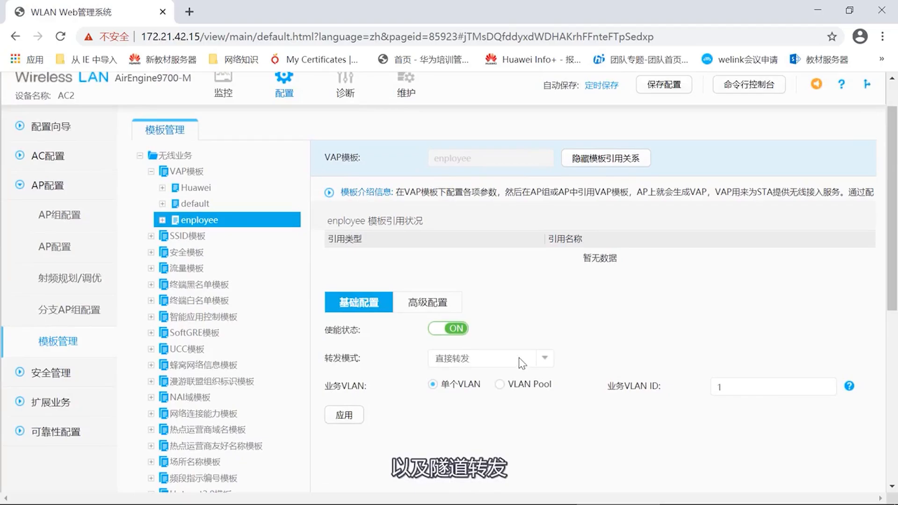
left_click(483, 358)
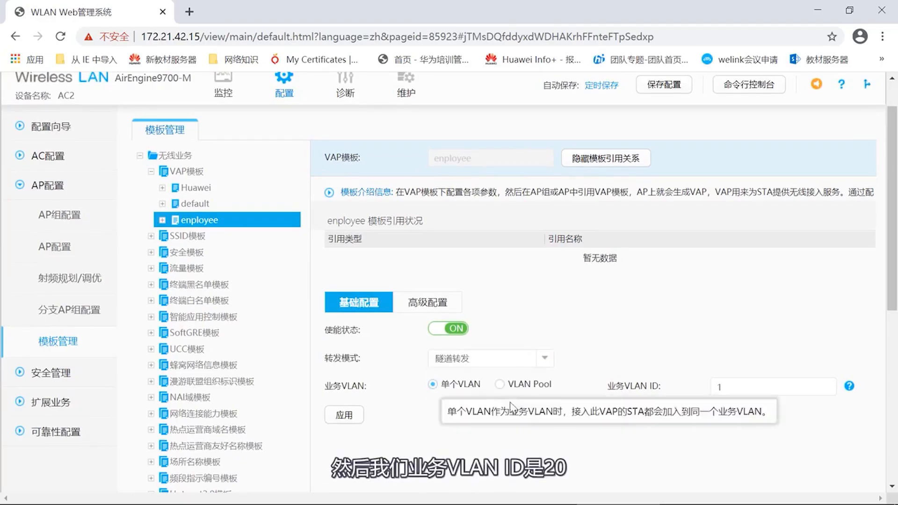
type("20")
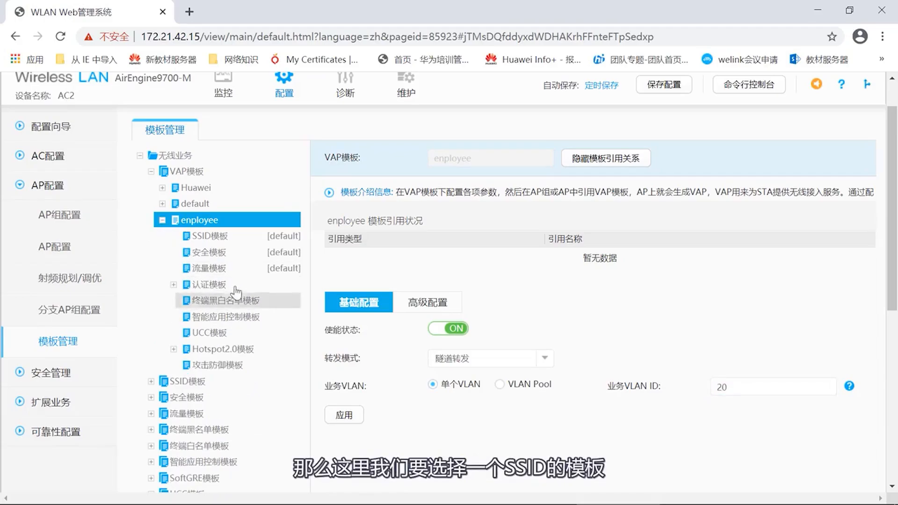
Bind the employee SSID template and employee security template to the VAP template
left_click(209, 236)
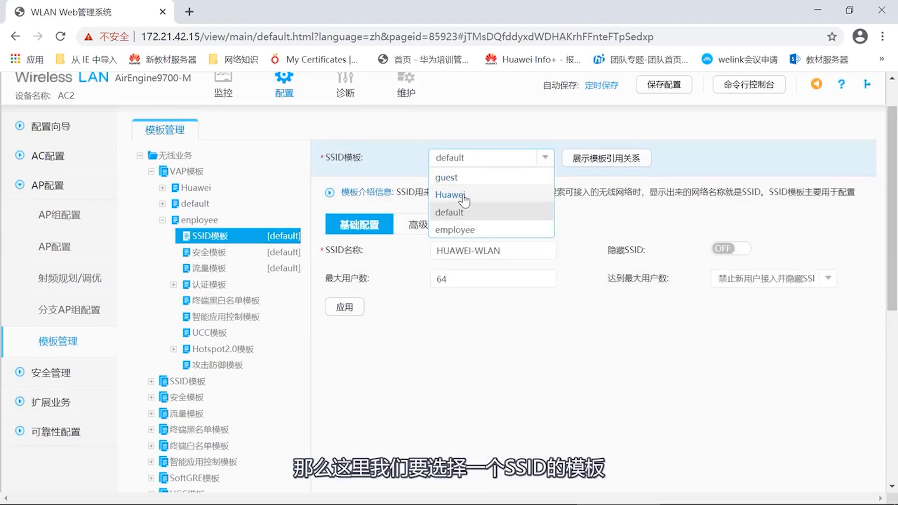
left_click(453, 230)
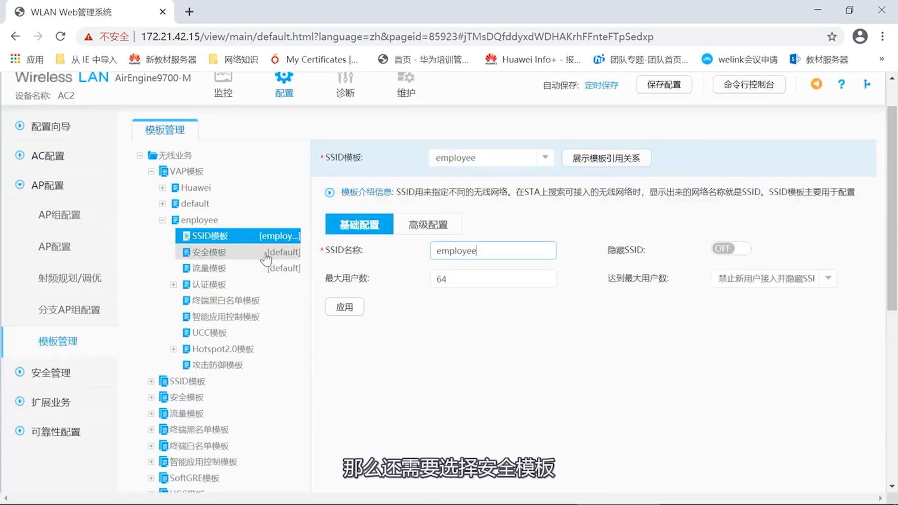
left_click(206, 252)
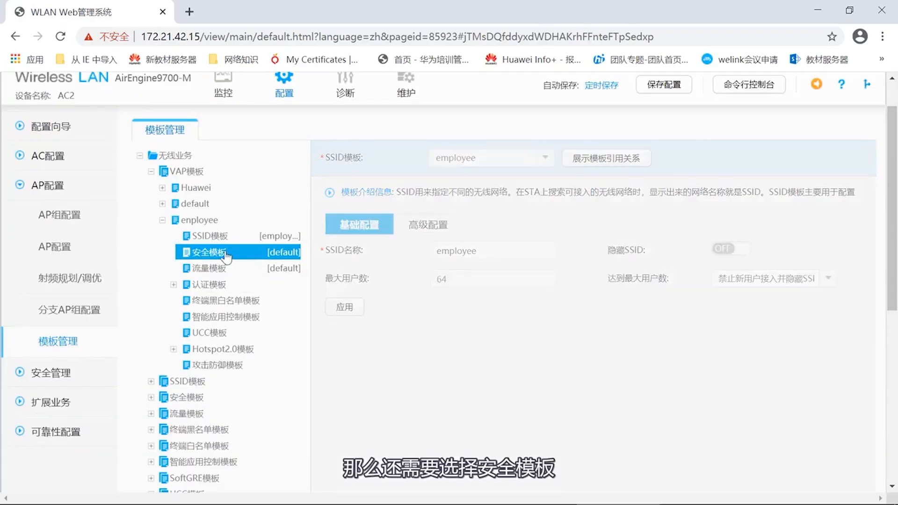
left_click(205, 252)
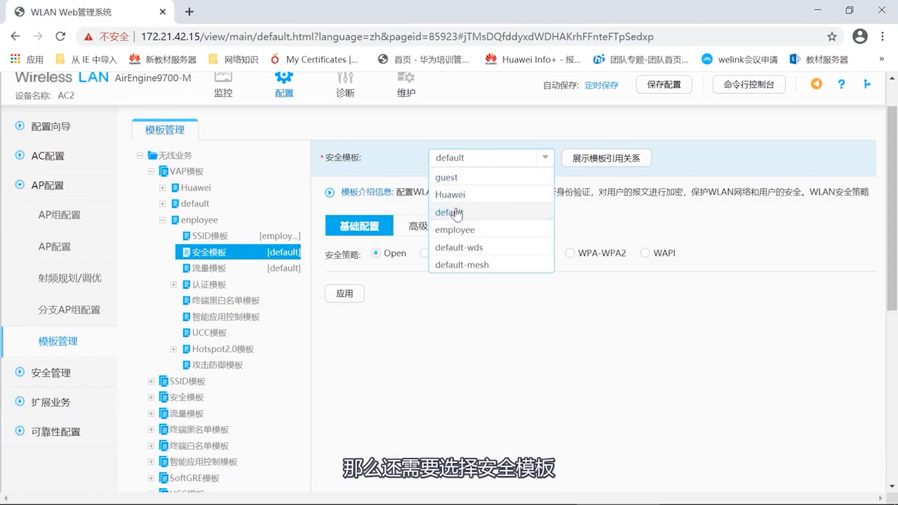
left_click(453, 229)
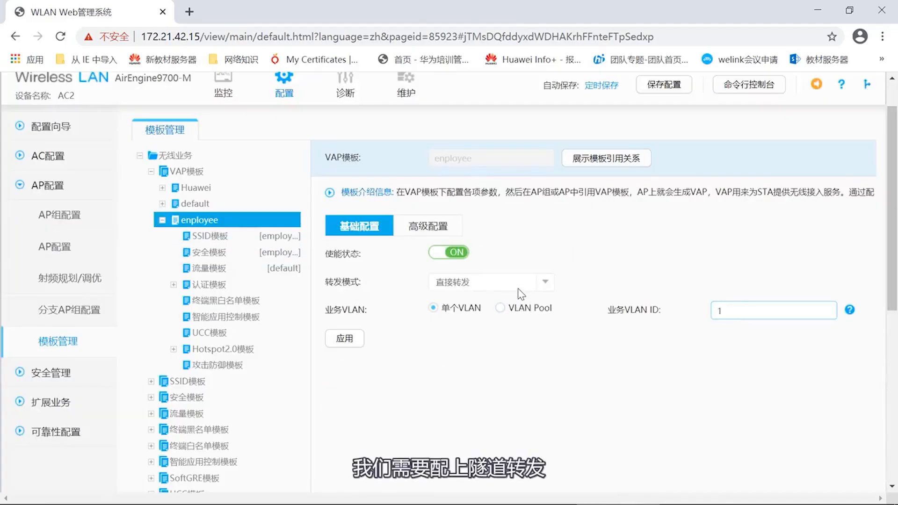
Set tunnel forwarding with service VLAN 20 and apply the employee VAP settings
left_click(773, 309)
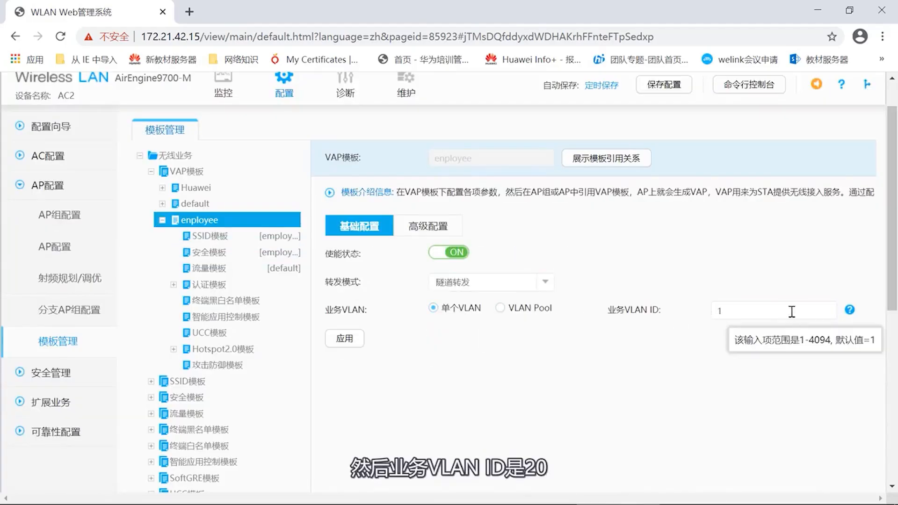
type("20")
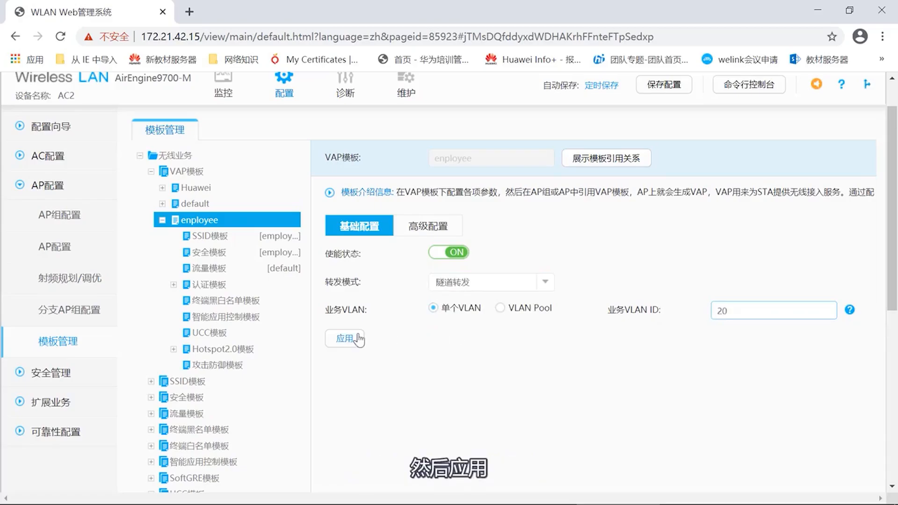
left_click(345, 337)
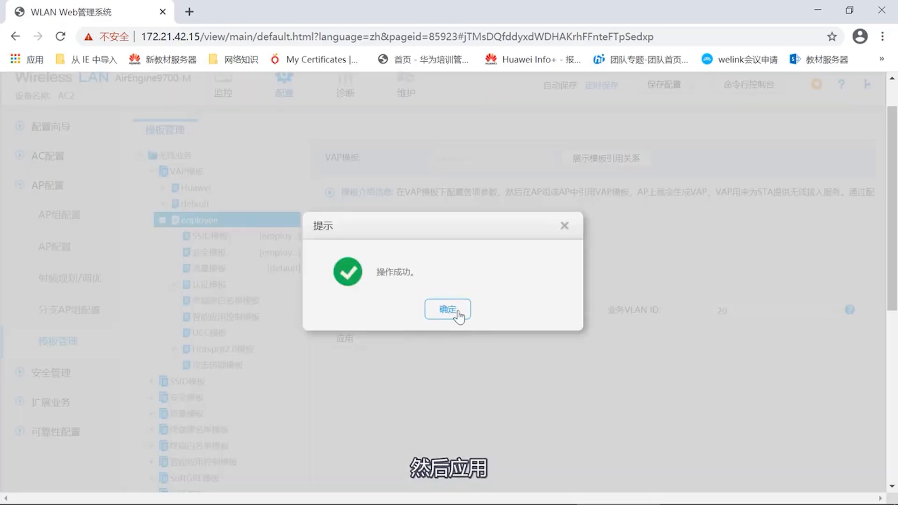
left_click(447, 310)
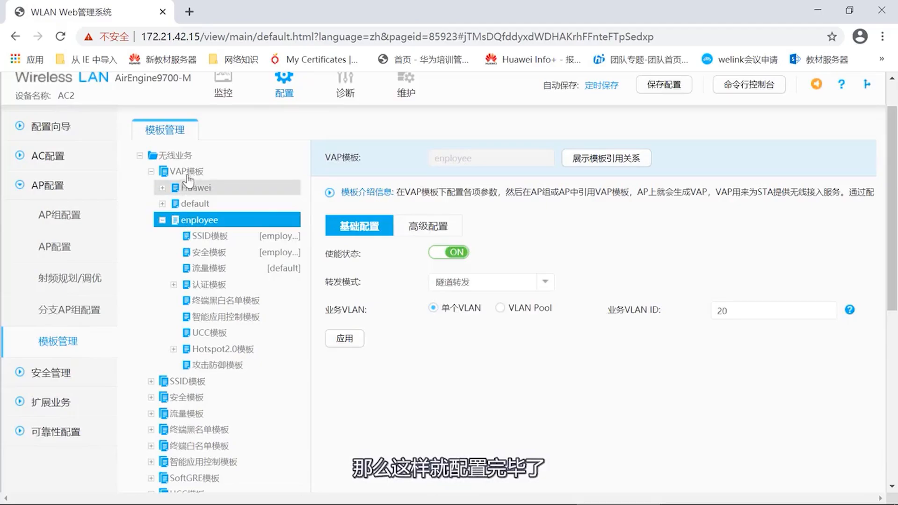
Create a new VAP template named guest
left_click(187, 170)
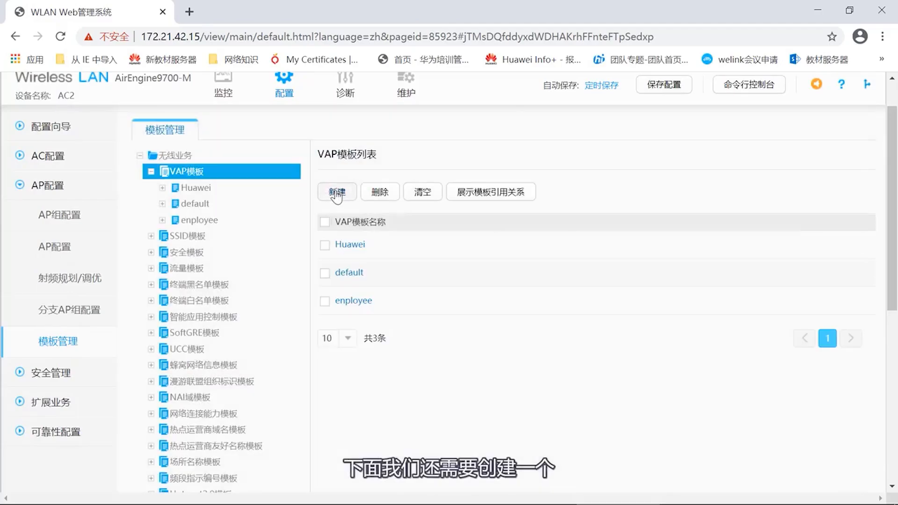
left_click(336, 191)
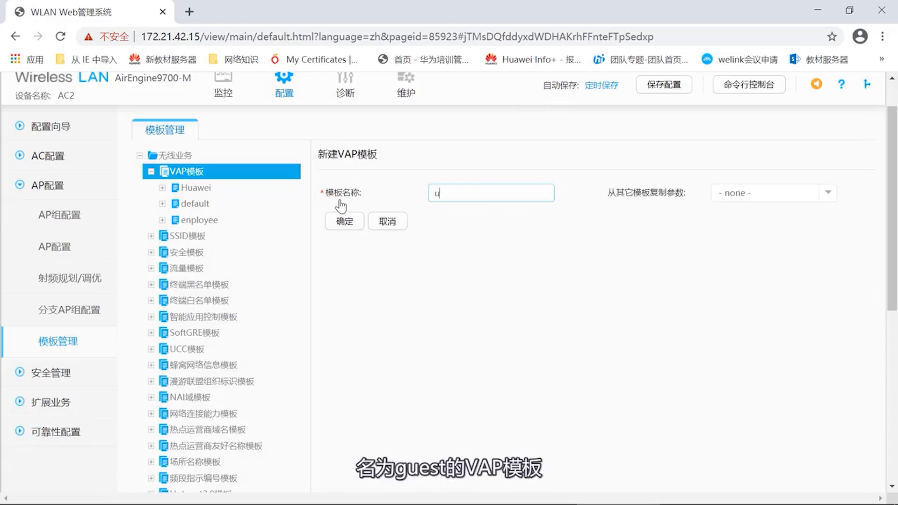
type("guest")
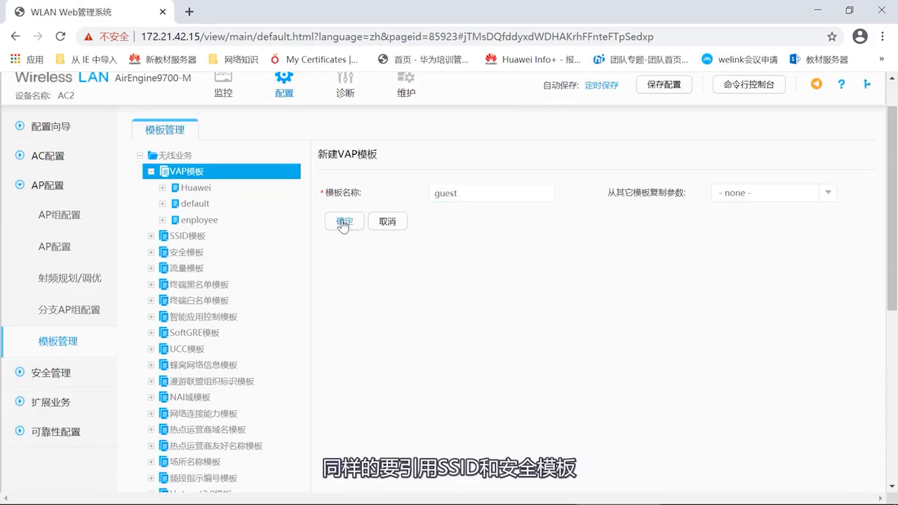
left_click(343, 221)
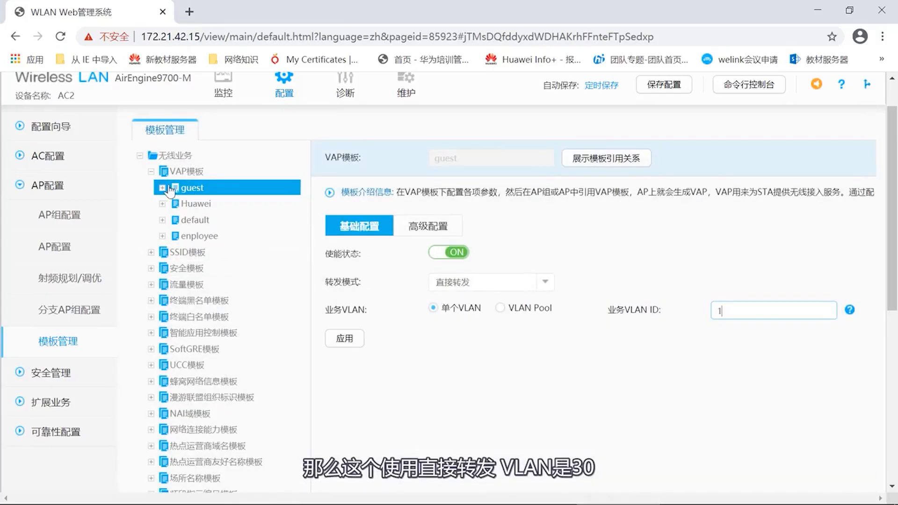
Bind the guest SSID and security templates, keep direct forwarding with VLAN 30, and apply
left_click(155, 187)
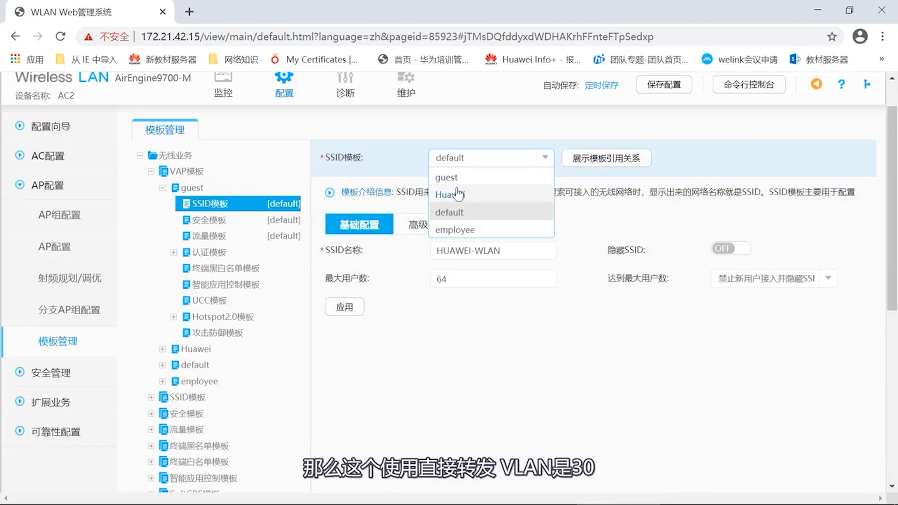
left_click(445, 177)
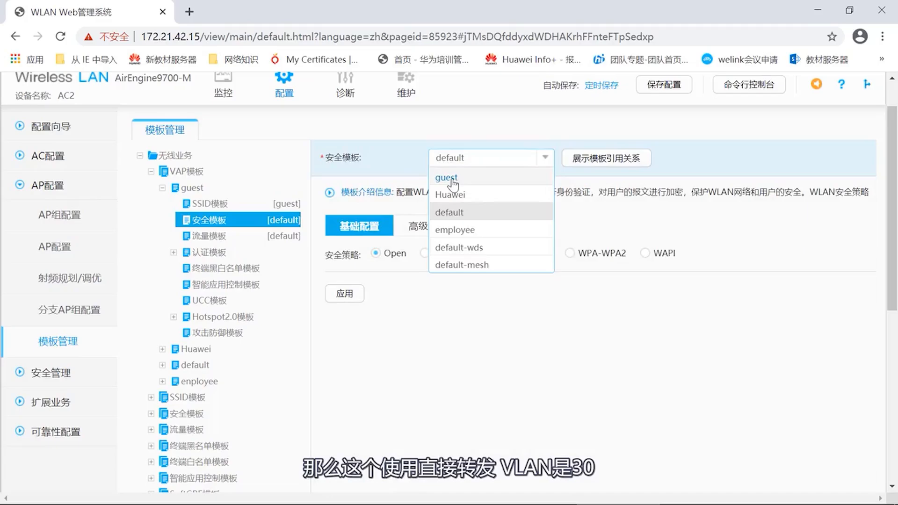
left_click(446, 177)
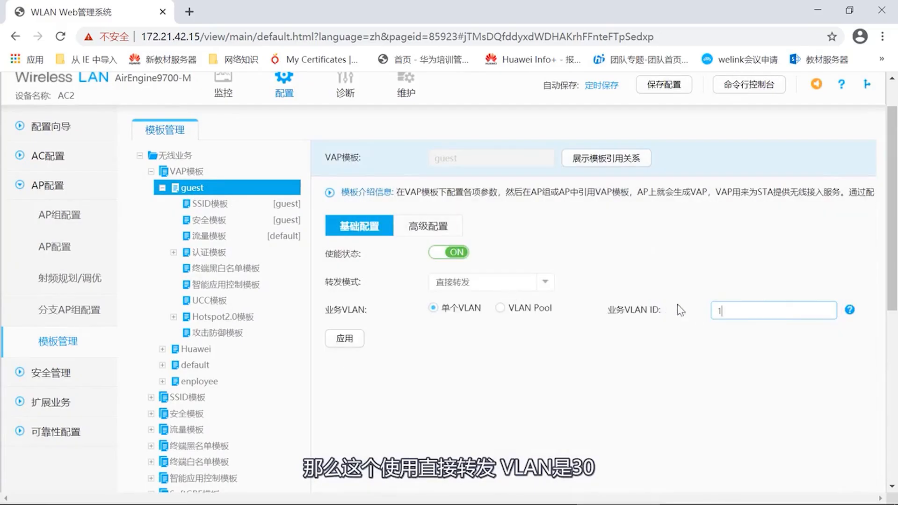
type("30")
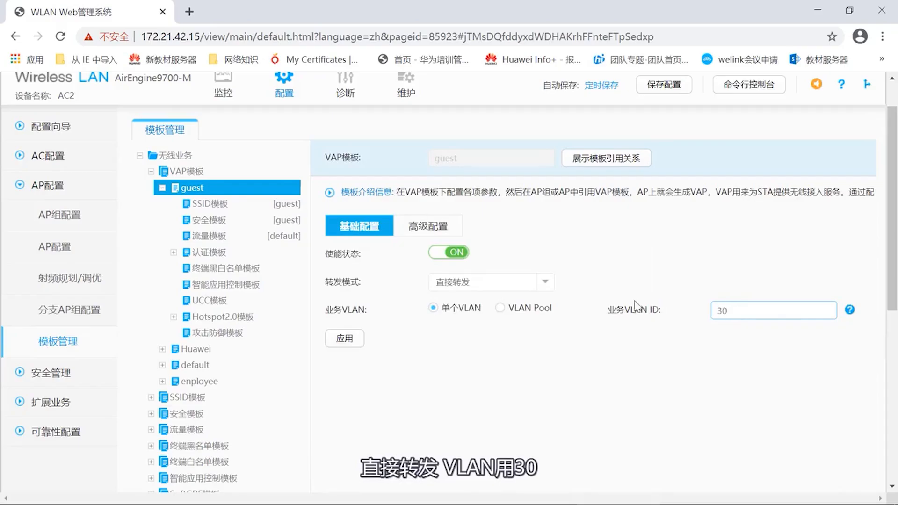
left_click(343, 337)
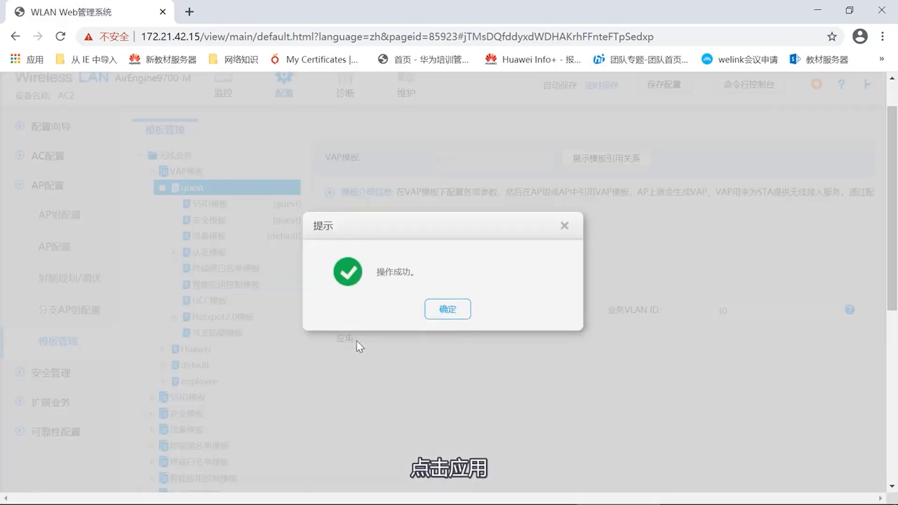
left_click(447, 310)
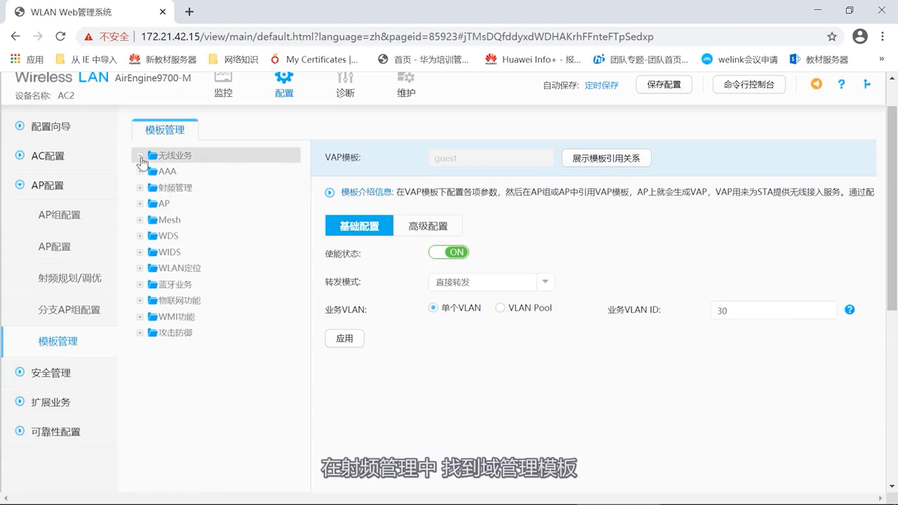
Apply the Huawei domain management template under 射频管理, then list the AP groups
left_click(140, 187)
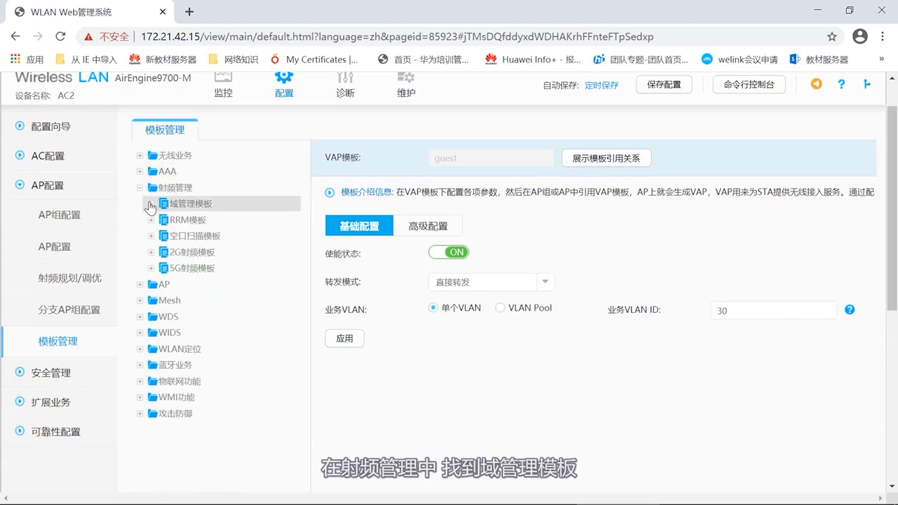
left_click(190, 203)
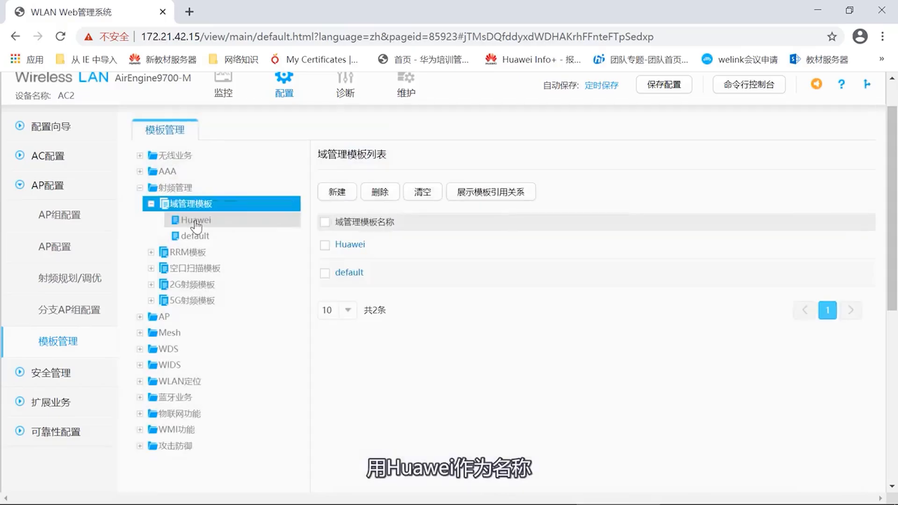
left_click(194, 219)
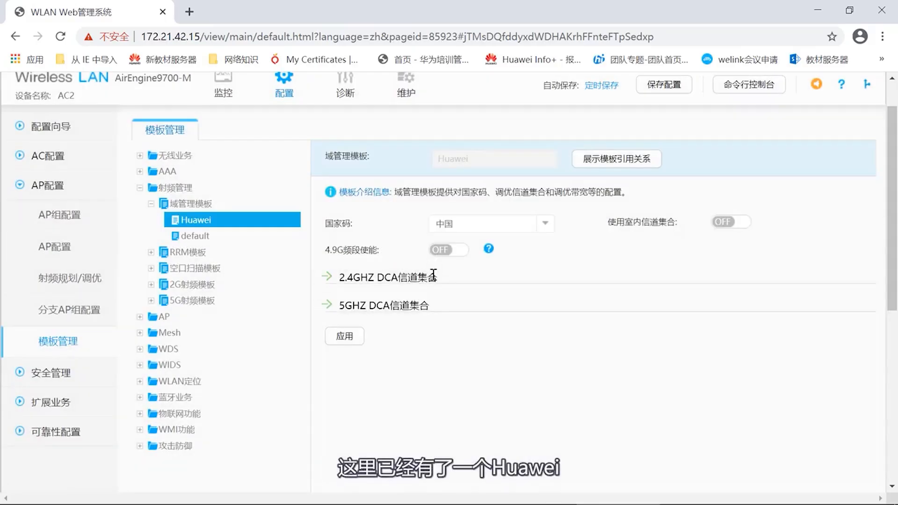
mouse_move(566, 250)
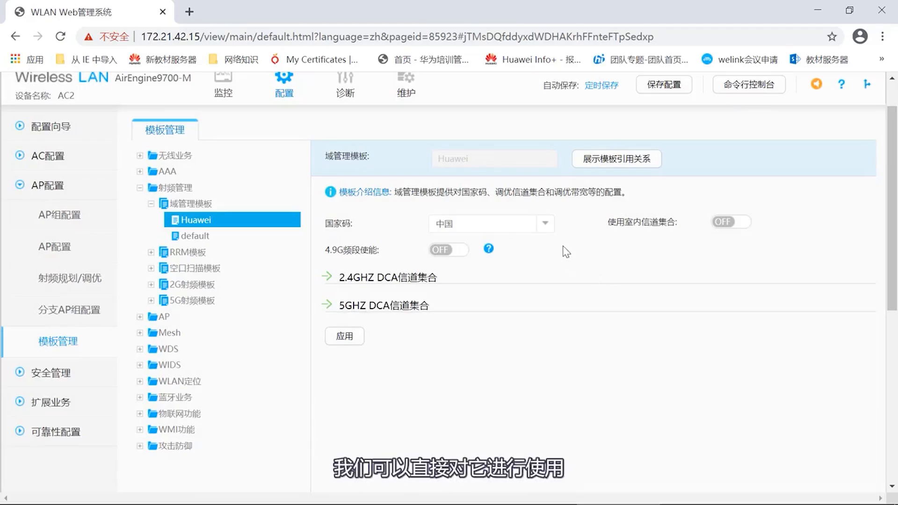
left_click(345, 336)
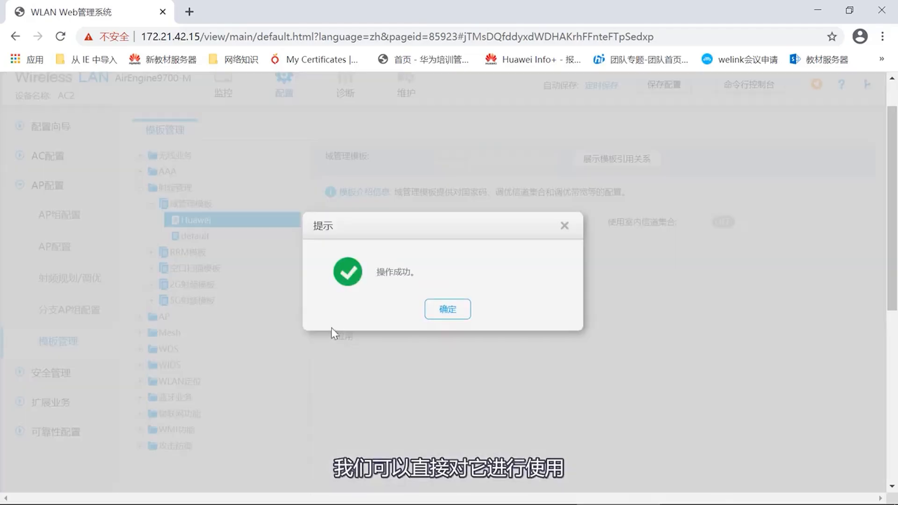
left_click(446, 309)
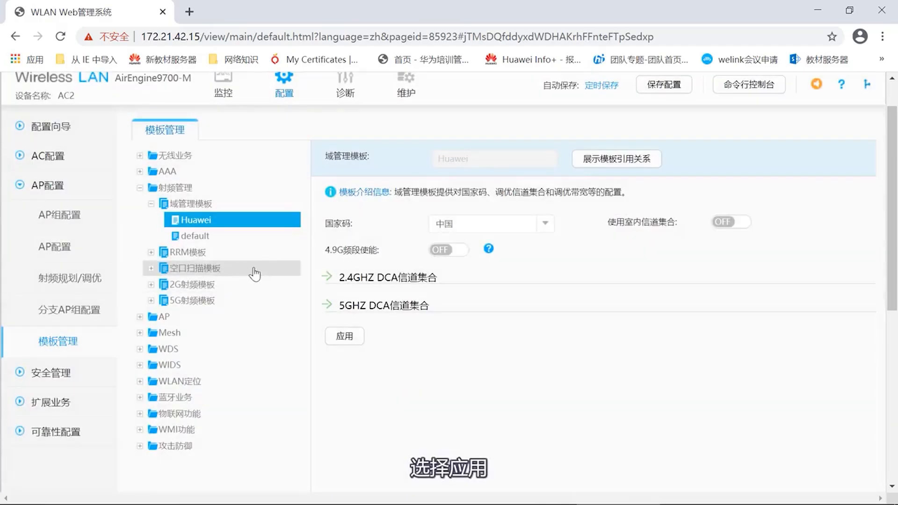
left_click(58, 215)
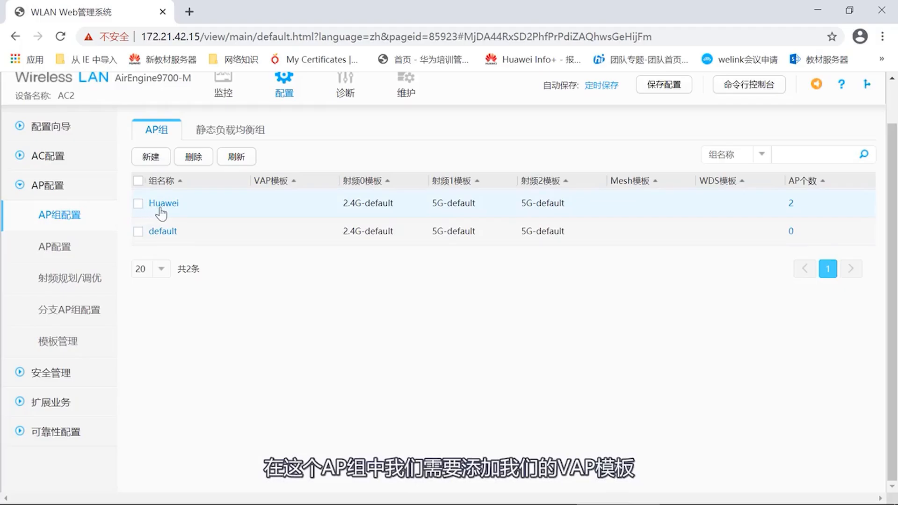
Add the enployee VAP template with WLAN ID 1 to the Huawei AP group's VAP配置
left_click(163, 203)
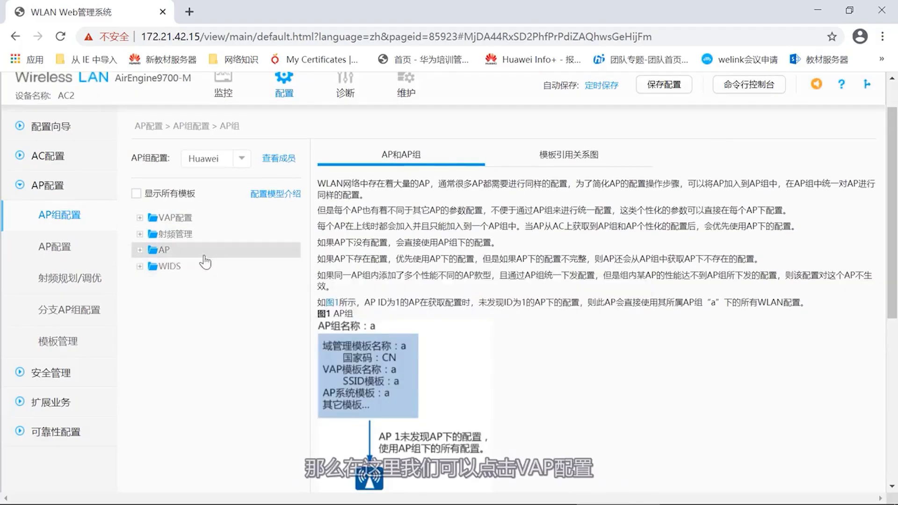
left_click(174, 217)
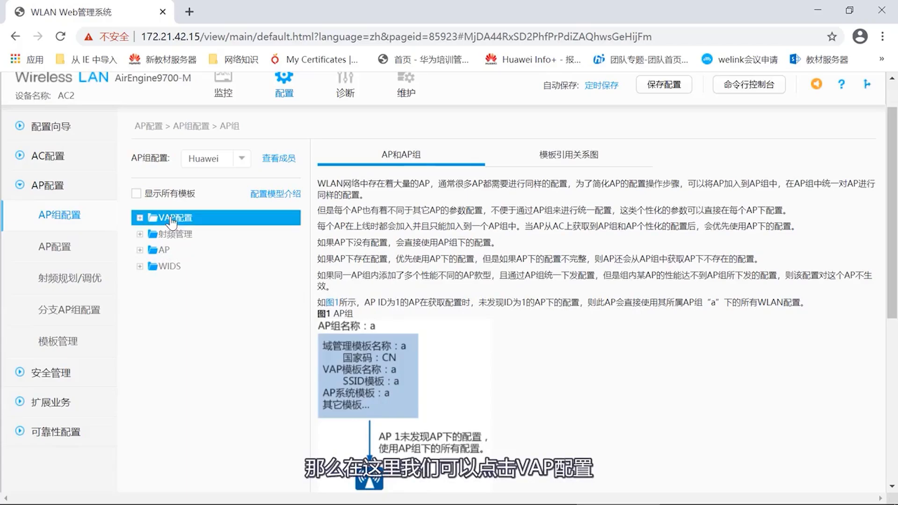
left_click(179, 217)
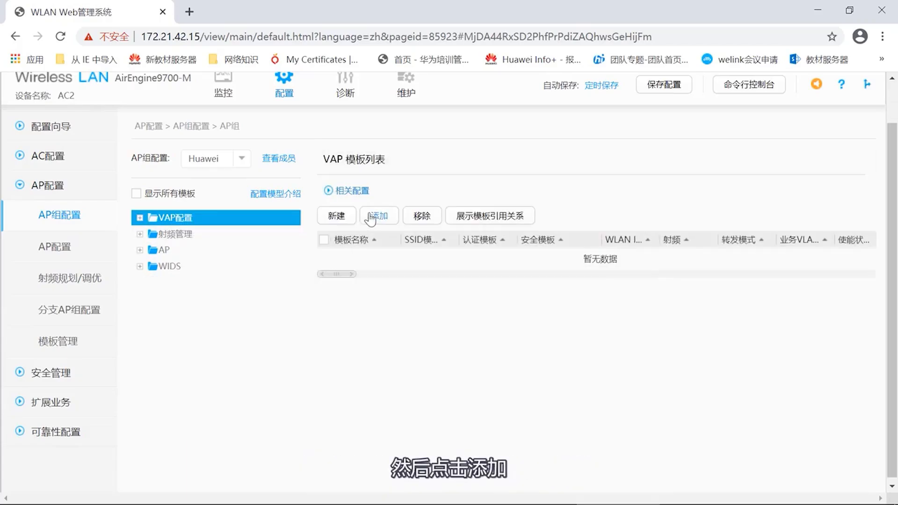
left_click(378, 216)
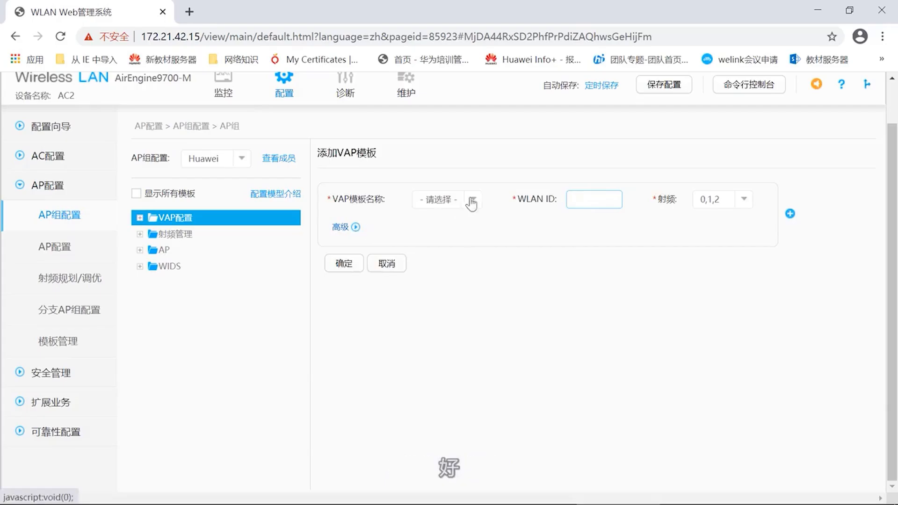
left_click(438, 200)
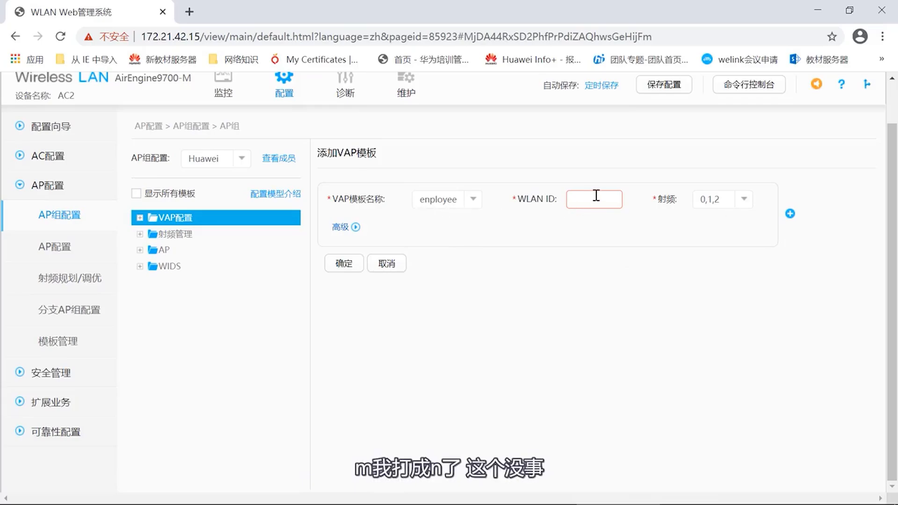
type("1")
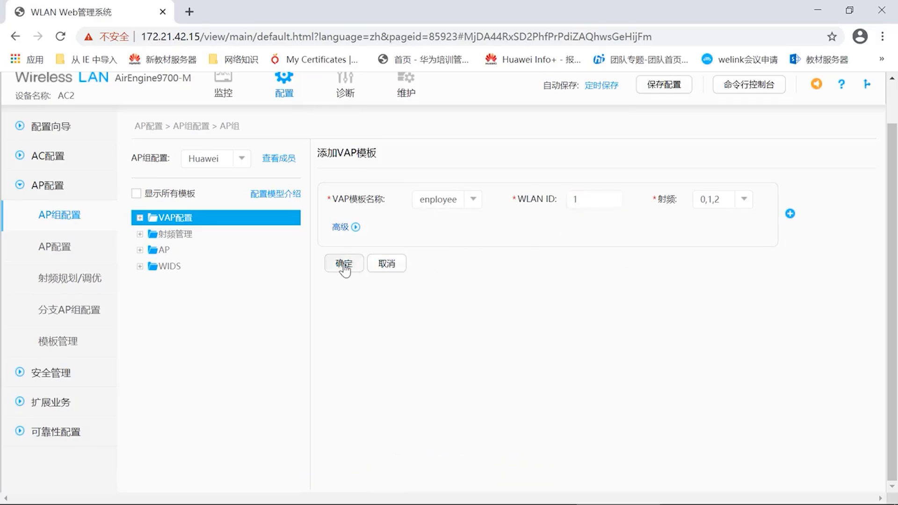
left_click(343, 264)
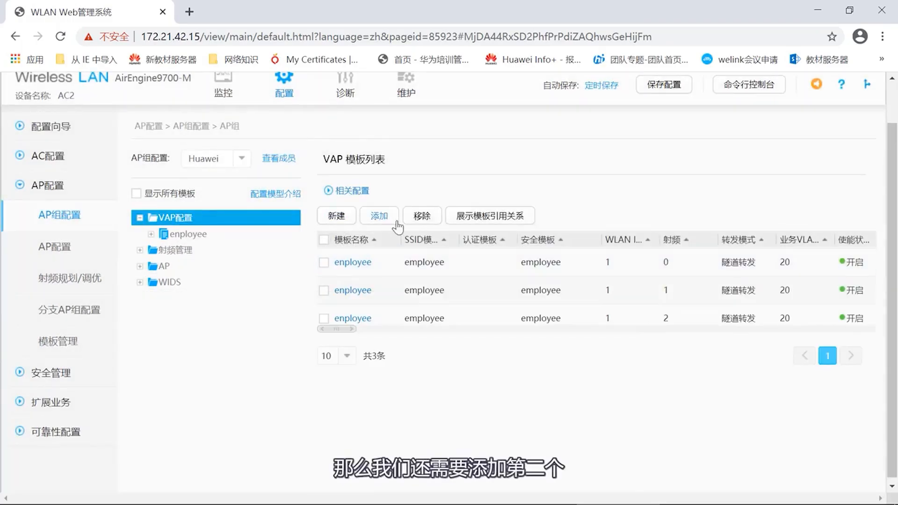
Add the guest VAP template with WLAN ID 2 to the Huawei AP group
left_click(378, 216)
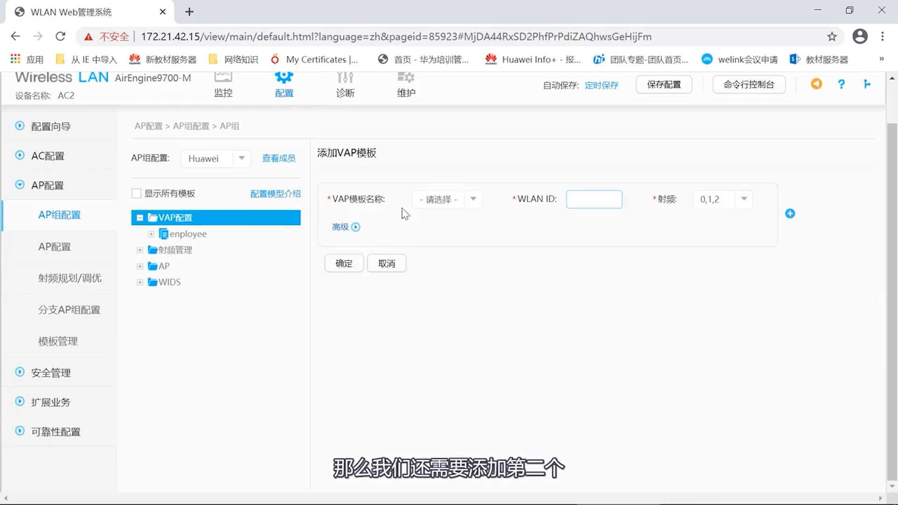
left_click(436, 199)
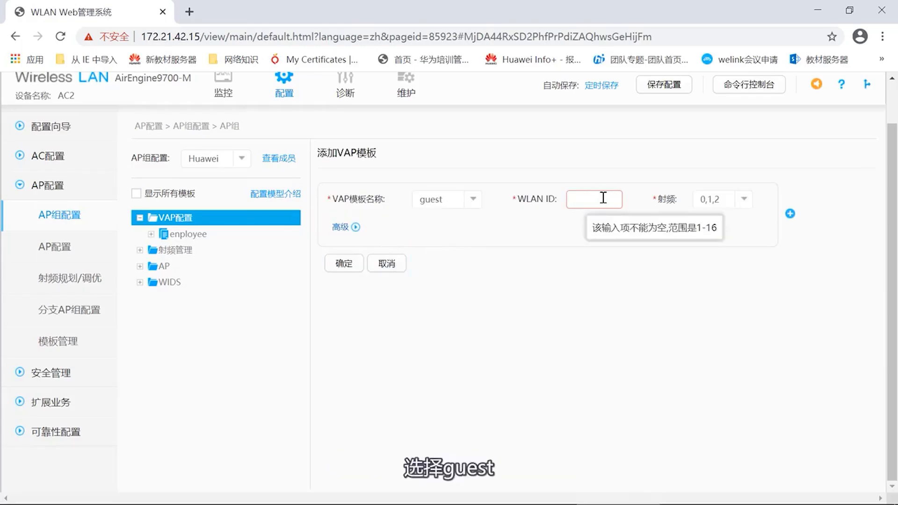
type("2")
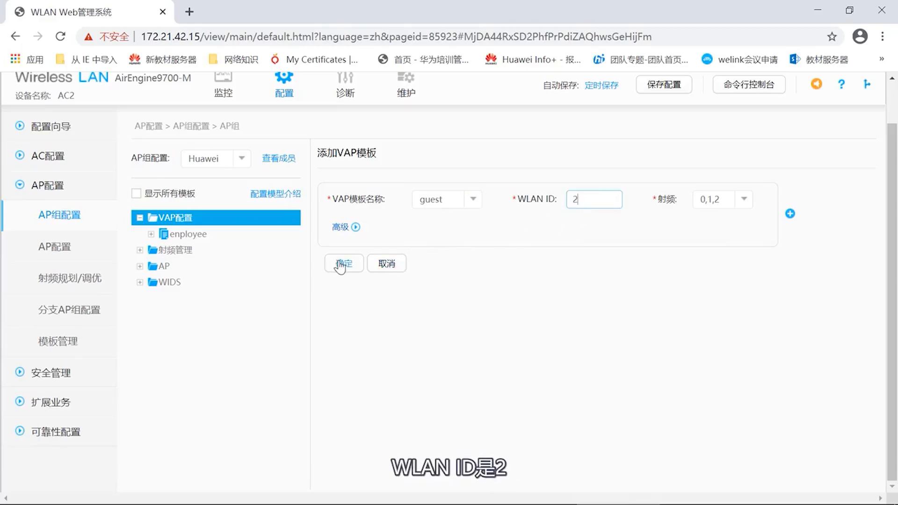
left_click(342, 263)
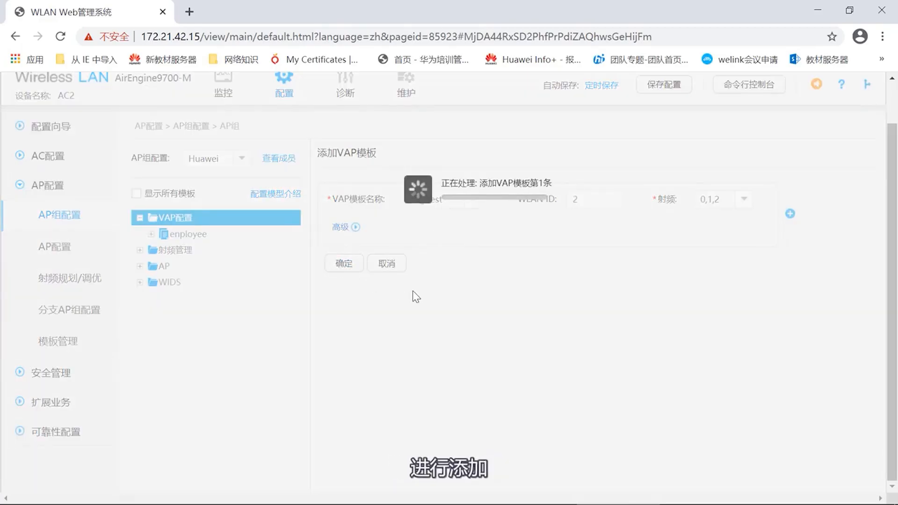
left_click(342, 263)
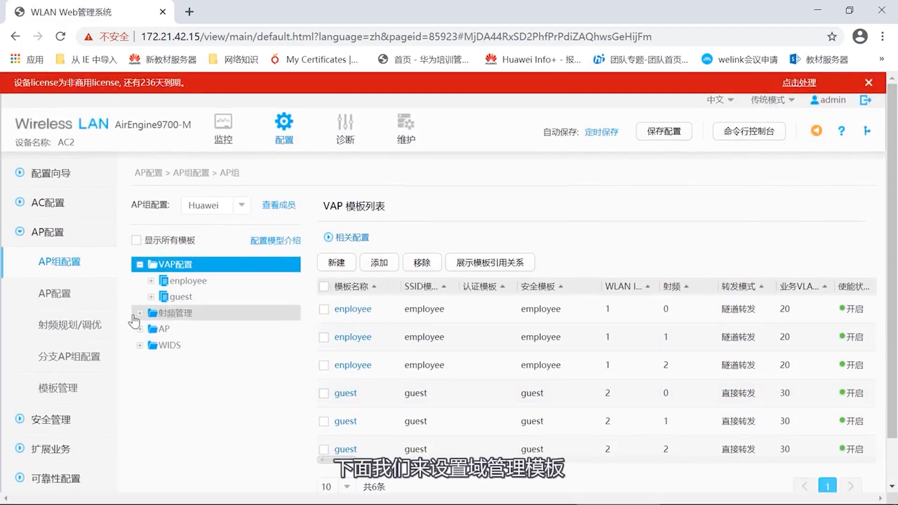
Bind the Huawei domain template to the Huawei AP group, then view the monitoring overview
left_click(140, 312)
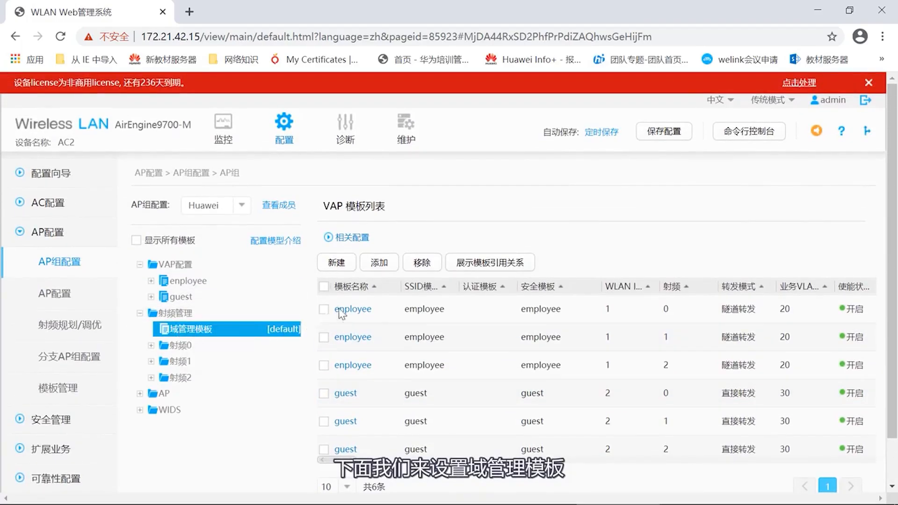
left_click(194, 328)
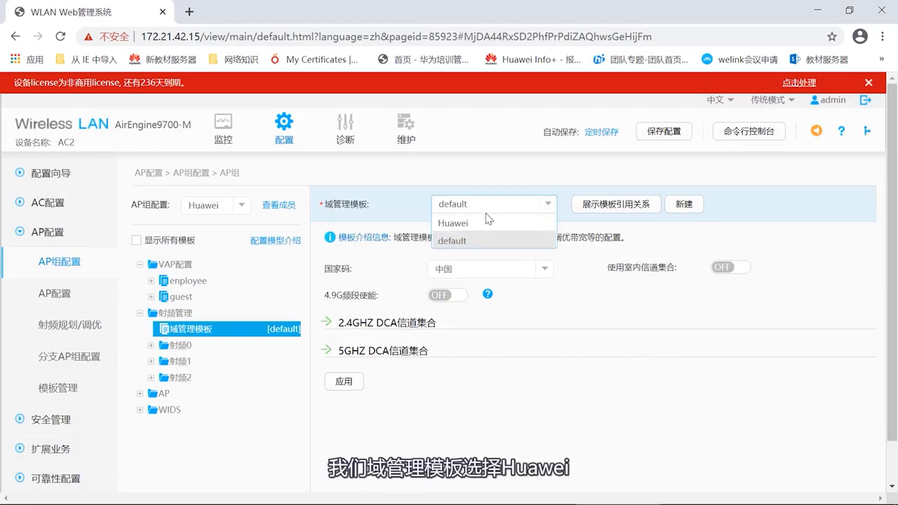
left_click(452, 223)
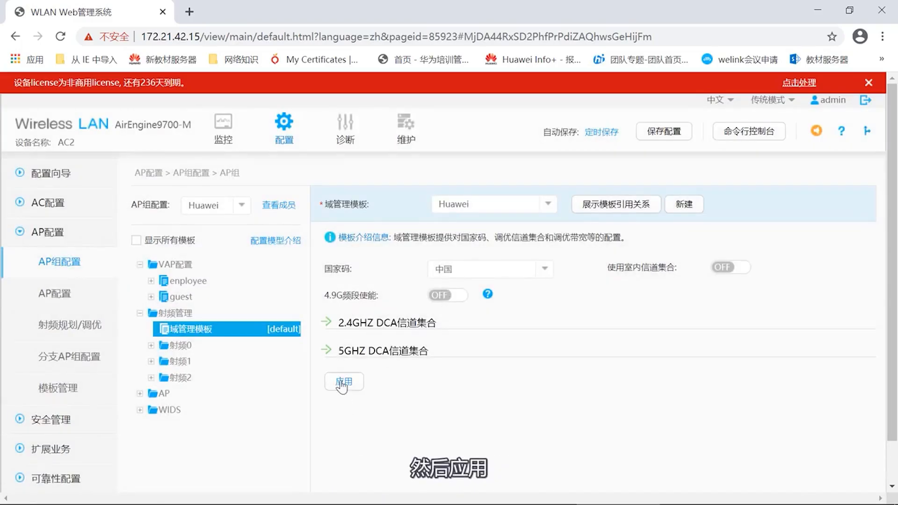
left_click(344, 381)
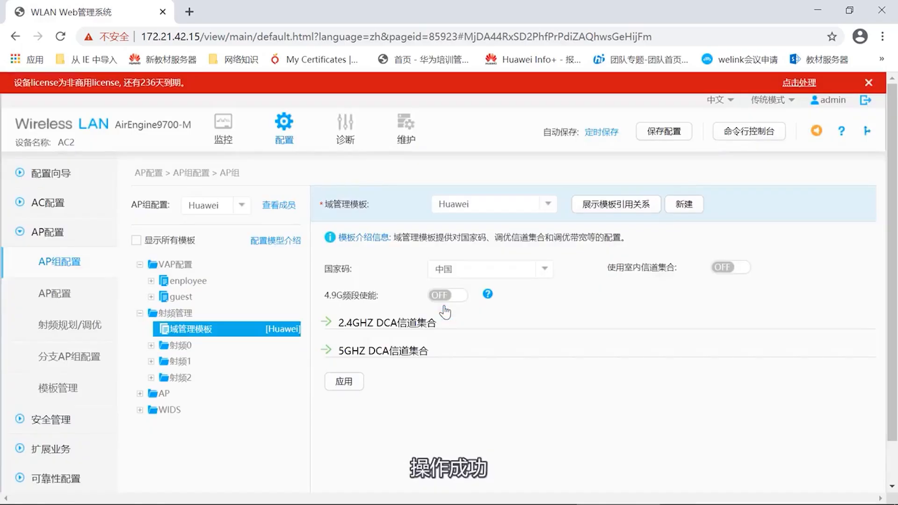
left_click(222, 125)
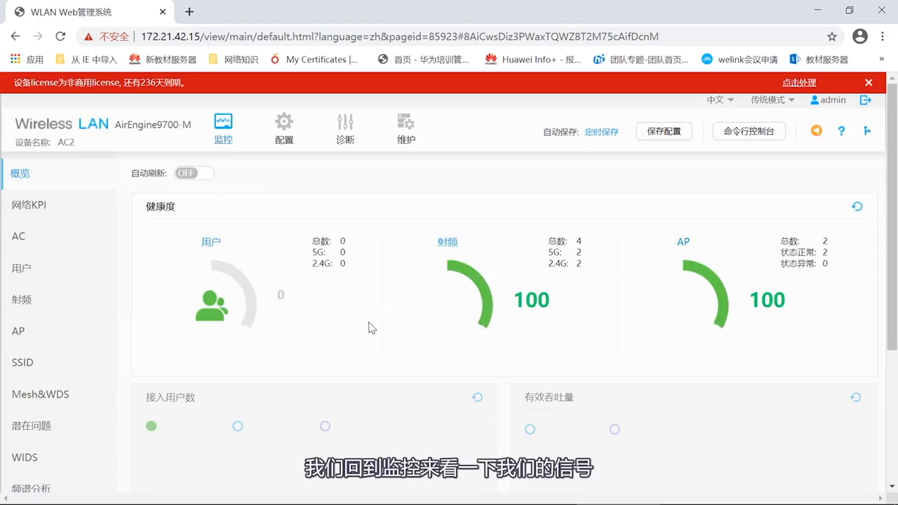
scroll("down", 3)
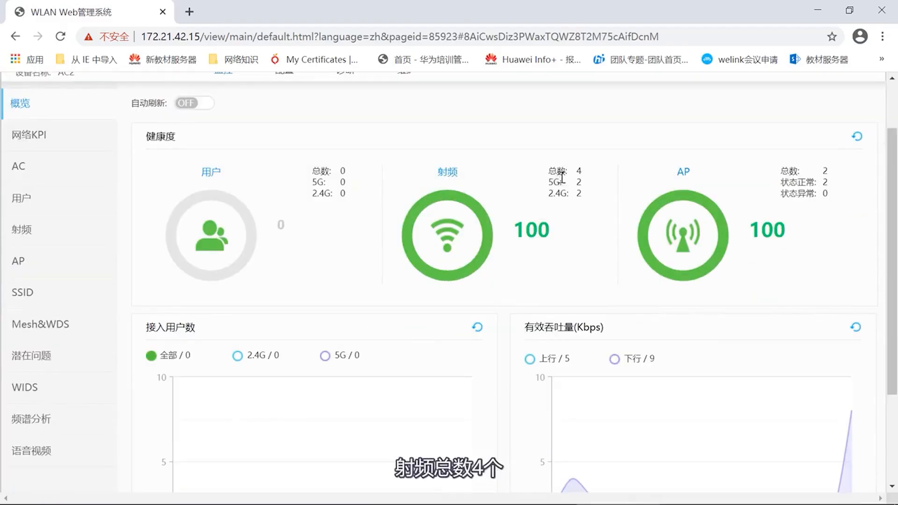